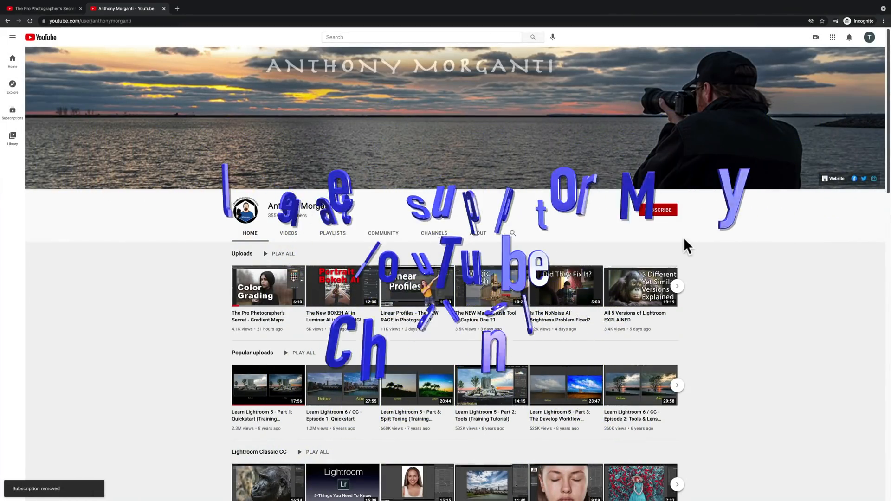
- Subscribe with All notifications, like the Gradient Maps video, and open the donation link
click(658, 210)
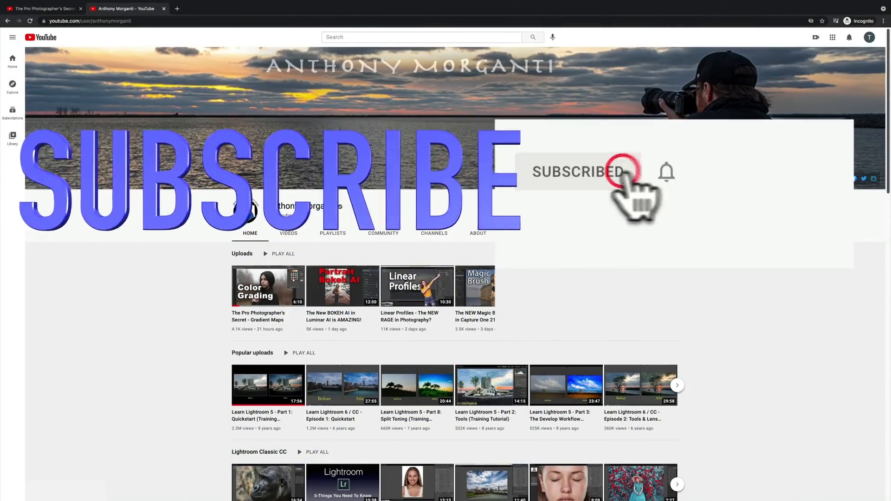
click(666, 172)
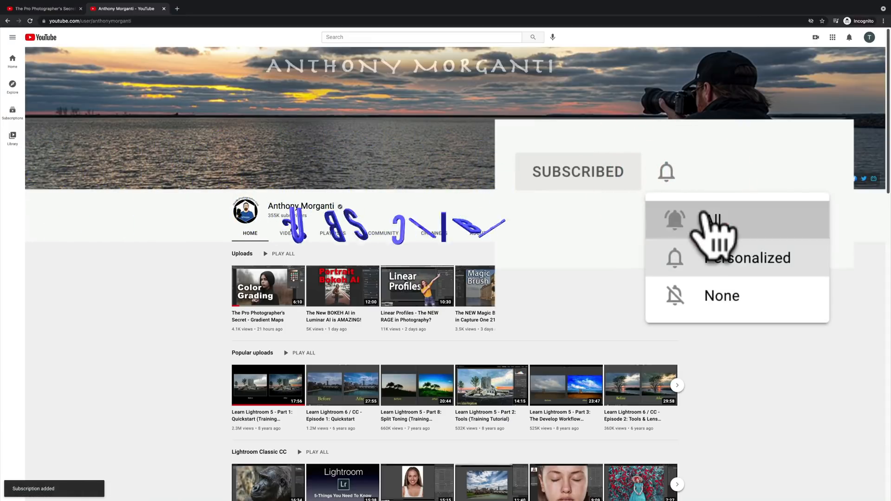
click(268, 286)
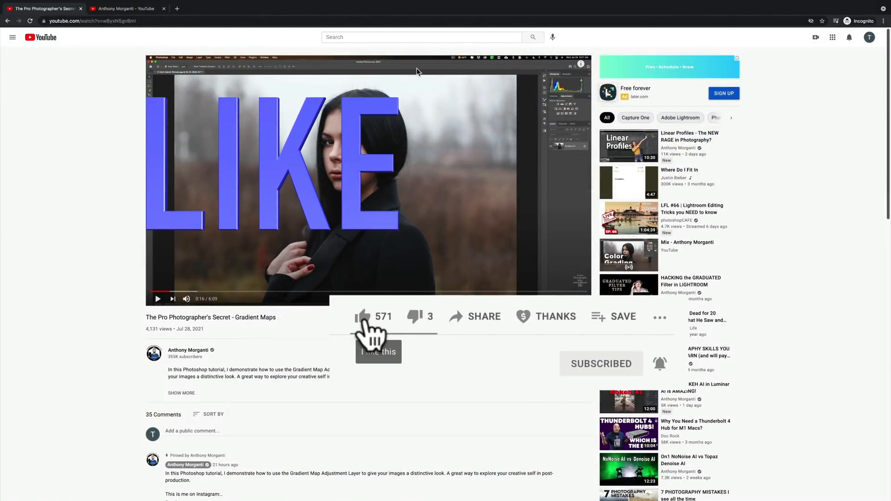
click(364, 316)
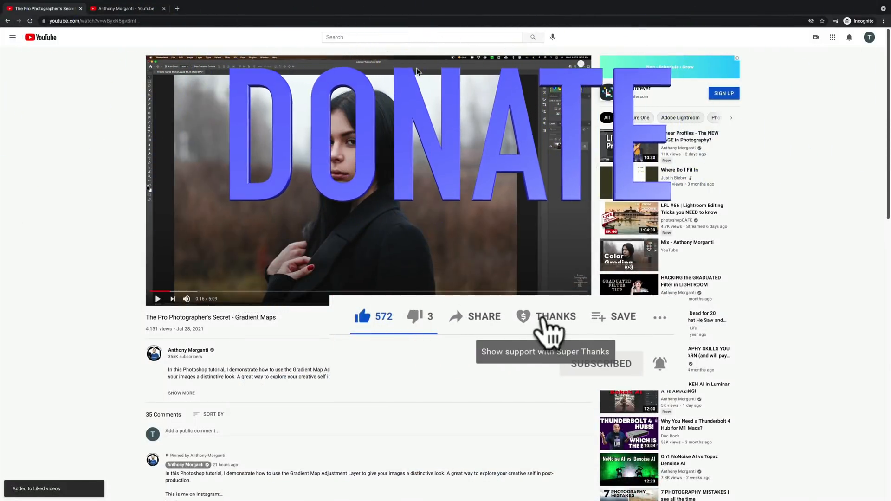
click(556, 317)
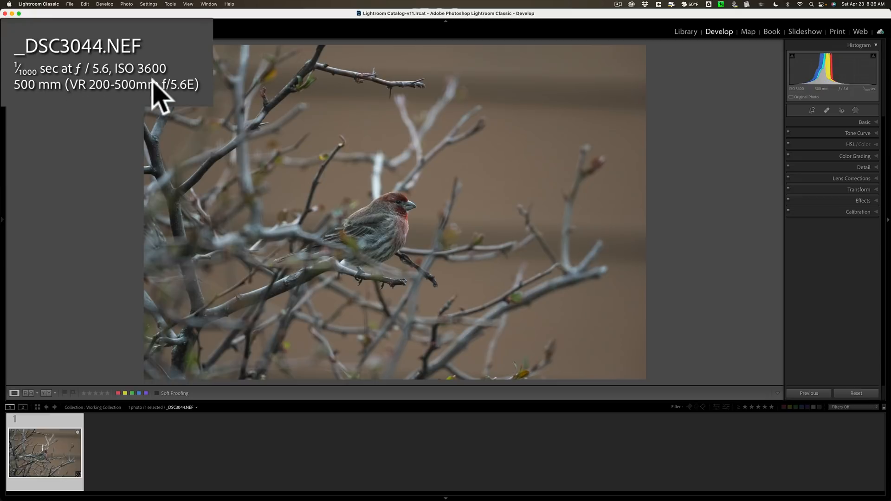
mouse_move(157, 102)
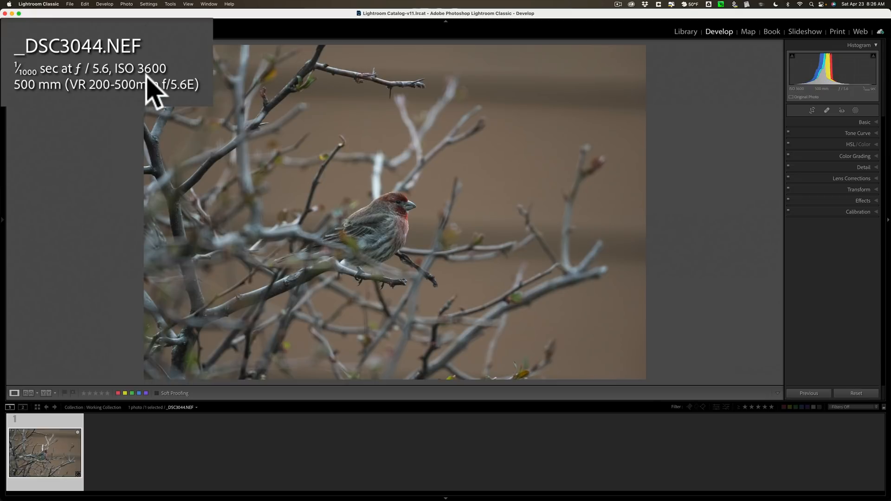
mouse_move(68, 111)
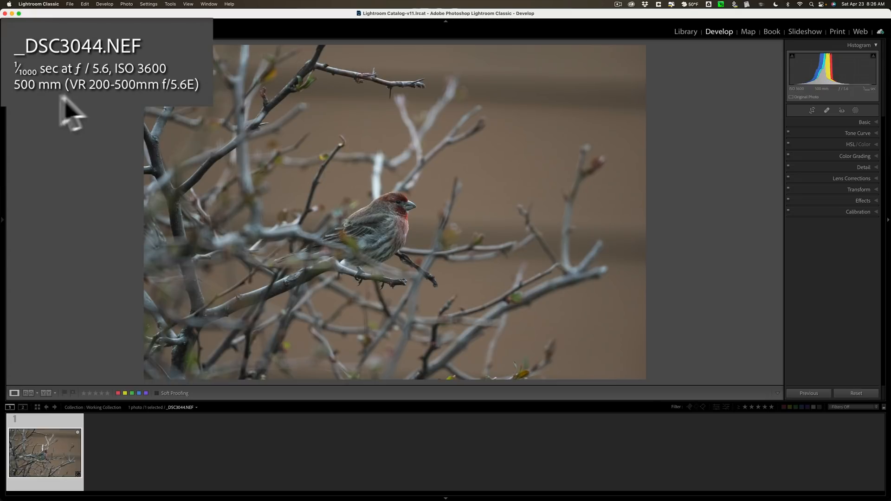
mouse_move(84, 111)
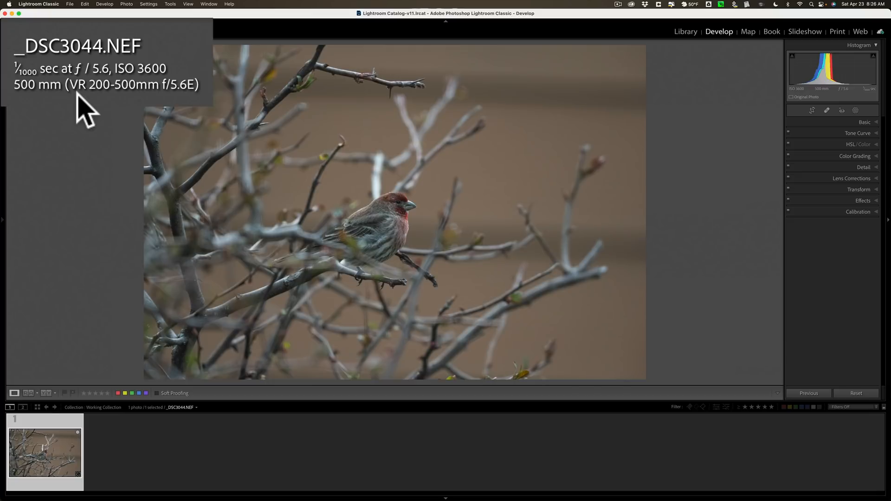
mouse_move(388, 208)
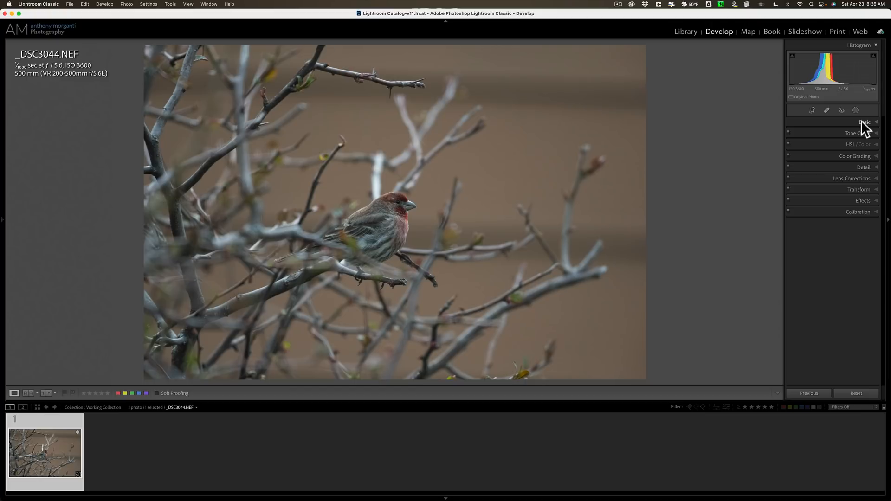
- In the Basic panel, set Highlights -54, Shadows +100, Whites +36 and Blacks -42
click(863, 122)
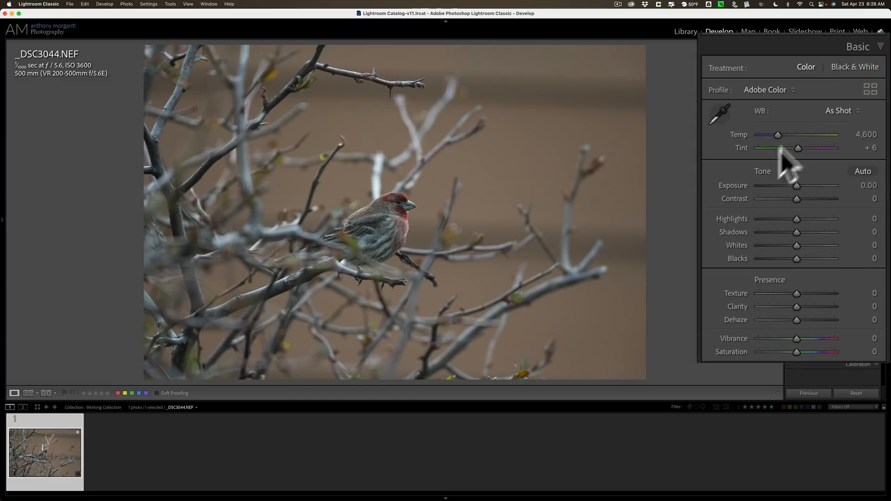
mouse_move(801, 232)
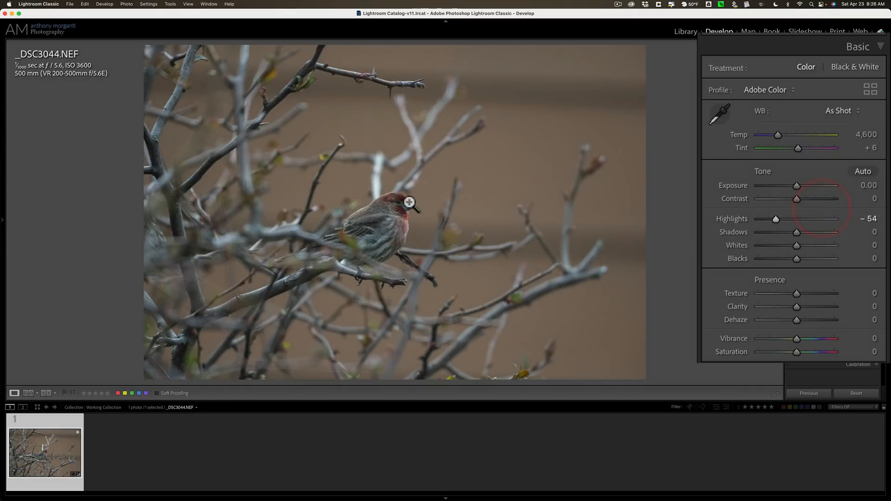
mouse_move(801, 244)
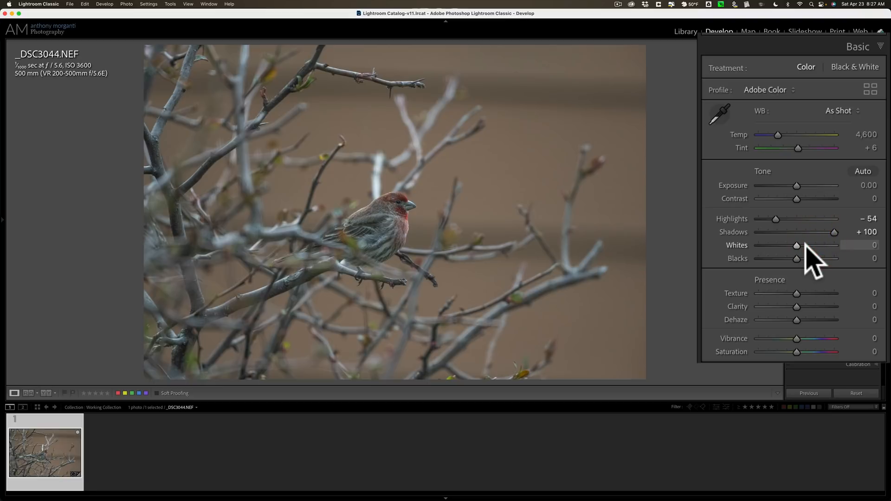
mouse_move(807, 259)
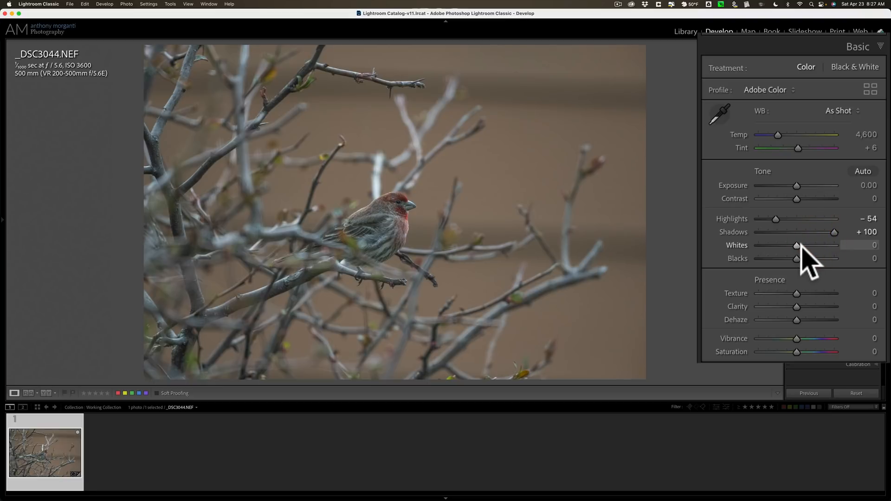
key(alt)
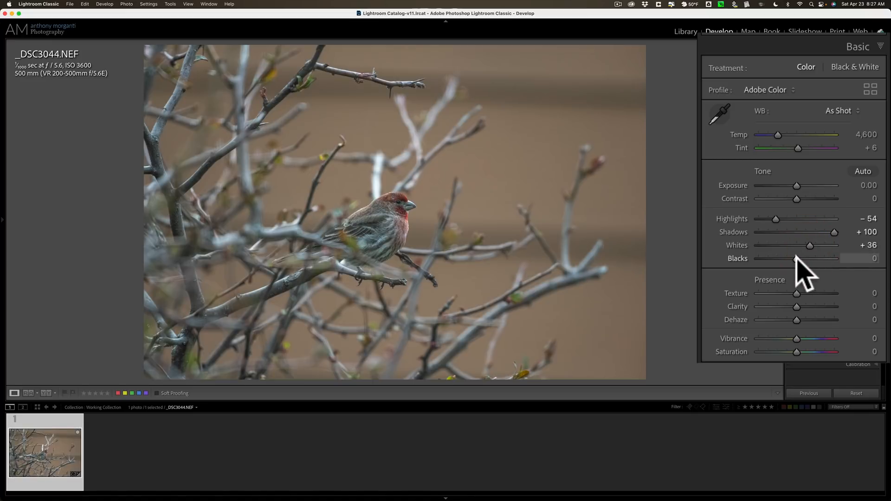
key(alt)
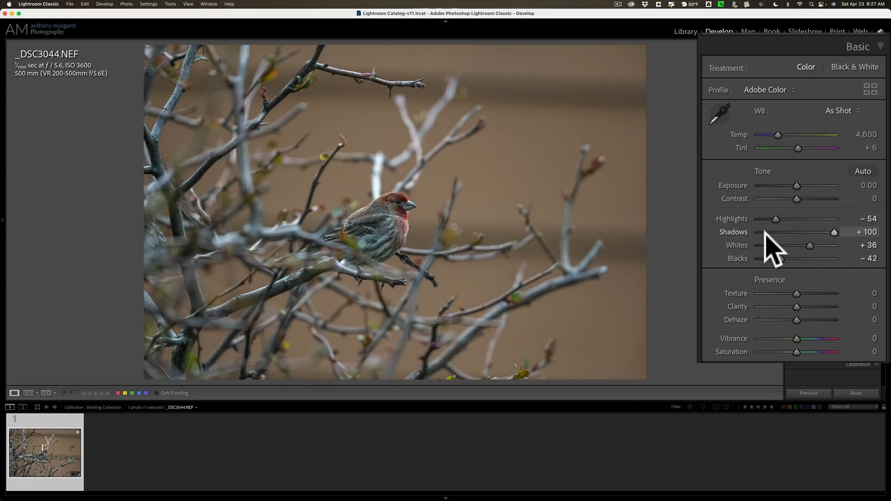
mouse_move(765, 279)
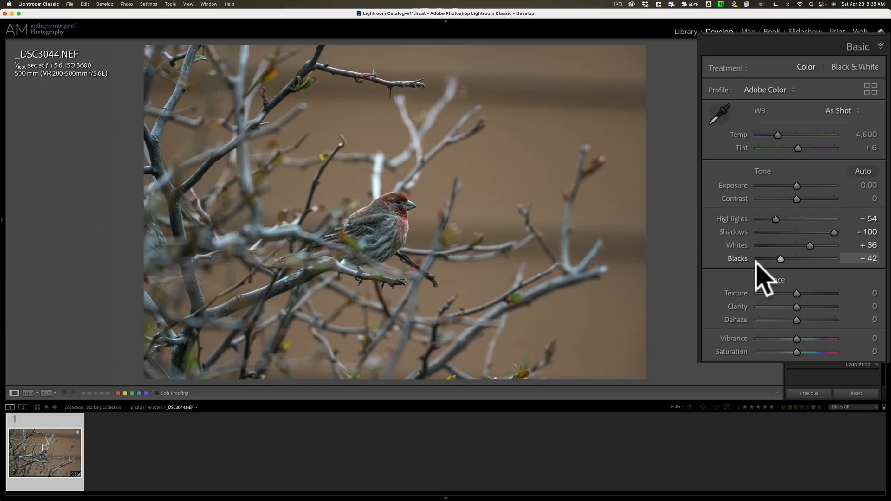
mouse_move(742, 204)
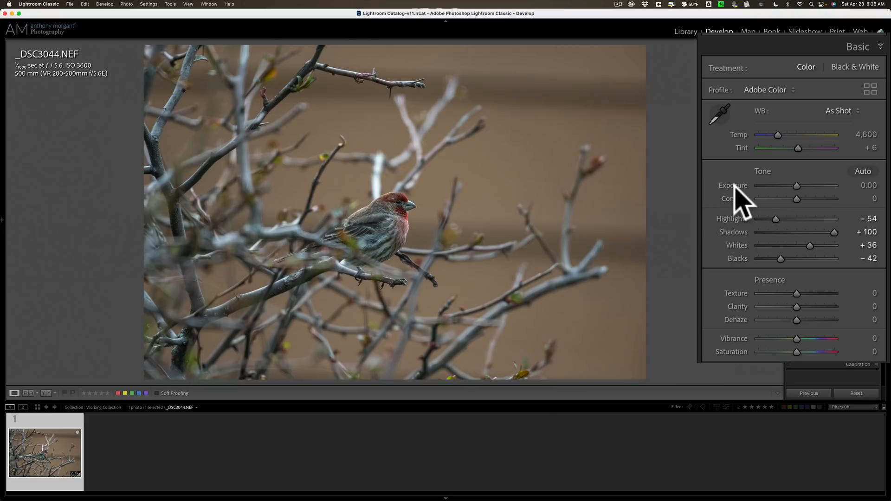
mouse_move(798, 217)
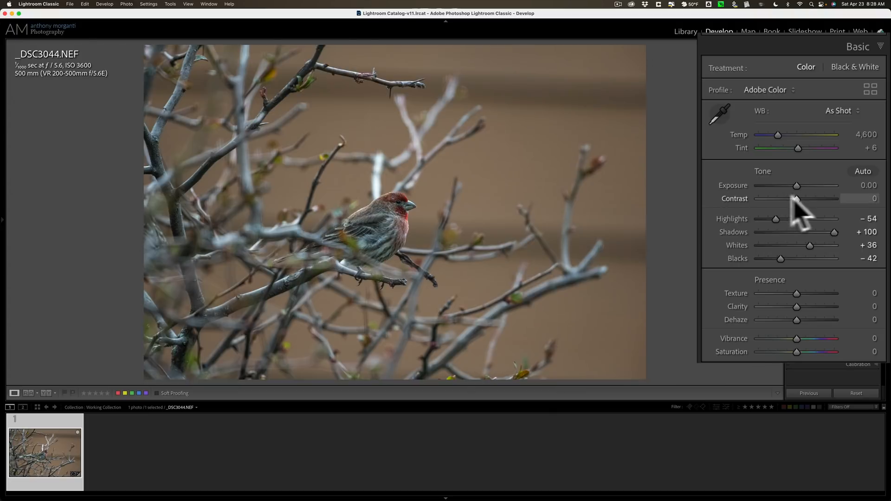
mouse_move(749, 232)
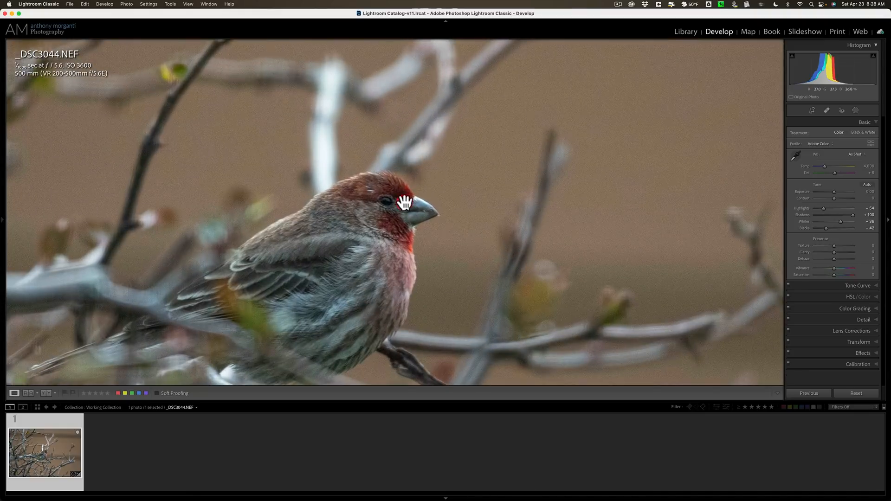
- Zoom the finch photo back to Fit and collapse the Basic panel
click(404, 203)
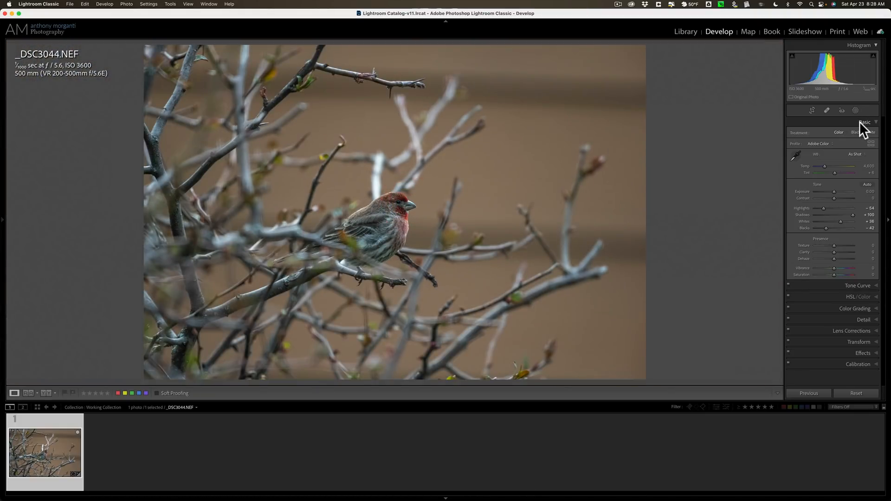
click(864, 122)
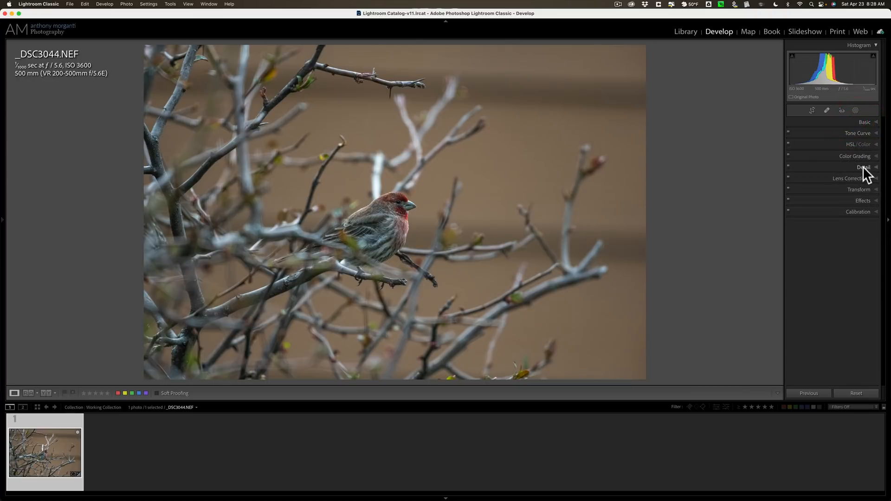
- Expand the Detail panel with its sharpening and noise reduction settings
click(862, 166)
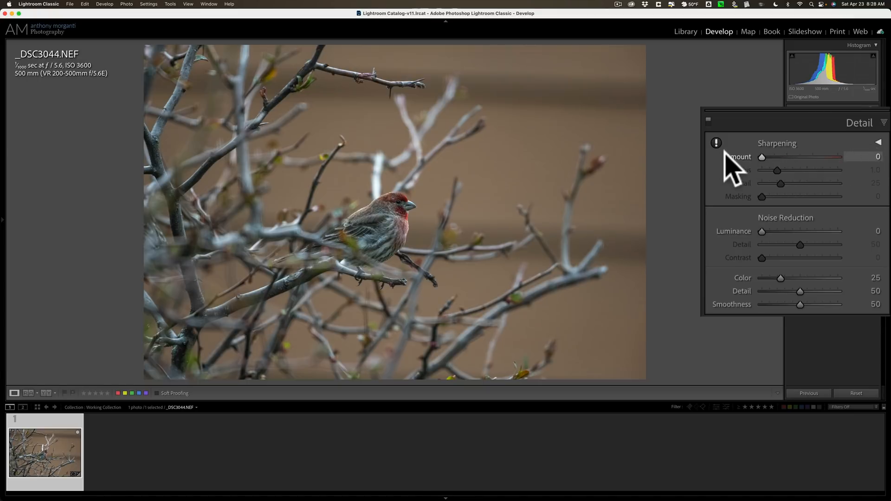
mouse_move(763, 187)
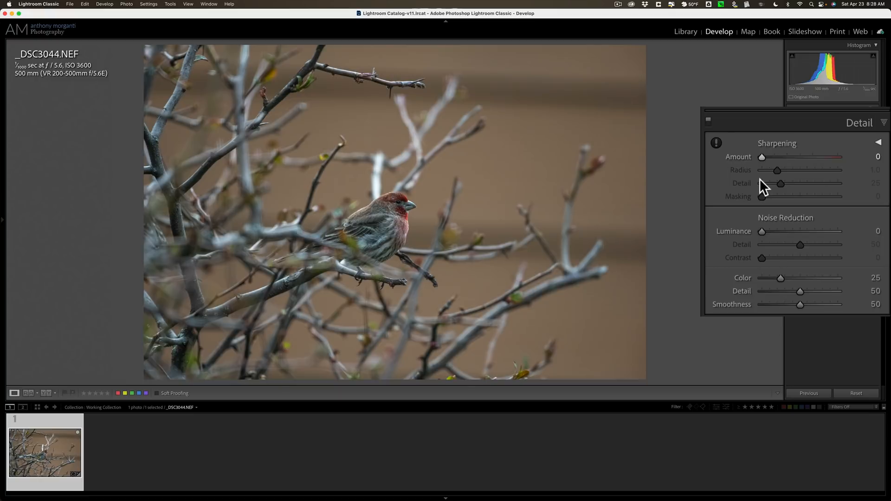
mouse_move(805, 221)
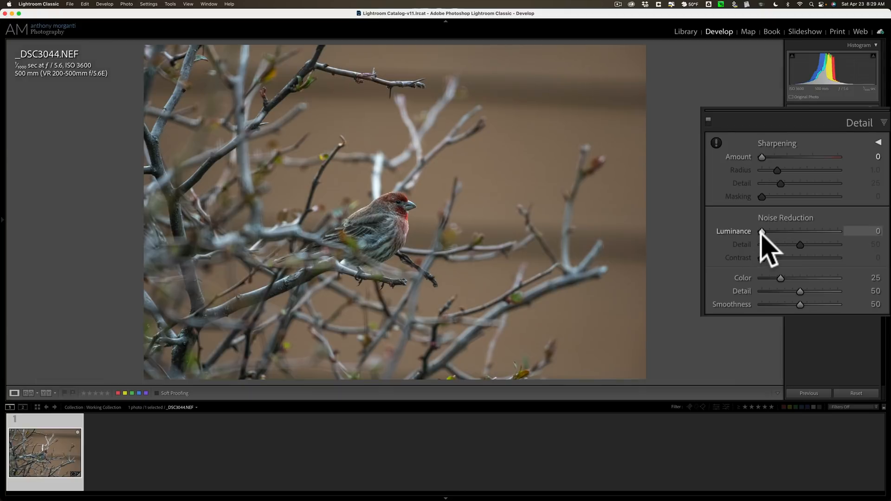
mouse_move(762, 256)
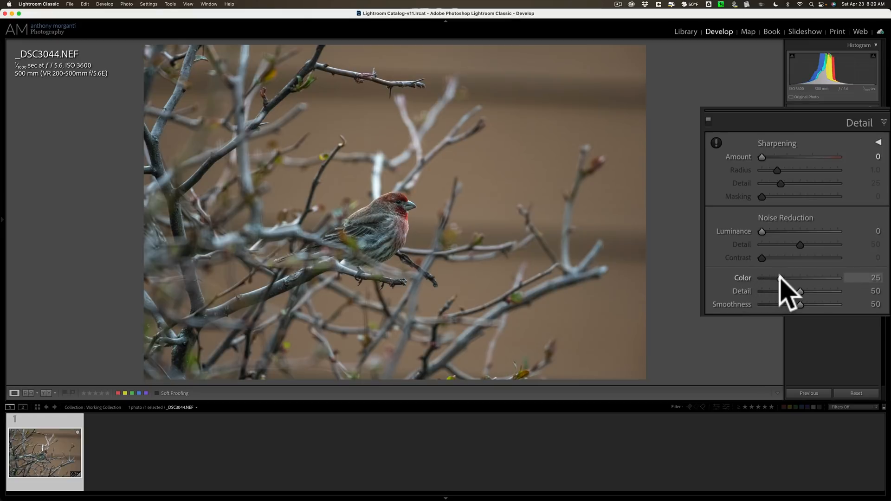
mouse_move(790, 293)
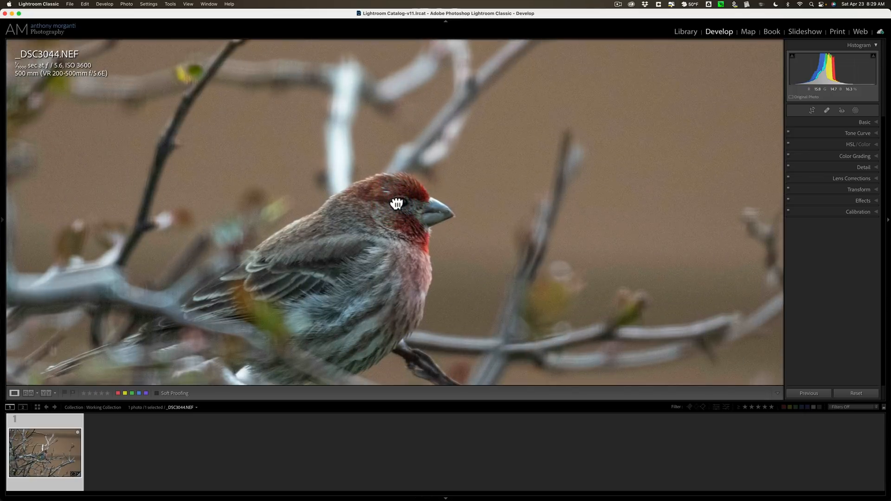
click(397, 203)
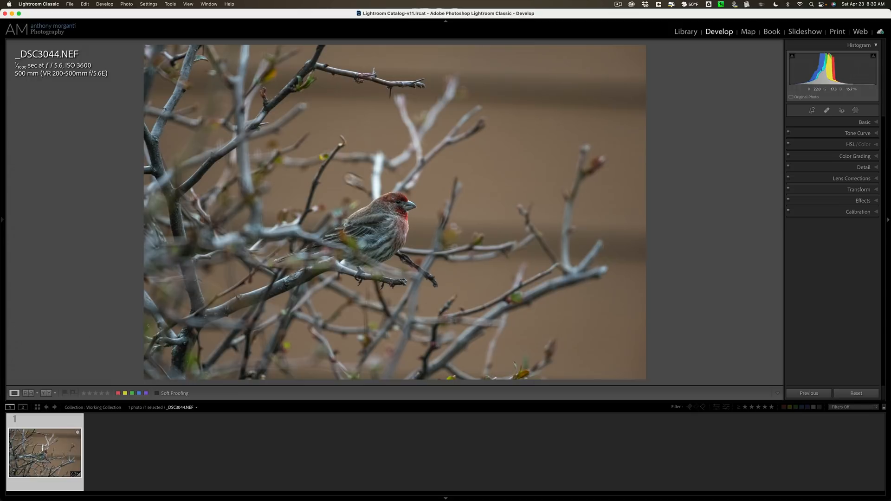
mouse_move(336, 158)
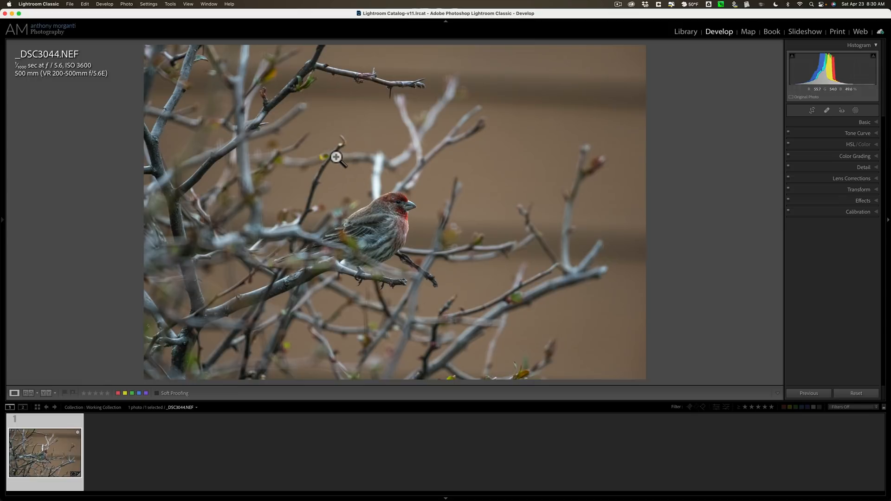
mouse_move(337, 158)
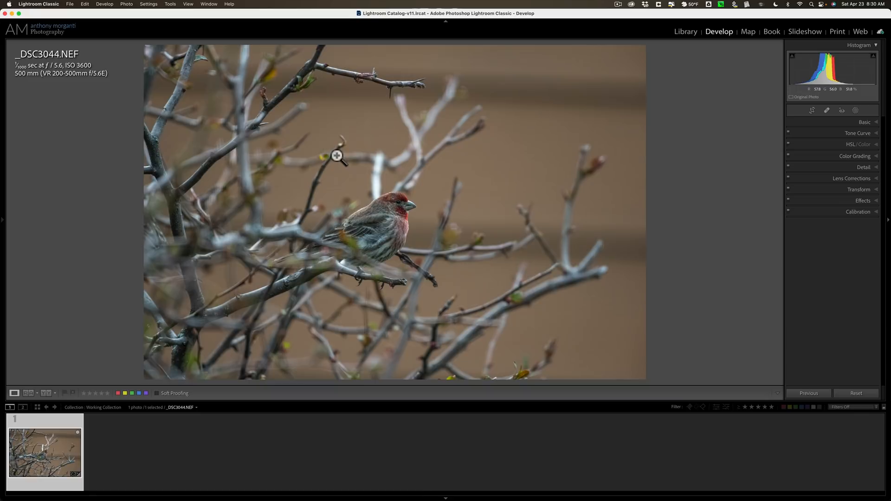
mouse_move(336, 96)
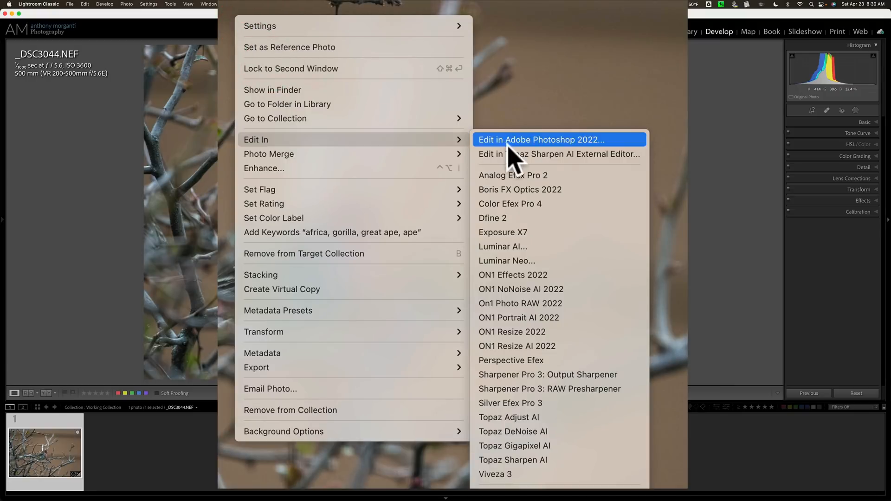
mouse_move(549, 389)
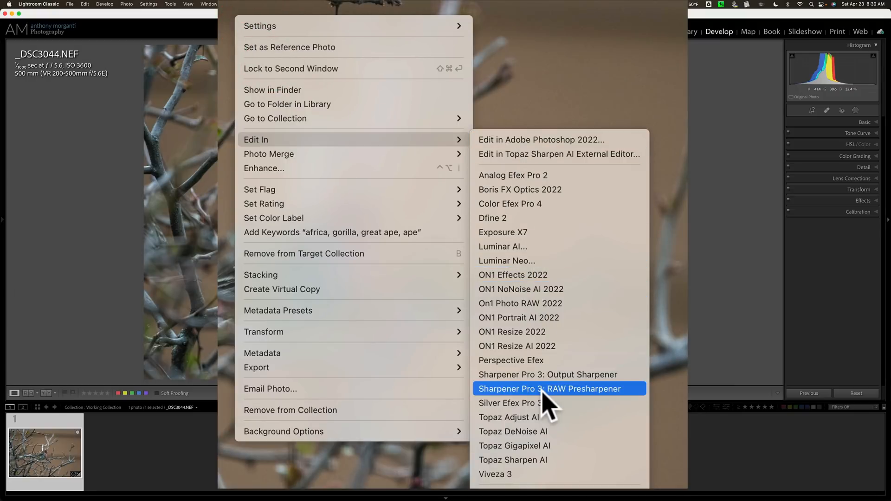
- Edit the finch in Topaz DeNoise AI as a TIFF copy with Lightroom adjustments
click(513, 431)
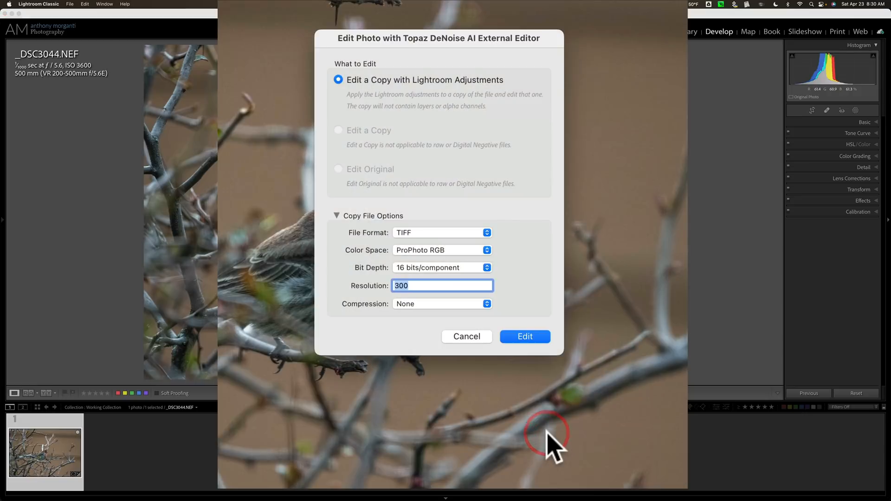
mouse_move(375, 102)
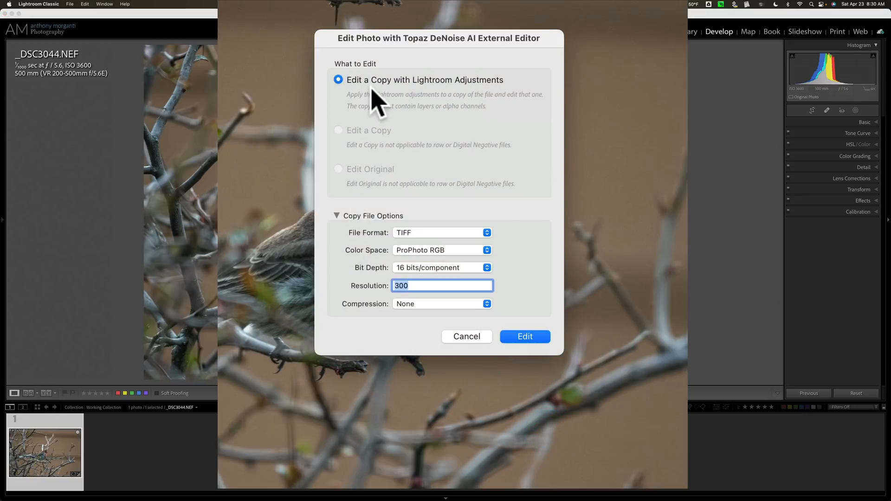
mouse_move(418, 105)
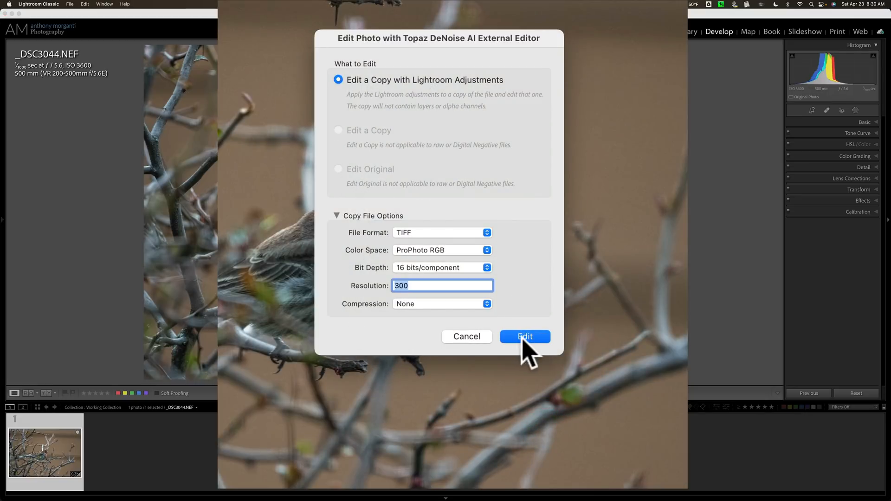
click(524, 336)
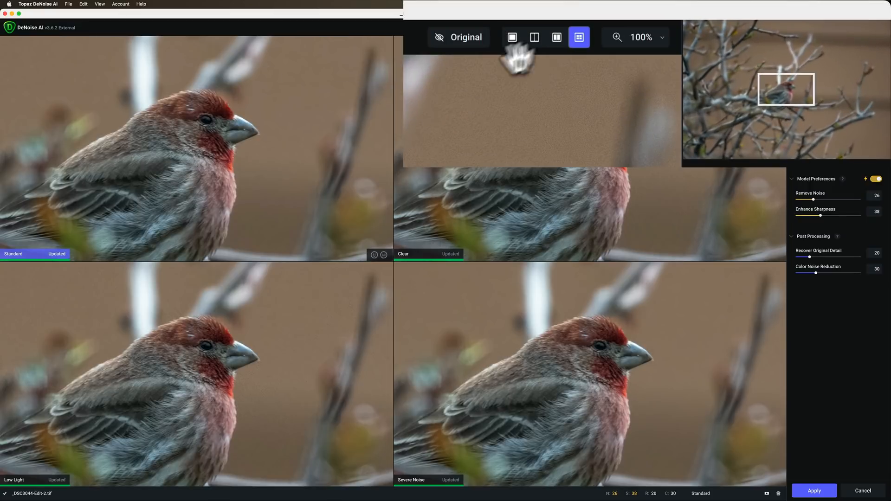
mouse_move(511, 37)
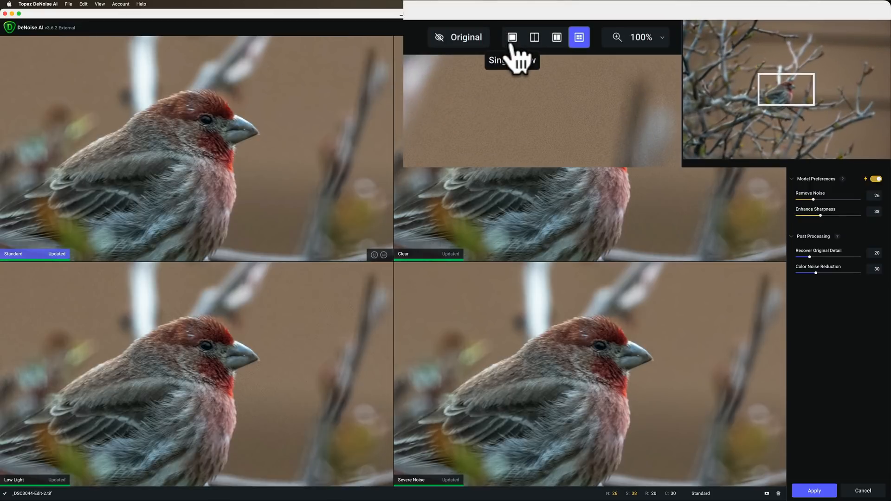
- Cycle Single, Split and Side-by-side views, then select Severe Noise in Comparison view
click(533, 37)
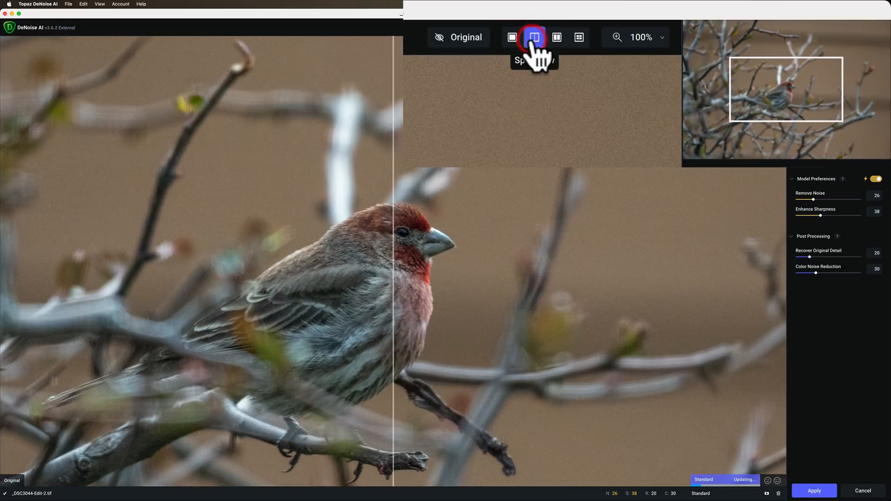
click(534, 37)
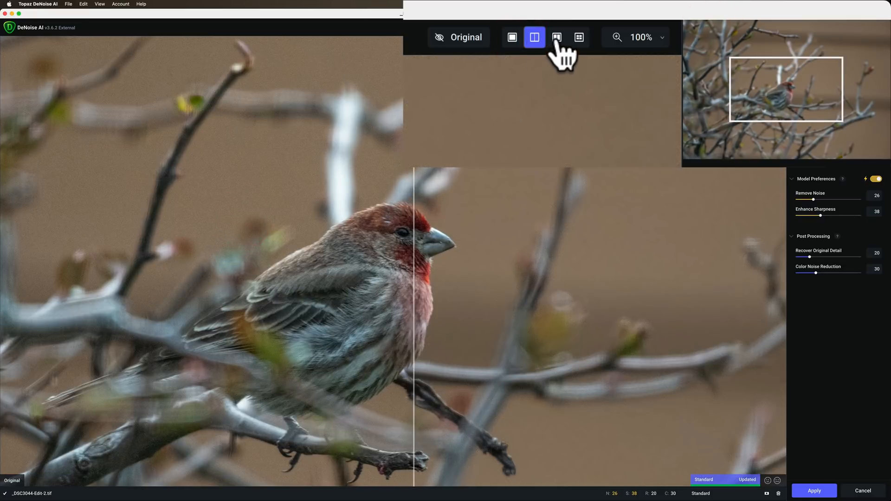
click(556, 37)
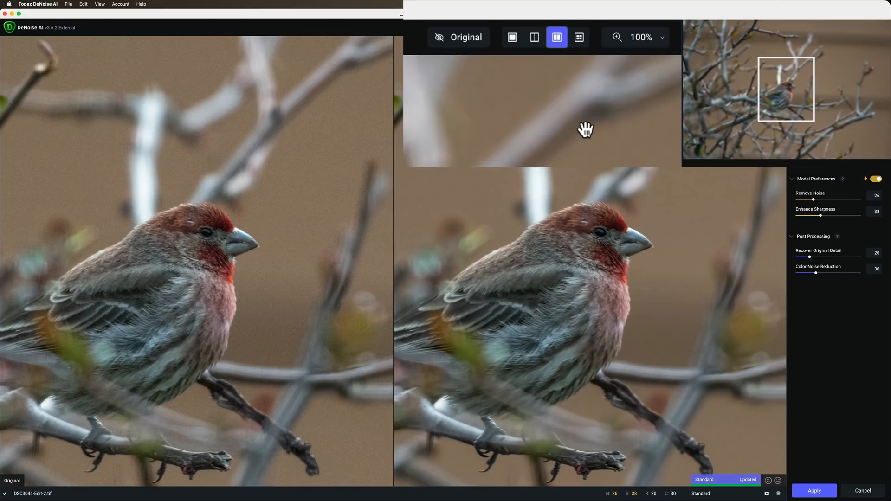
mouse_move(580, 37)
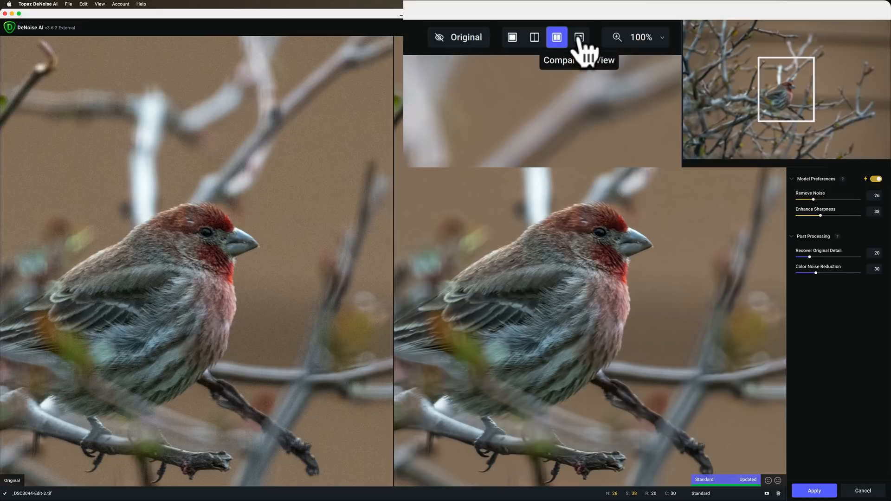
click(579, 37)
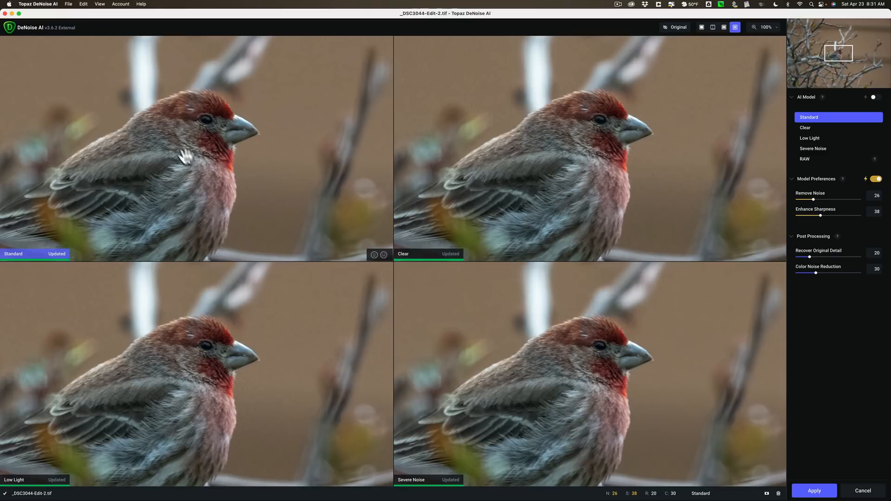
mouse_move(176, 158)
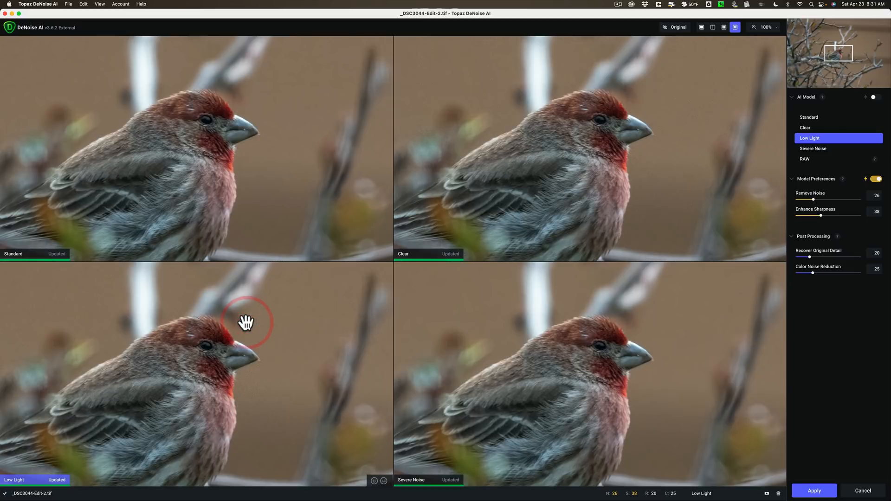
mouse_move(479, 339)
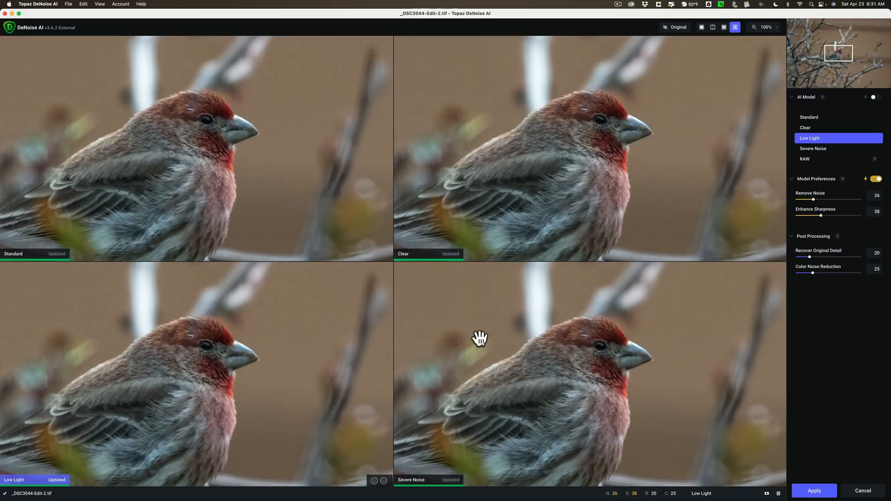
click(837, 149)
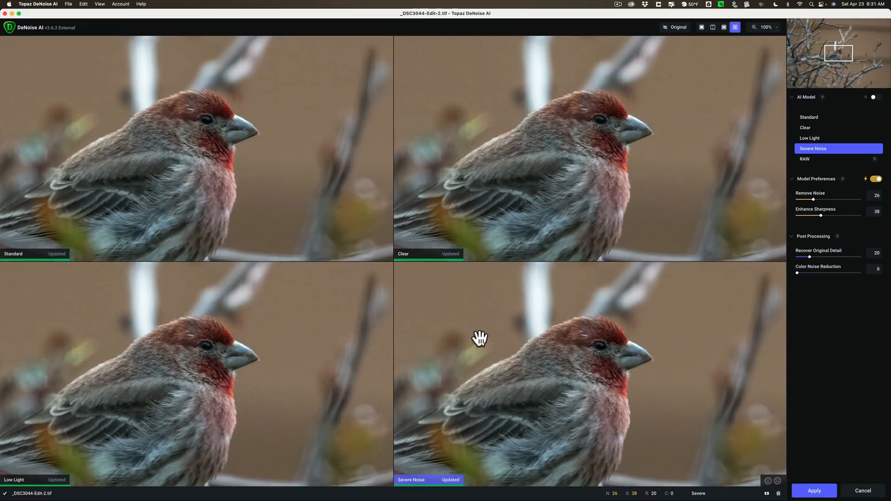
mouse_move(743, 154)
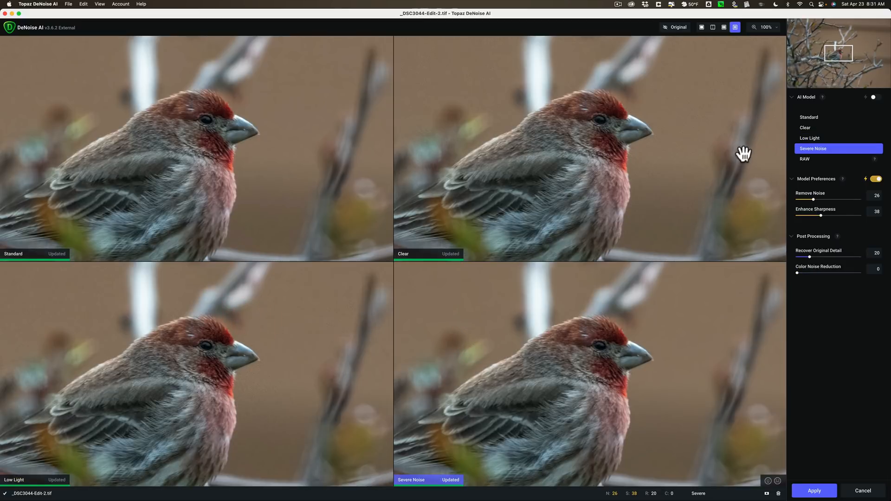
click(807, 96)
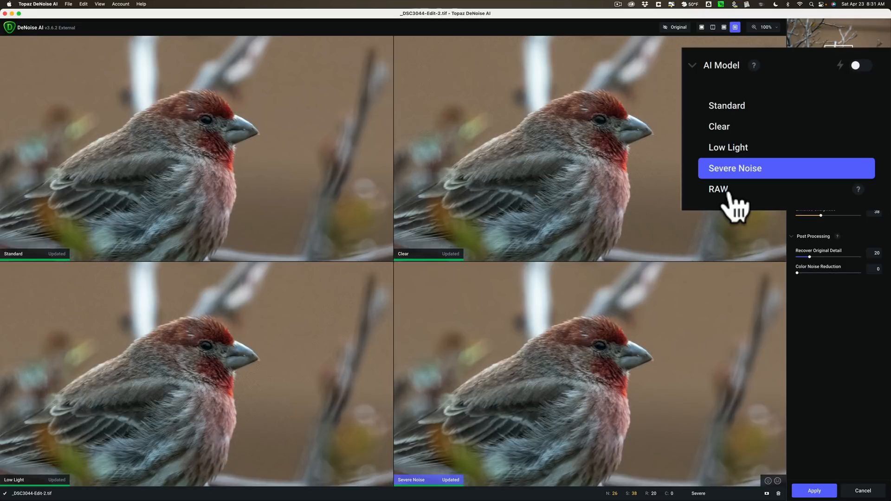
mouse_move(730, 208)
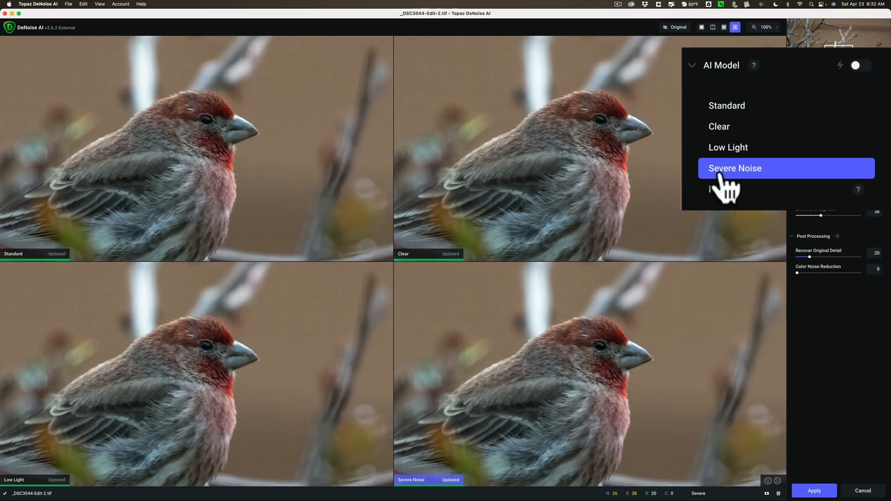
mouse_move(528, 122)
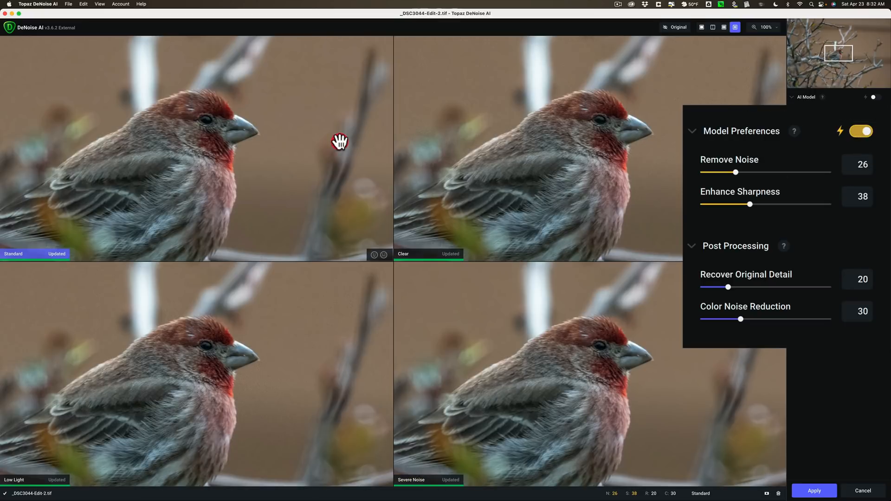
mouse_move(461, 149)
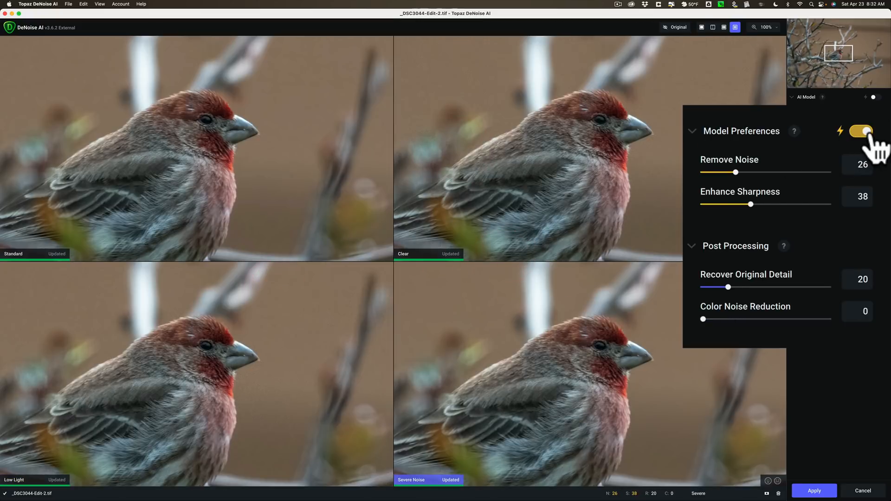
mouse_move(660, 123)
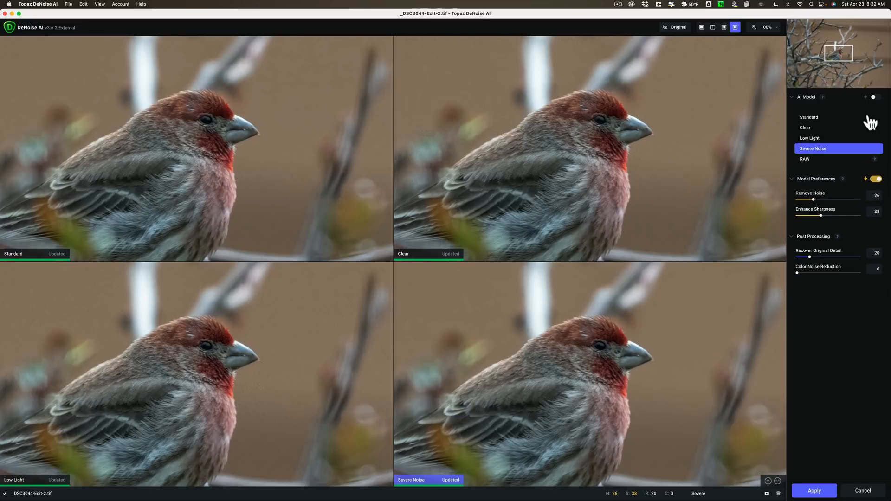
- Auto-pick a model, preview Standard in single view, then return to four-model comparison
click(806, 96)
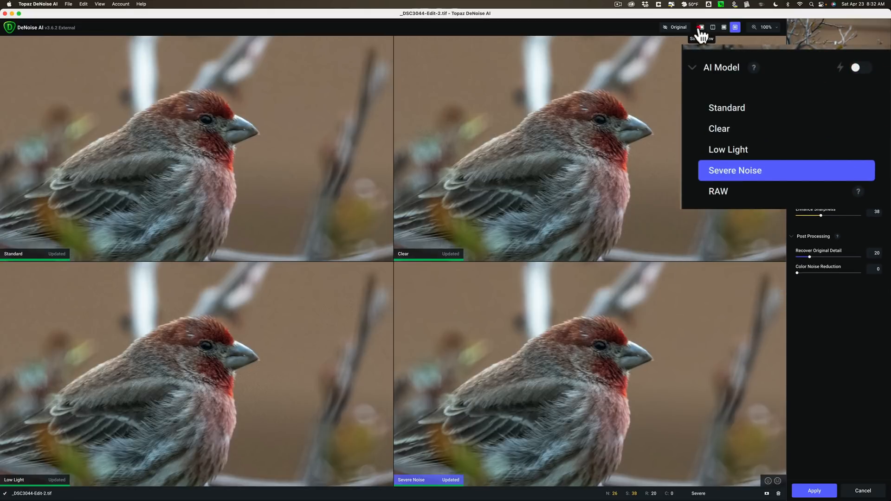
click(701, 27)
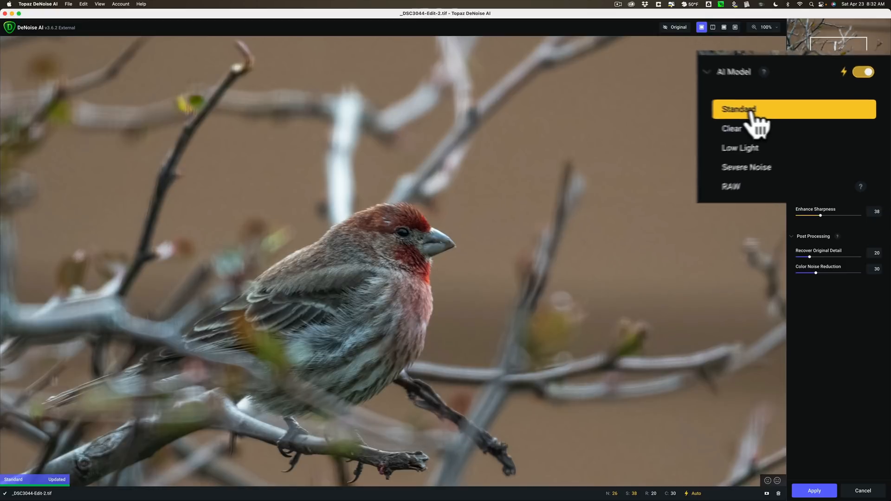
click(739, 109)
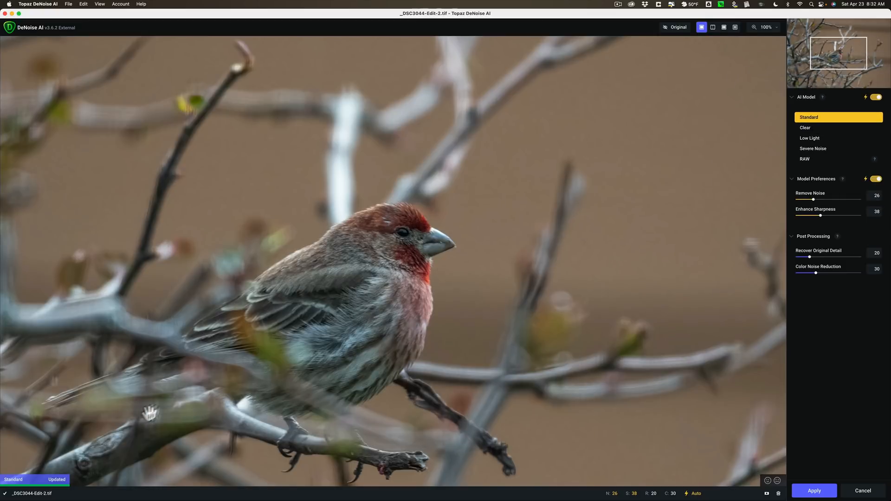
mouse_move(348, 217)
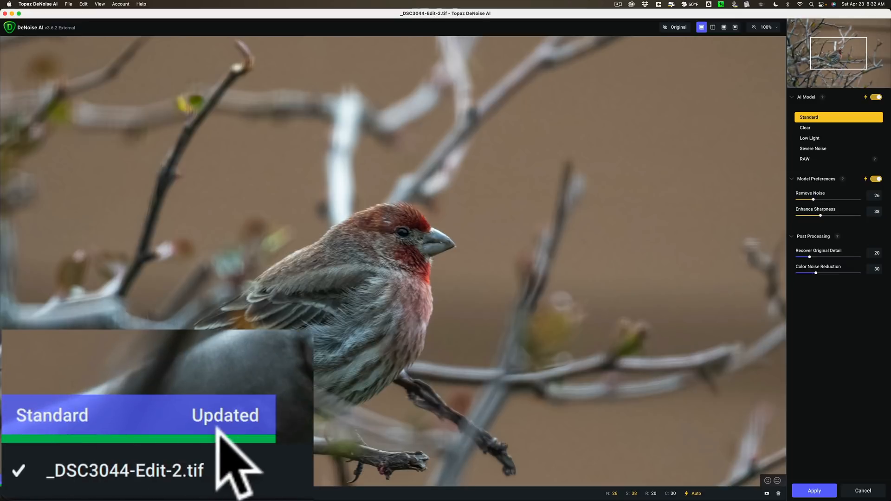
mouse_move(95, 456)
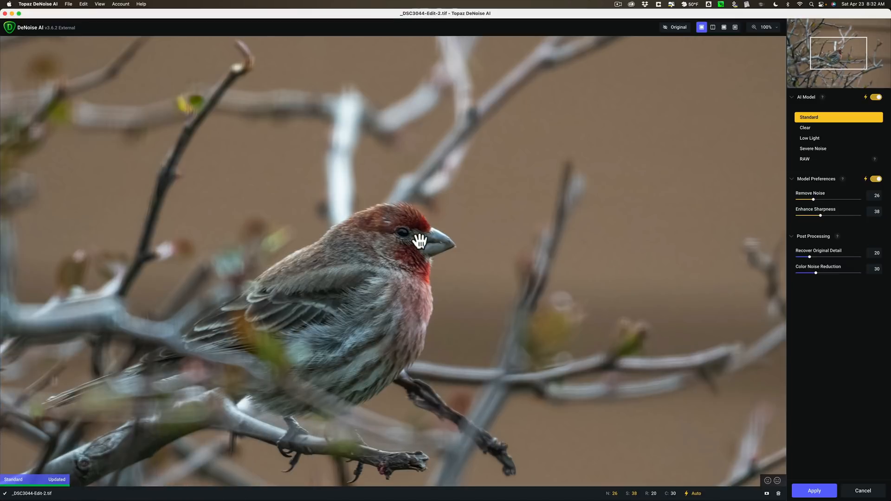
mouse_move(406, 208)
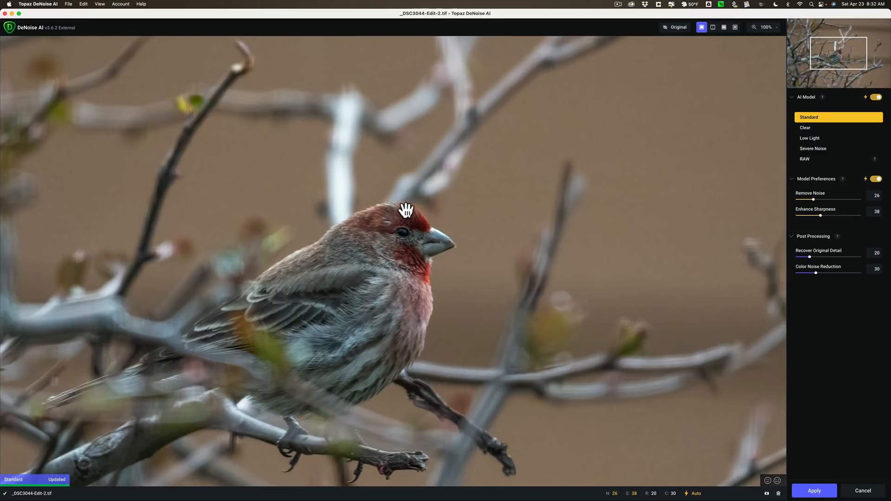
mouse_move(432, 196)
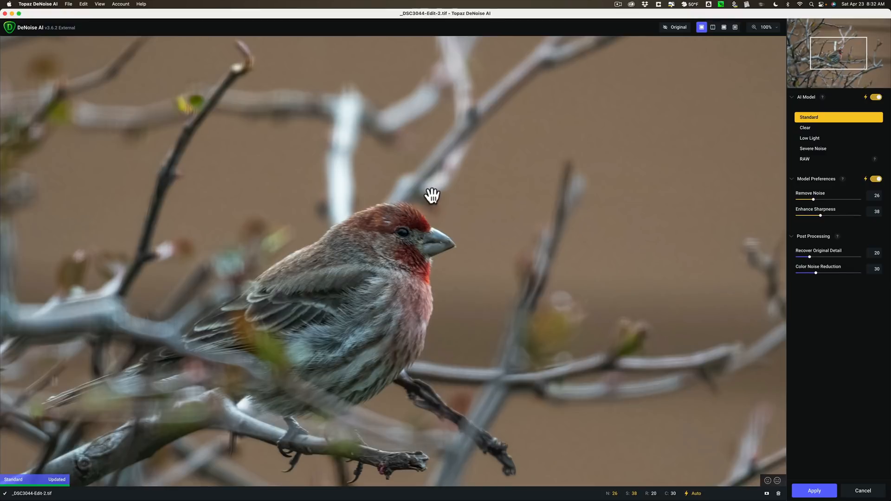
click(674, 27)
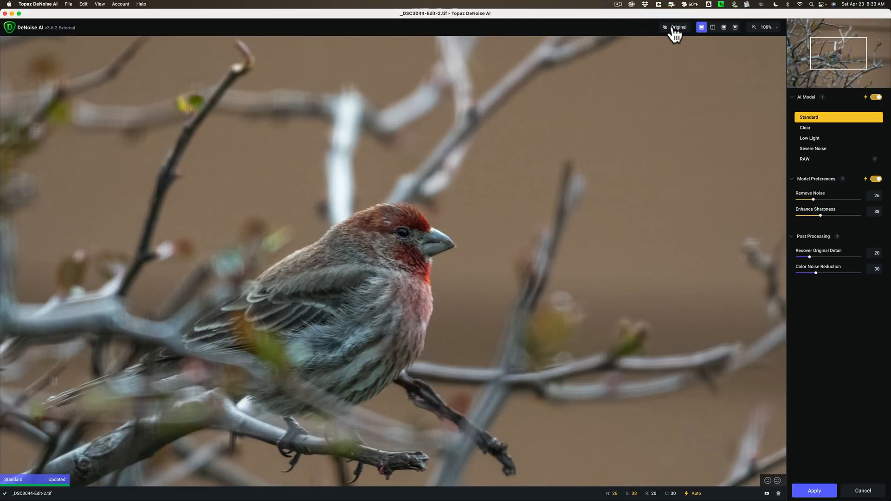
mouse_move(674, 43)
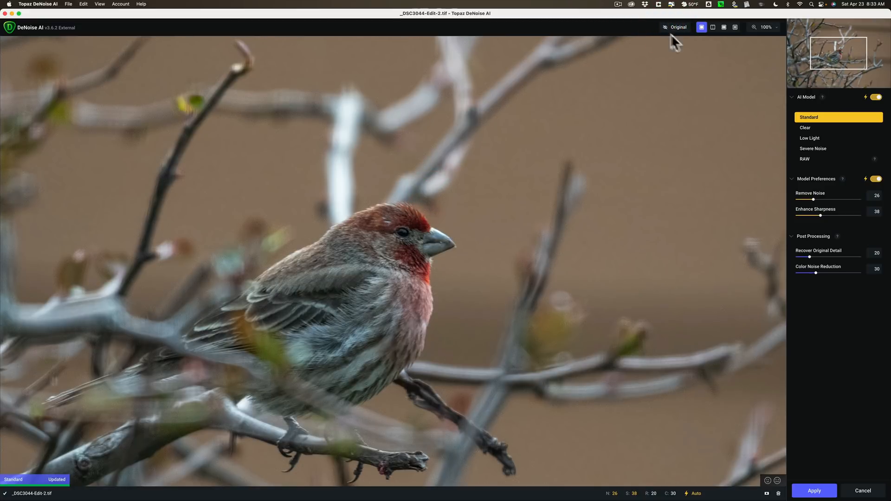
mouse_move(735, 28)
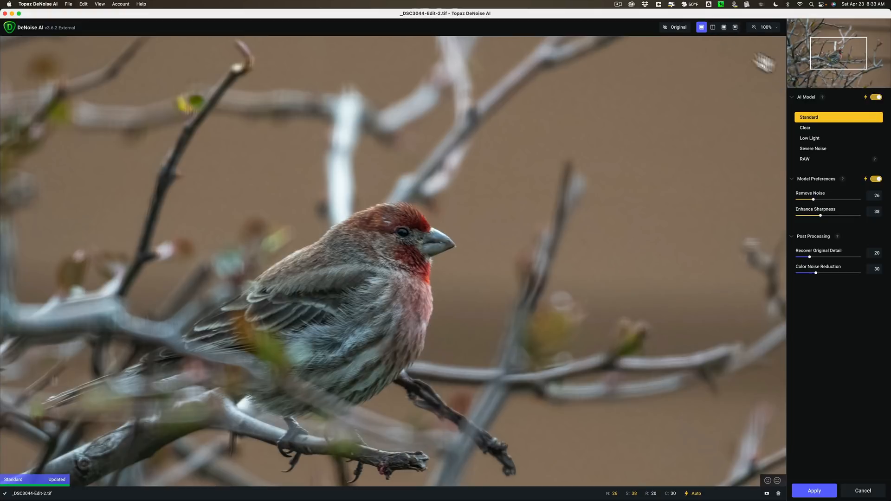
click(735, 27)
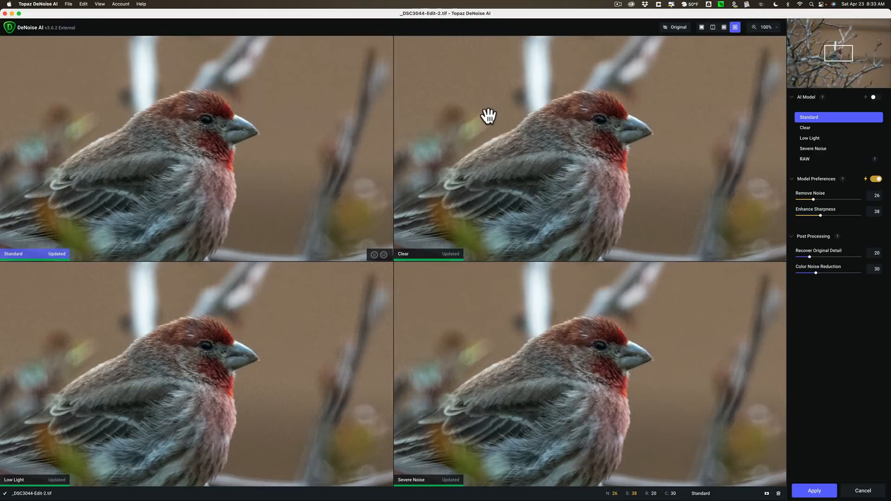
mouse_move(501, 116)
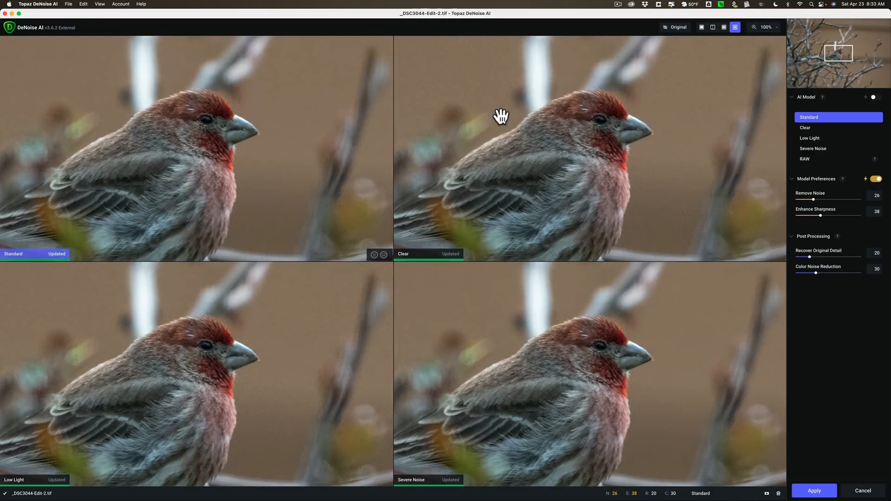
mouse_move(278, 162)
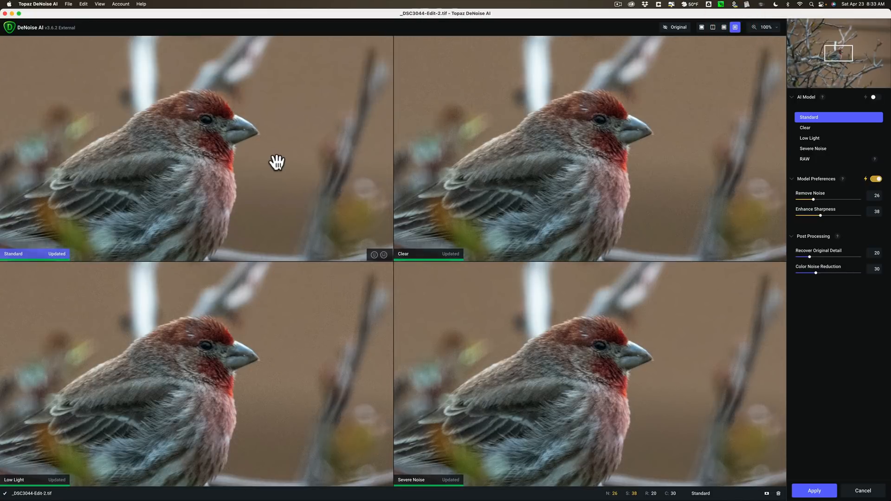
mouse_move(241, 152)
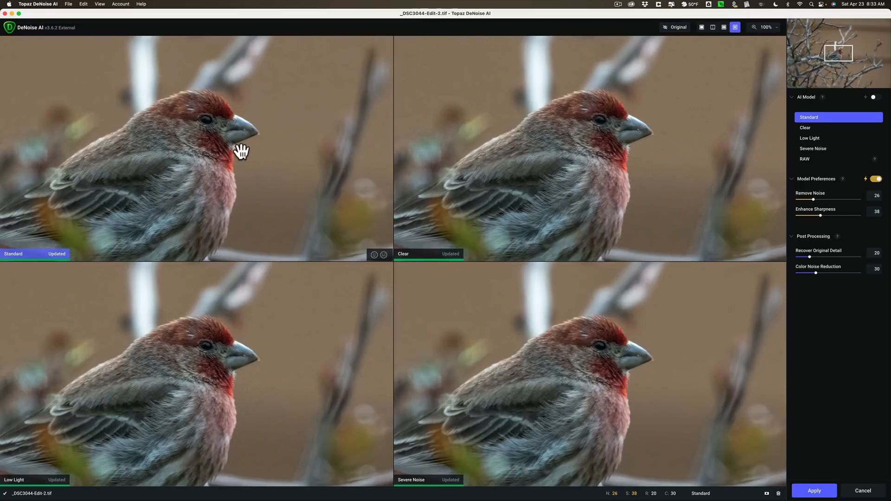
mouse_move(214, 154)
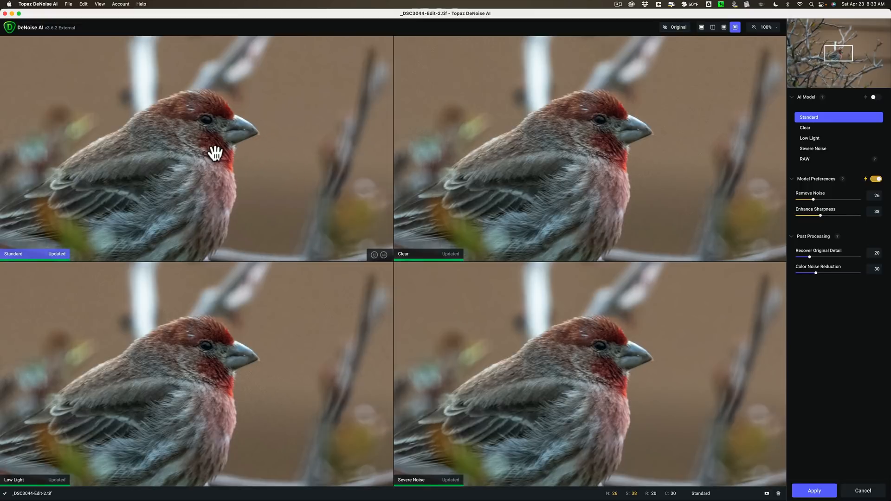
mouse_move(200, 154)
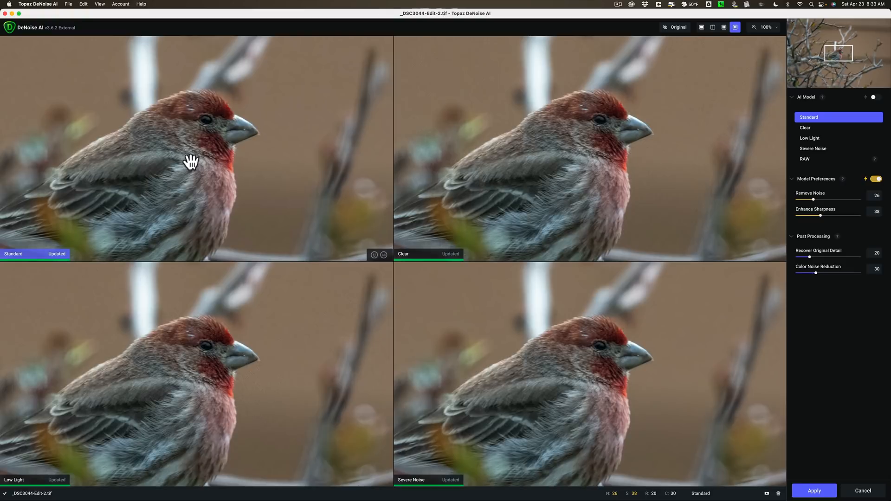
mouse_move(193, 312)
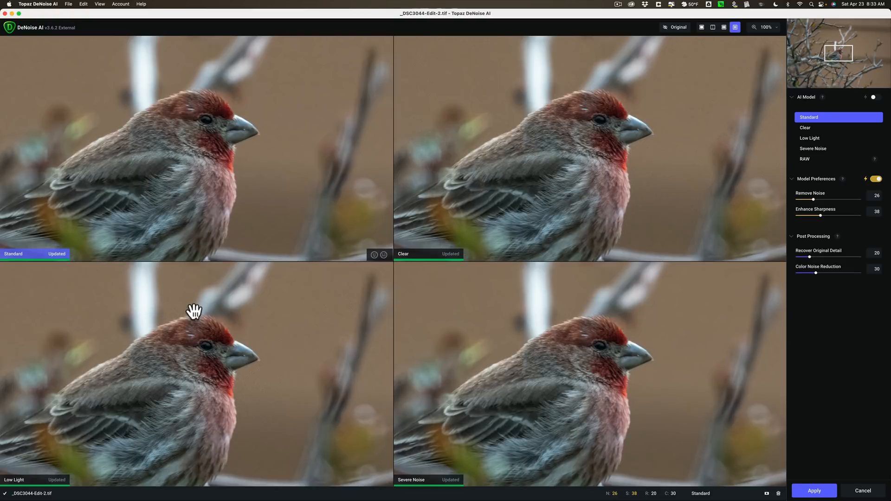
mouse_move(458, 229)
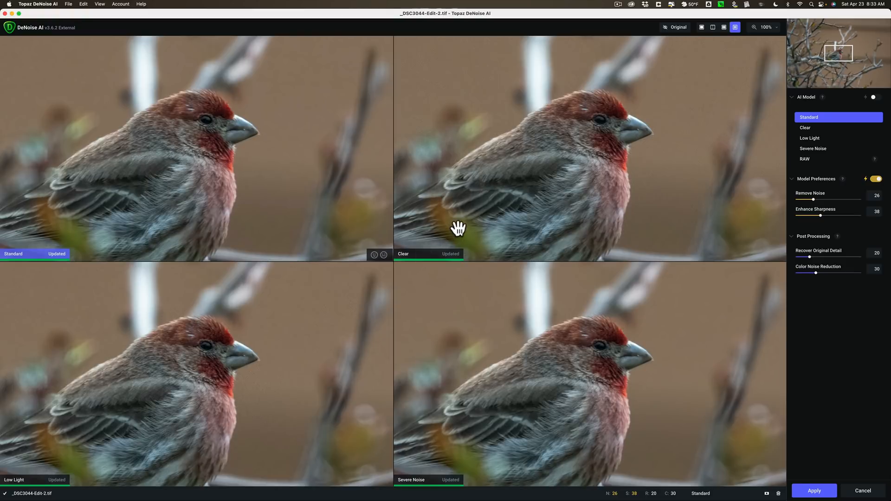
mouse_move(190, 164)
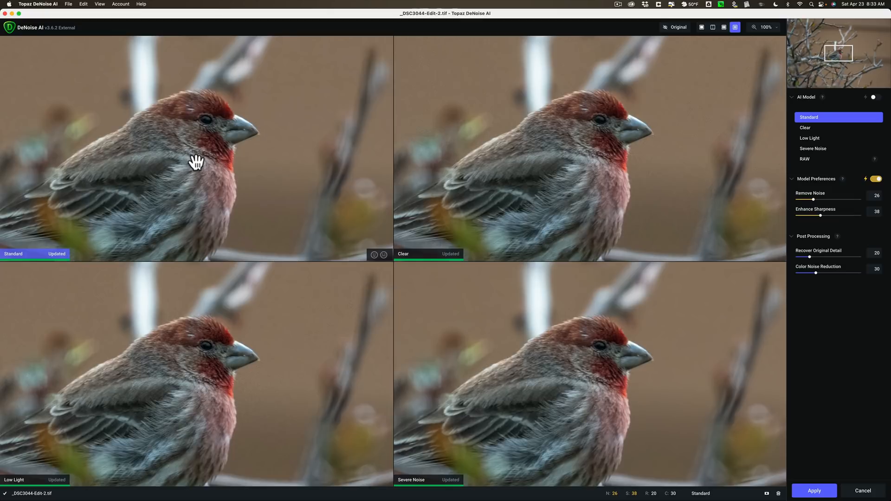
mouse_move(303, 247)
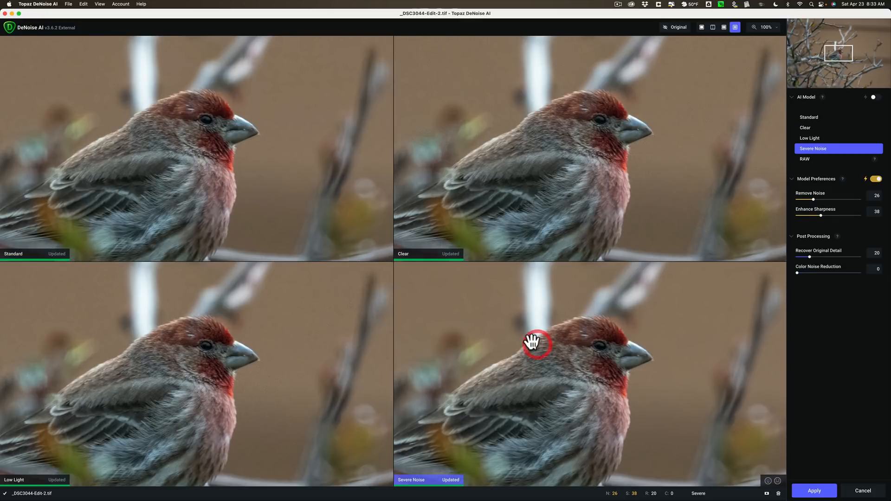
mouse_move(488, 325)
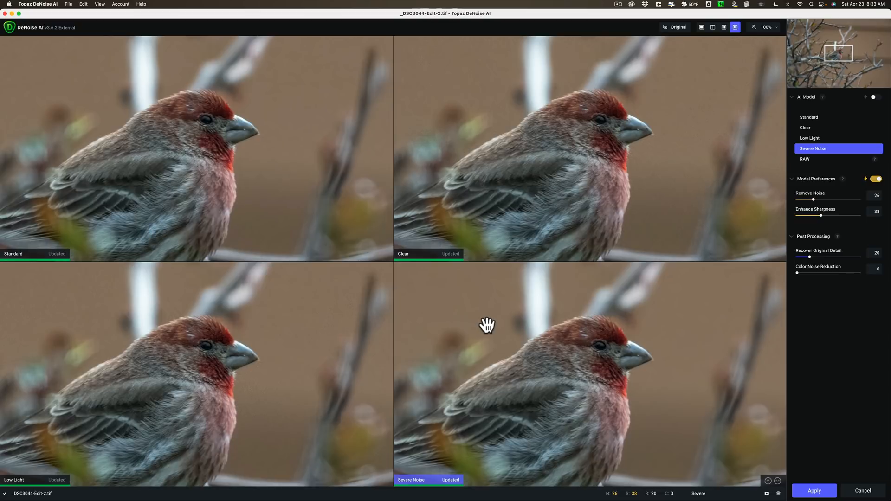
mouse_move(349, 299)
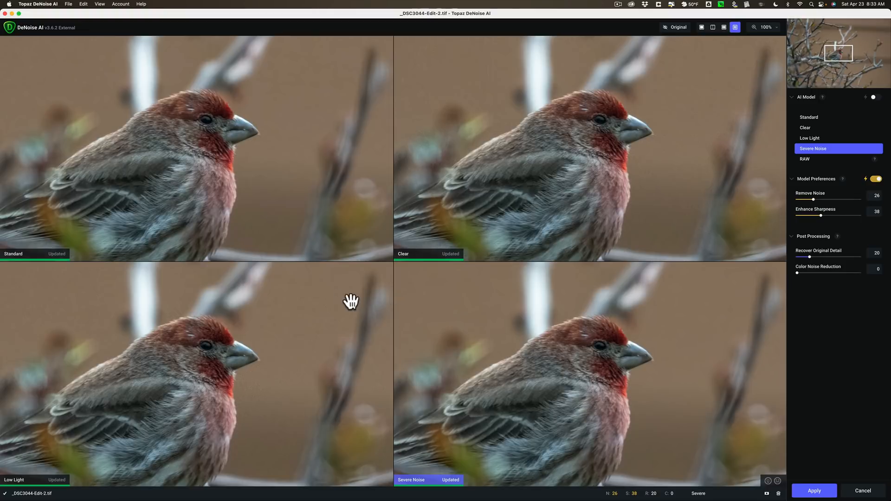
mouse_move(194, 151)
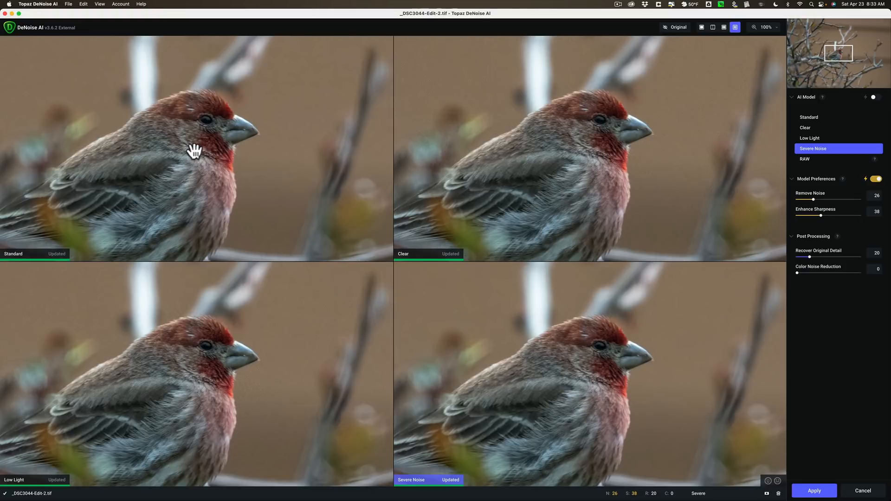
mouse_move(608, 372)
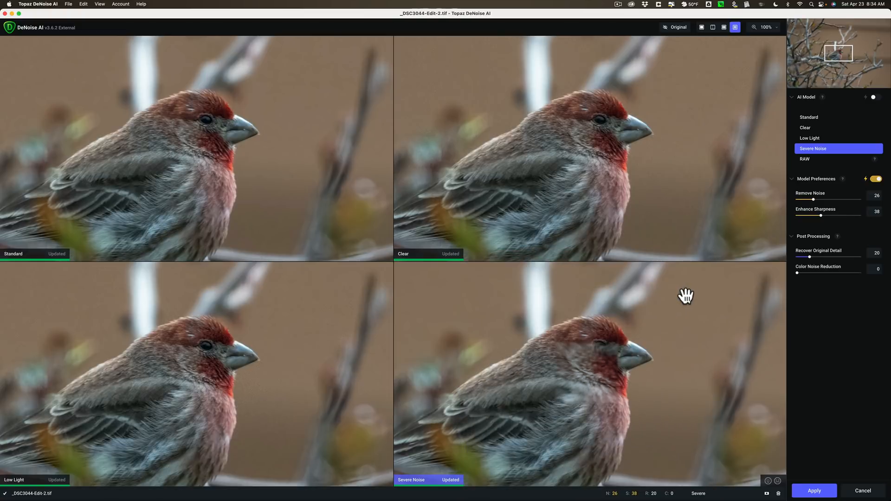
mouse_move(824, 206)
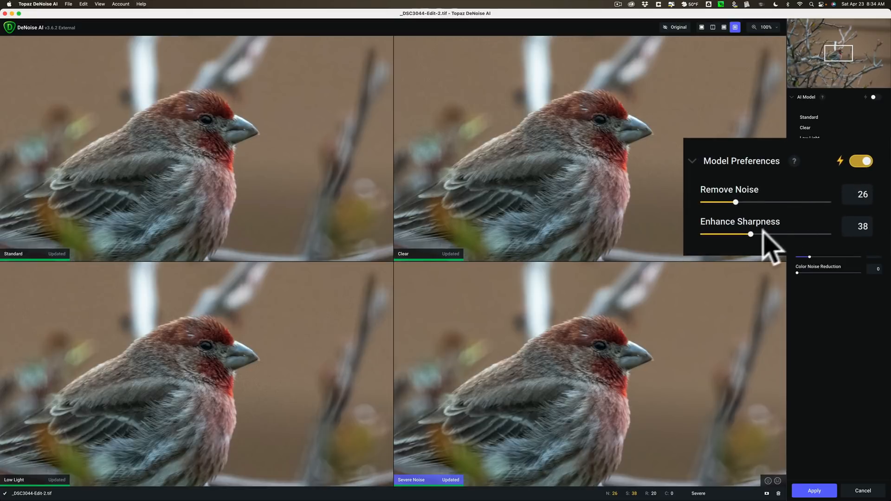
mouse_move(762, 256)
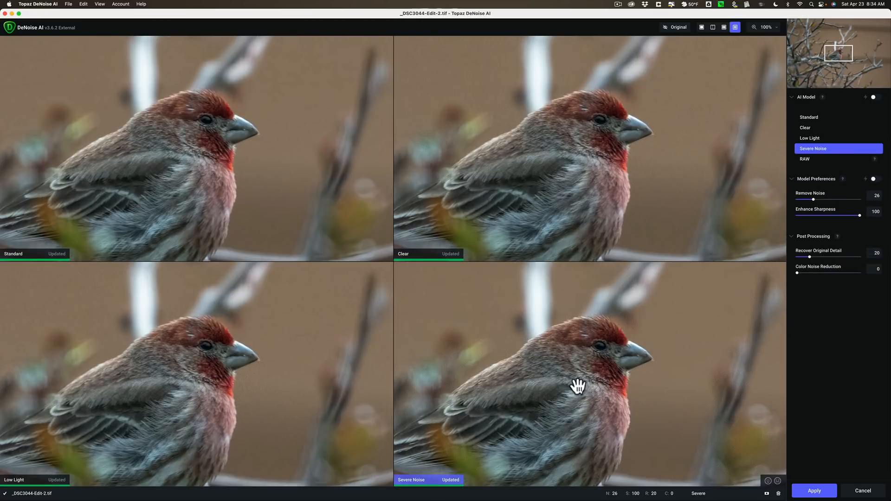
mouse_move(633, 365)
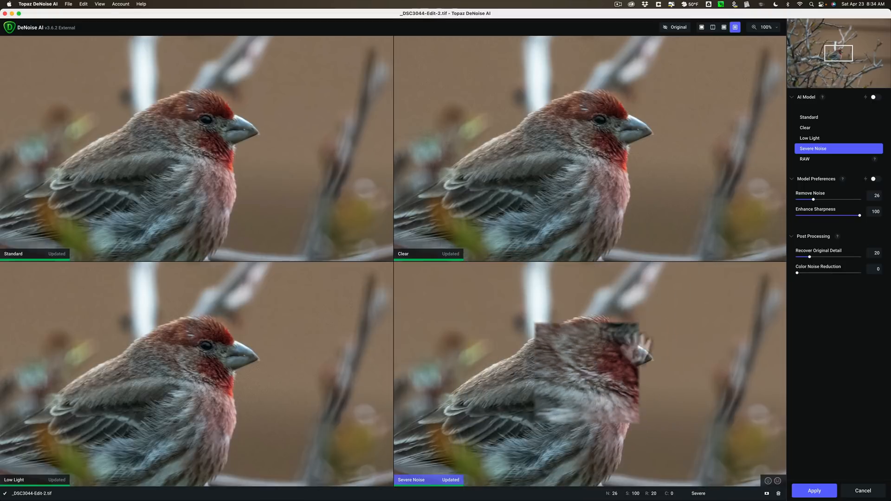
click(865, 179)
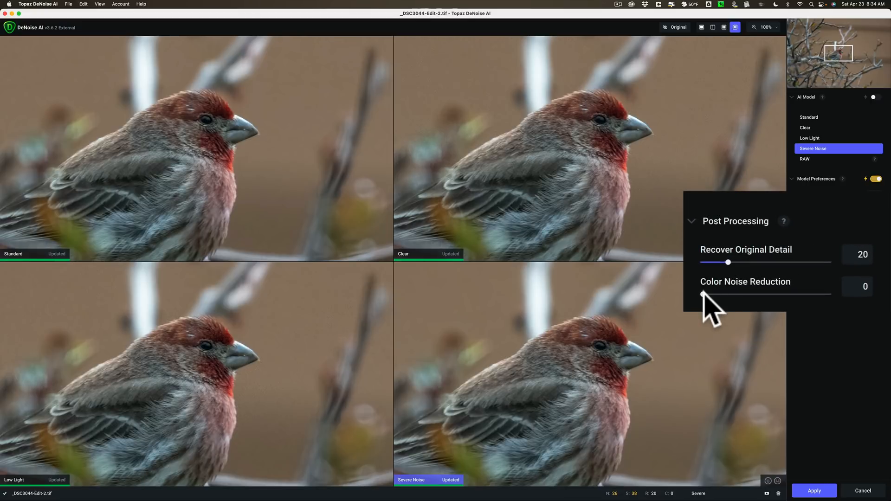
mouse_move(750, 290)
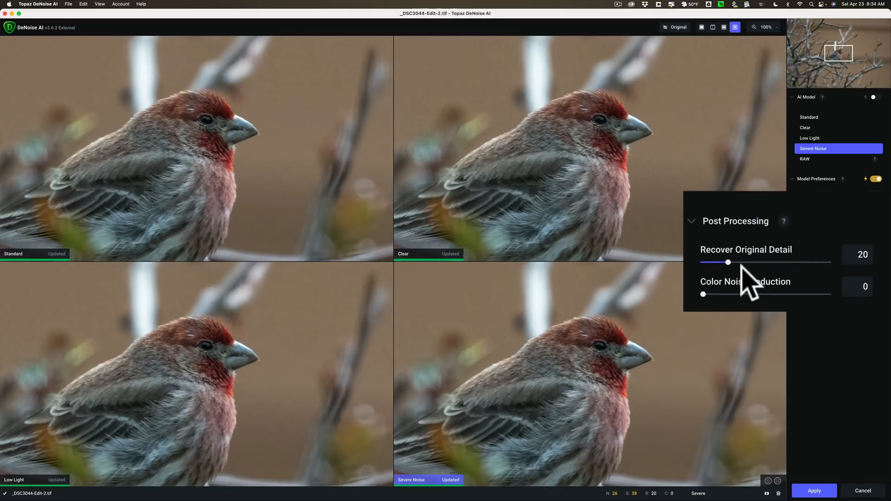
mouse_move(736, 279)
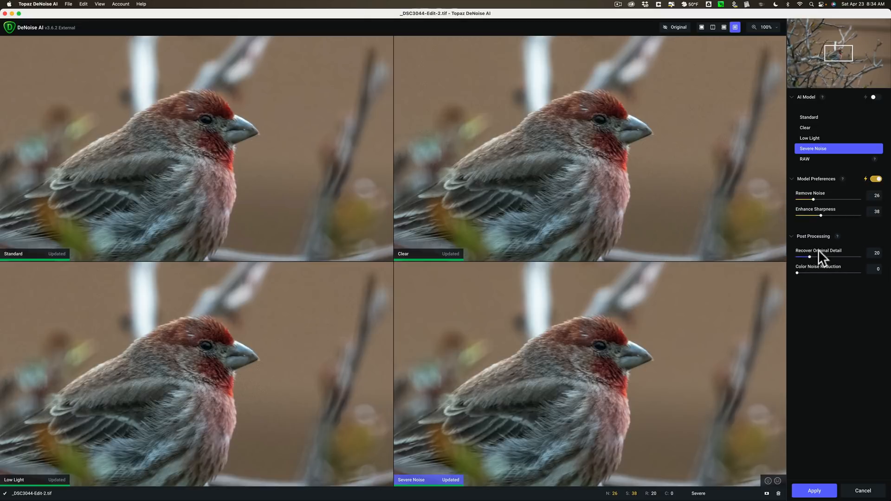
mouse_move(815, 280)
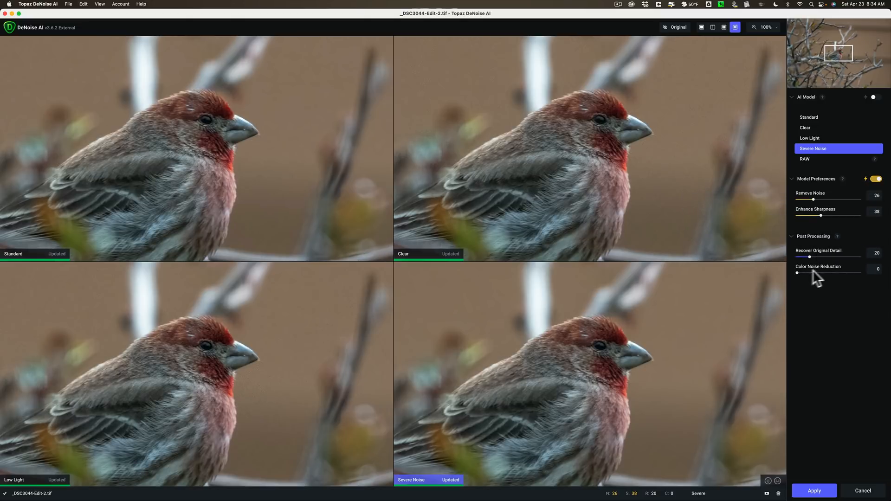
mouse_move(827, 277)
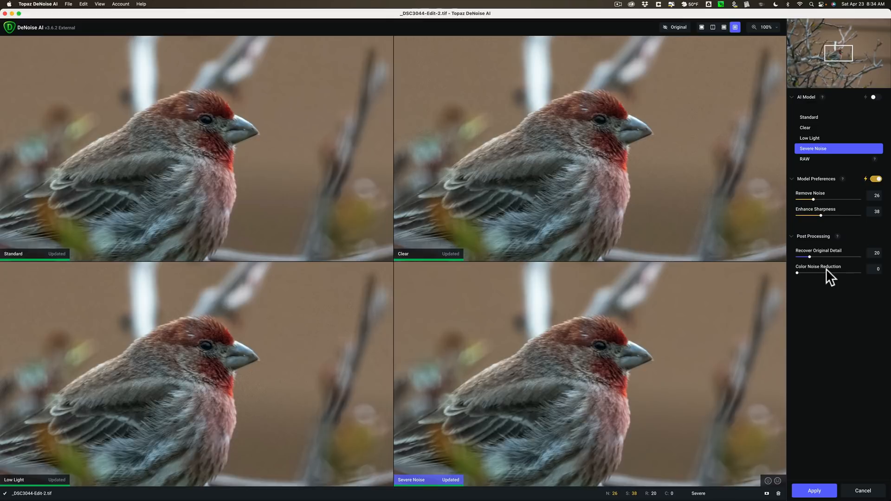
mouse_move(604, 351)
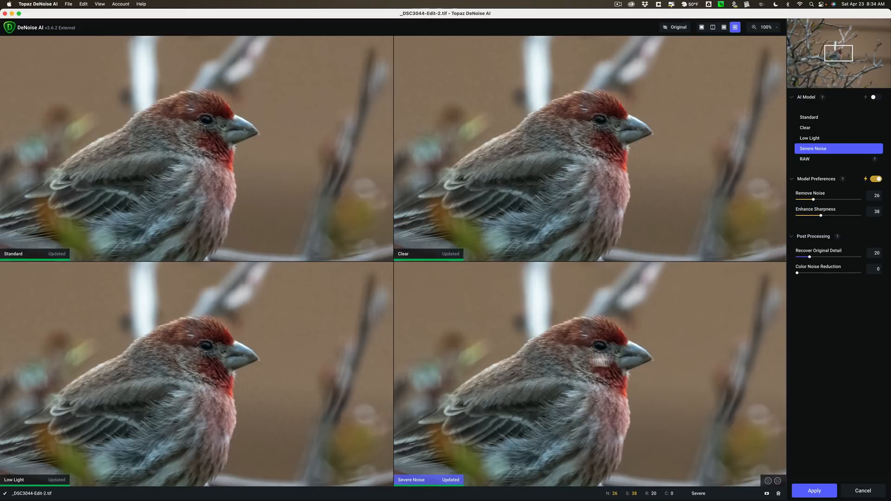
mouse_move(597, 359)
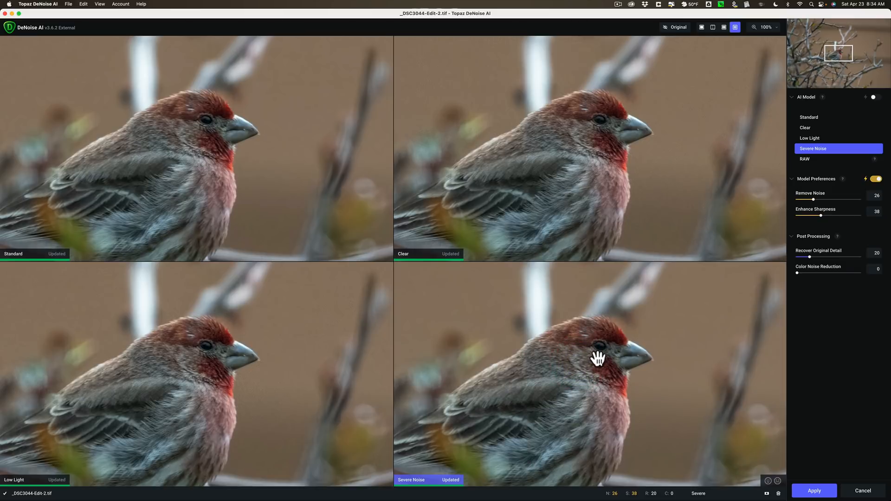
mouse_move(706, 311)
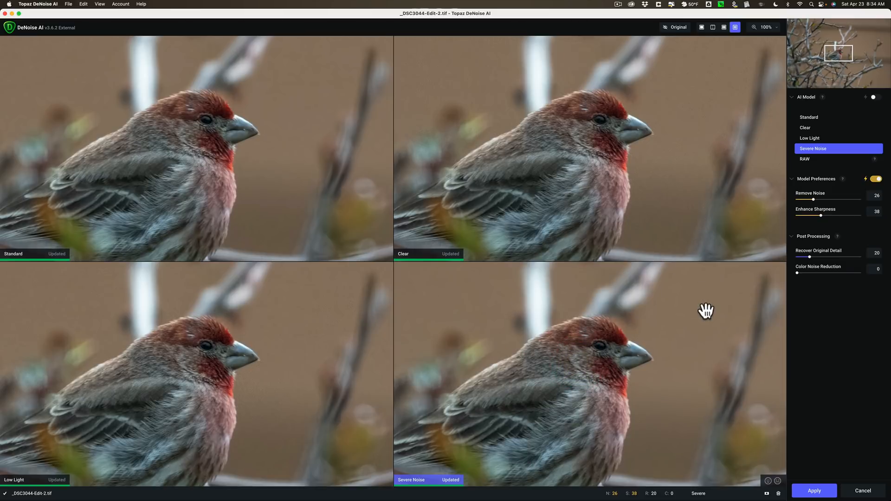
mouse_move(604, 364)
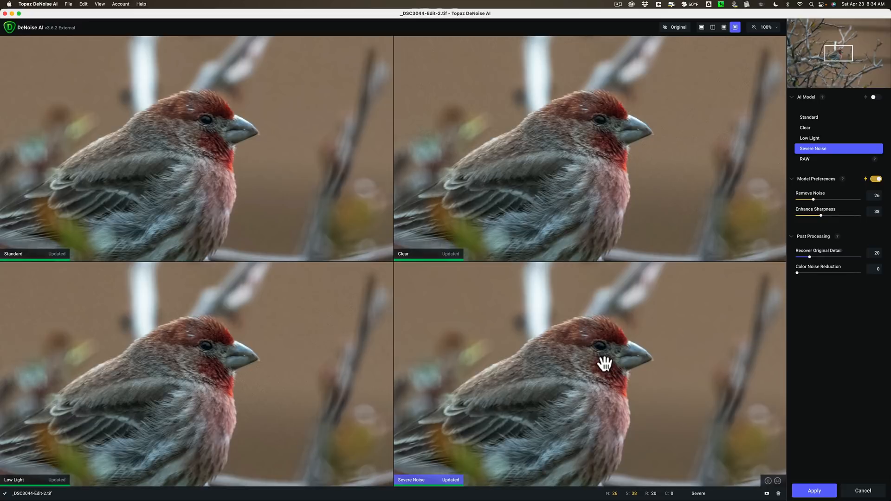
mouse_move(598, 373)
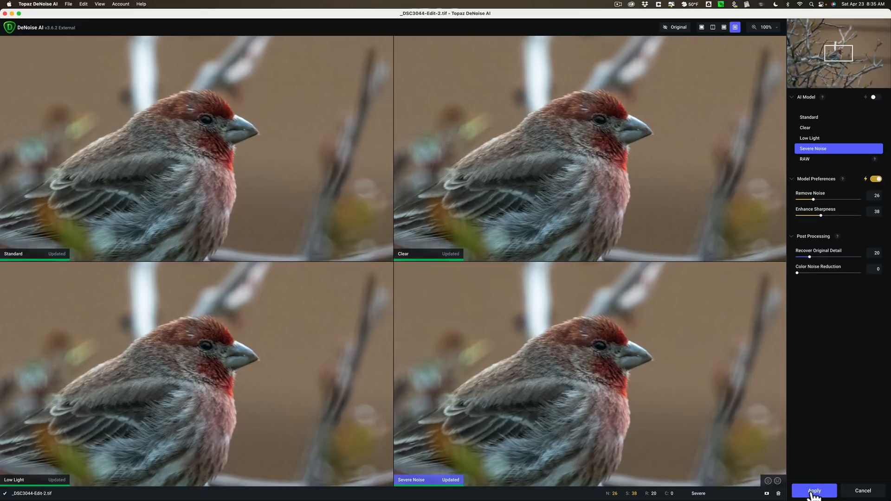
- Apply Severe Noise (noise 26, sharpness 38, detail 20, color 0) and save back to Lightroom
click(814, 491)
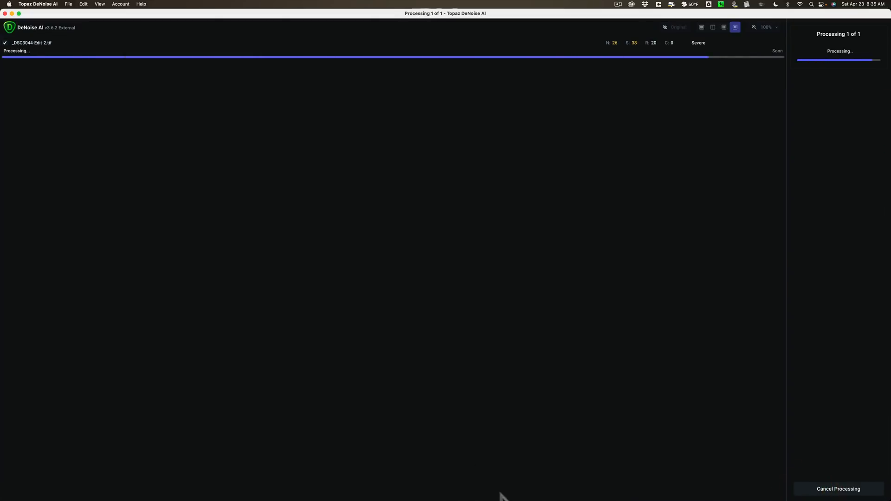
mouse_move(552, 395)
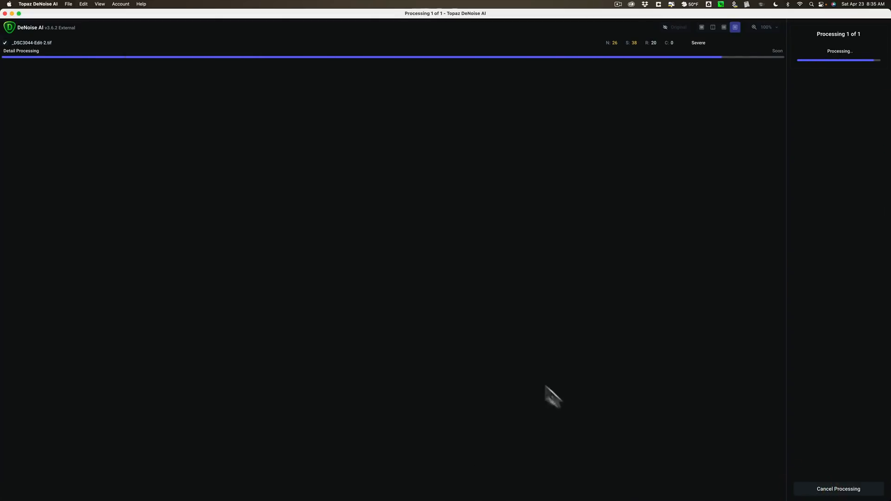
mouse_move(338, 173)
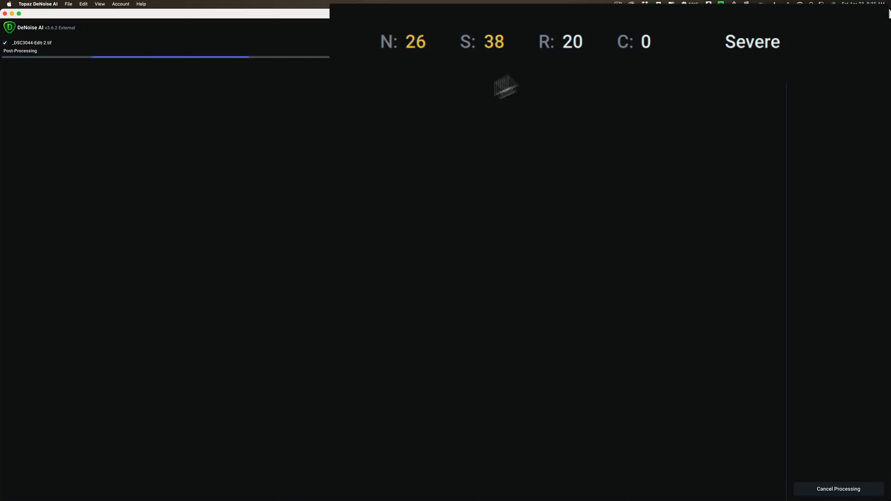
mouse_move(696, 134)
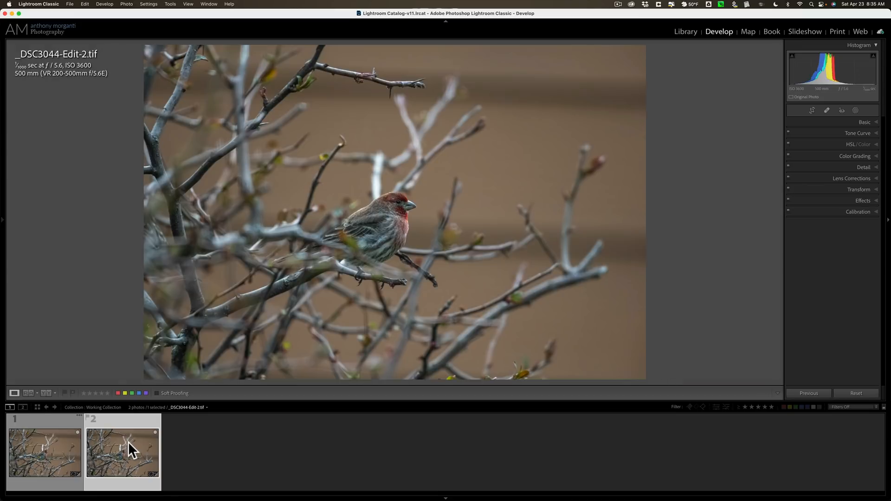
click(45, 453)
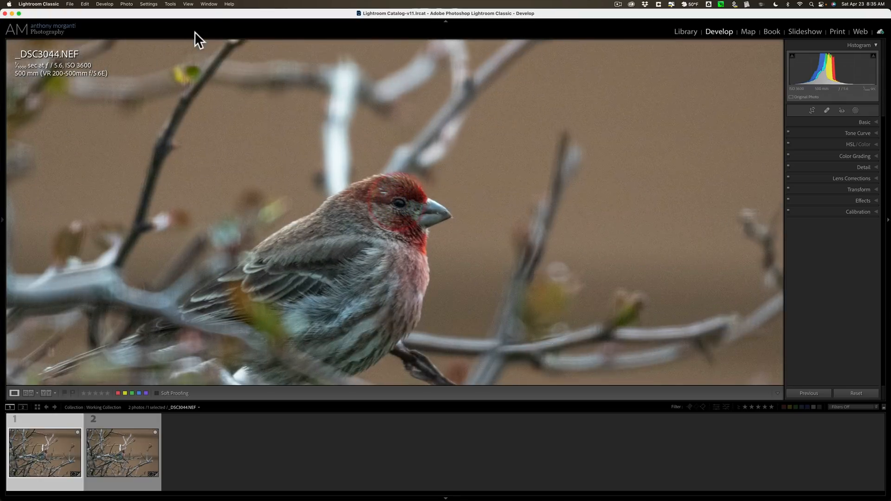
click(161, 7)
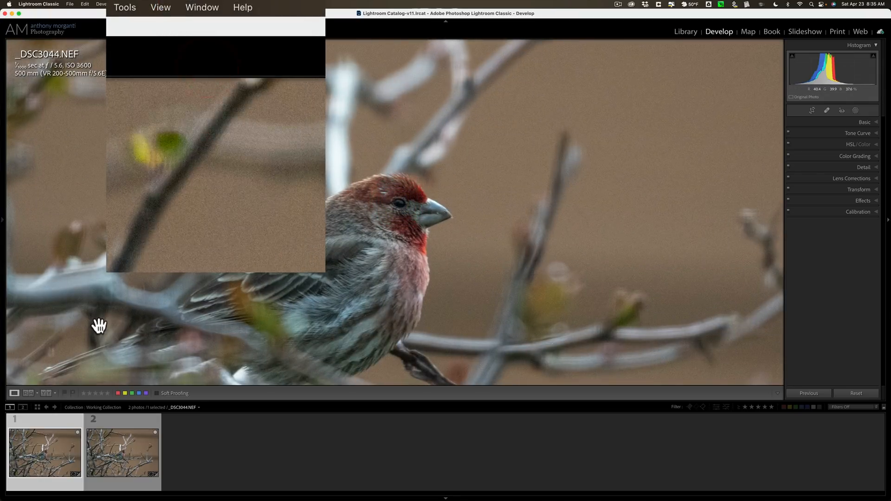
click(122, 452)
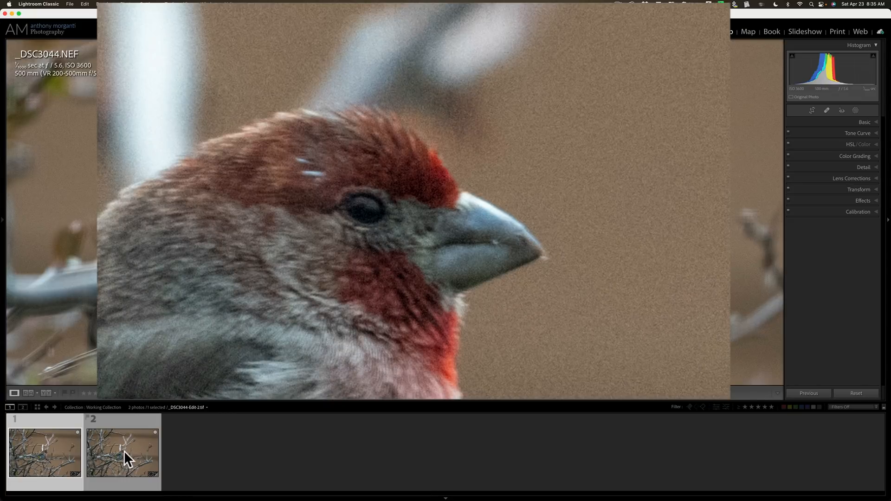
click(121, 451)
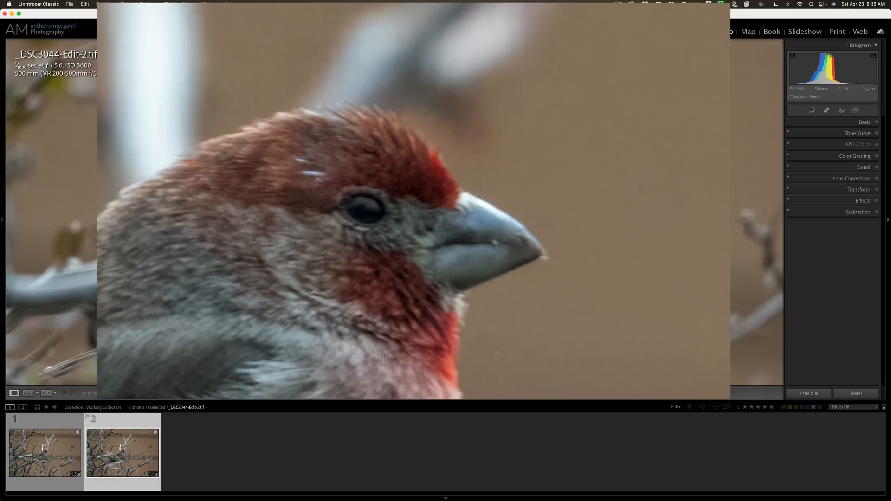
click(122, 453)
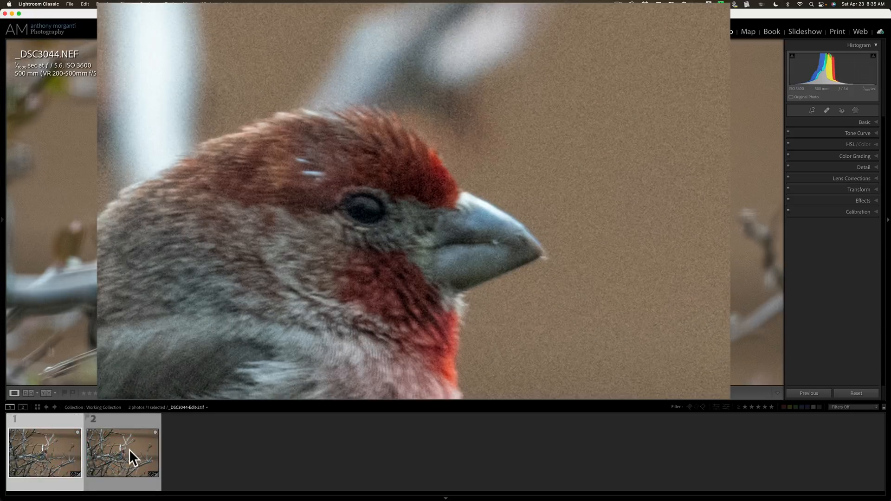
click(121, 453)
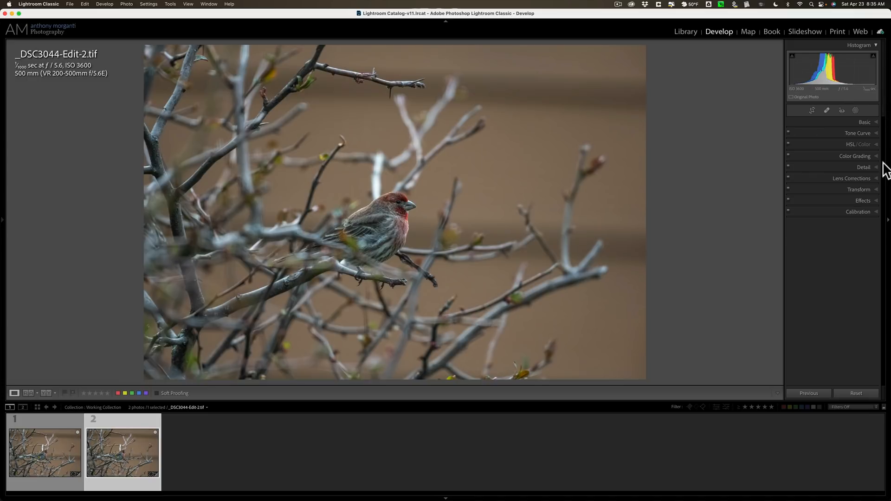
mouse_move(436, 167)
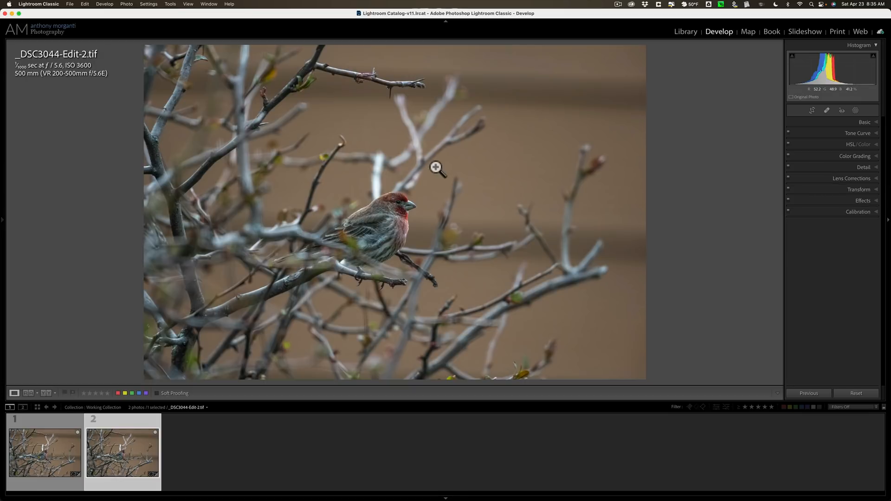
- Send the denoised finch TIFF to Topaz Sharpen AI through Edit In
click(437, 172)
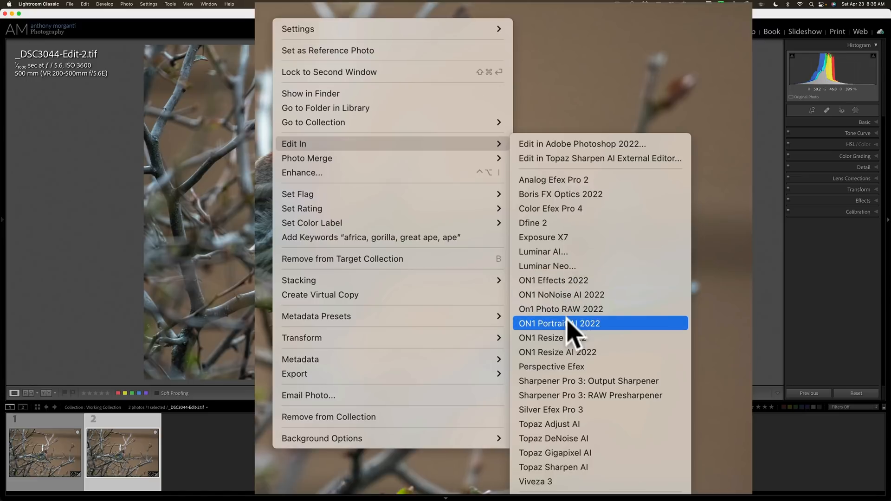
mouse_move(600, 466)
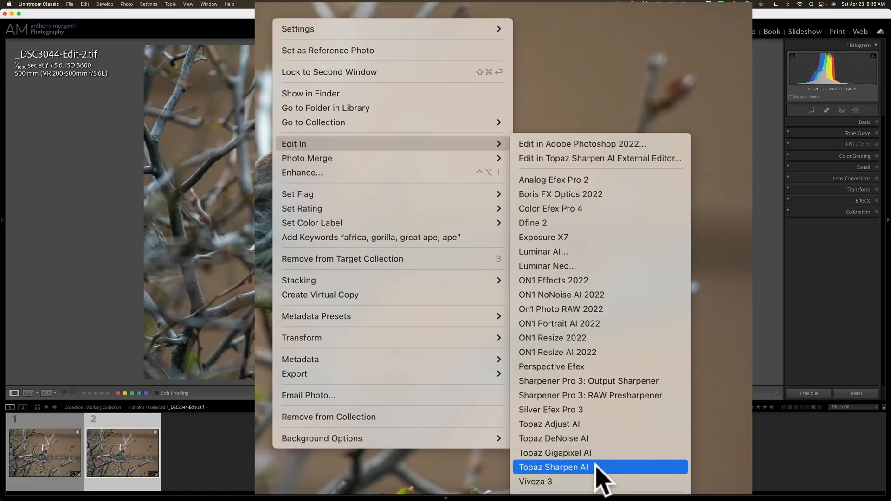
click(553, 467)
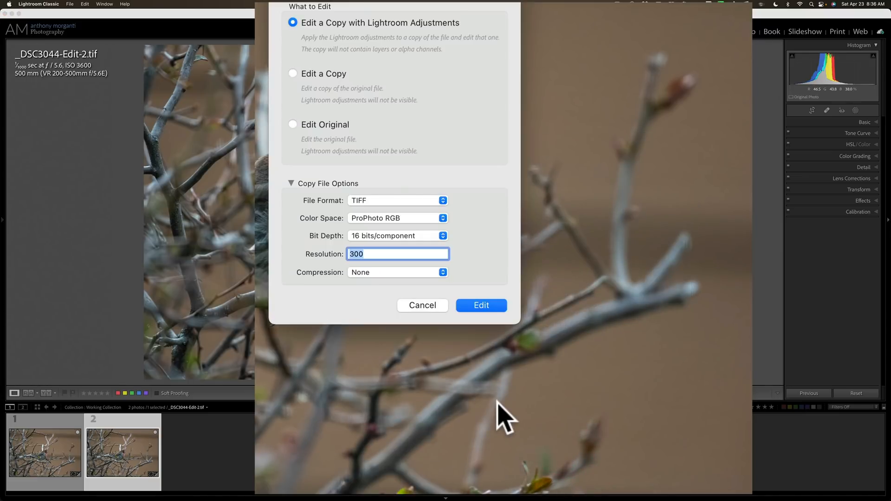
mouse_move(392, 153)
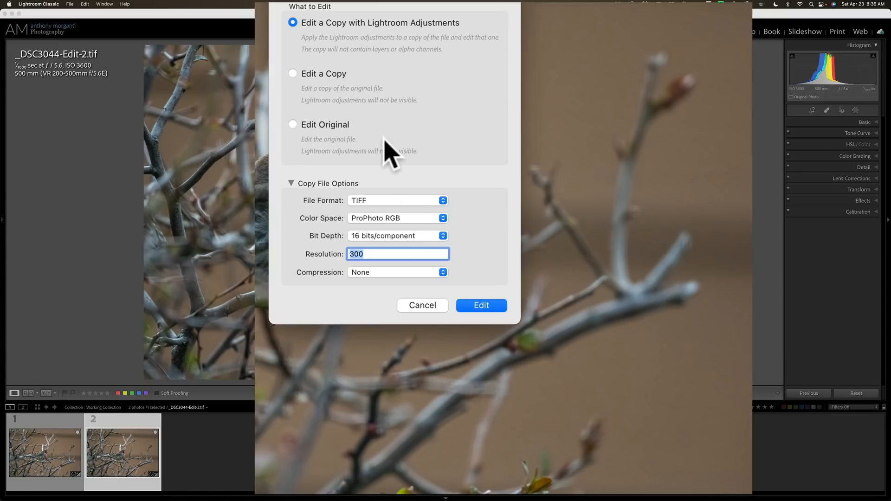
mouse_move(338, 85)
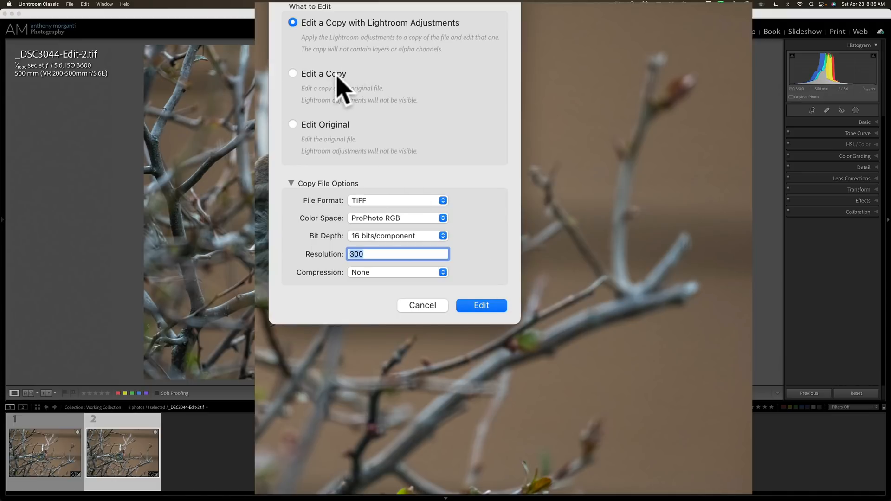
mouse_move(337, 141)
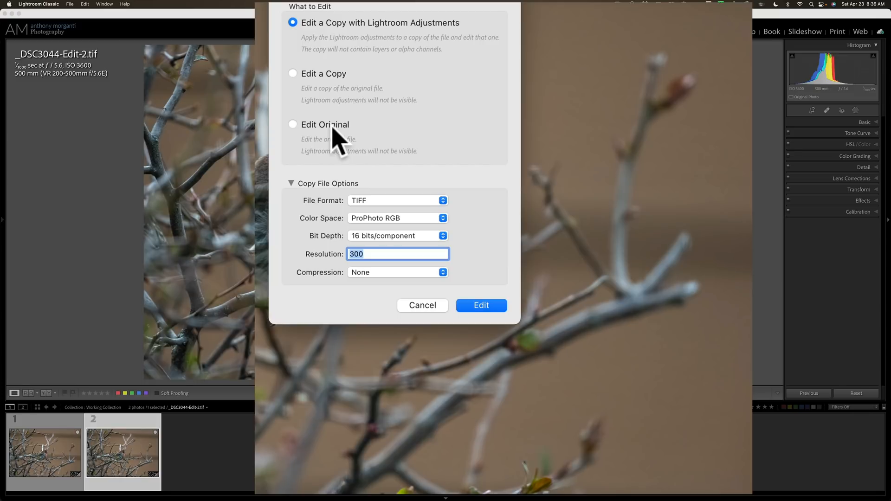
- Try the original and plain-copy options, then edit a copy with Lightroom adjustments
click(293, 124)
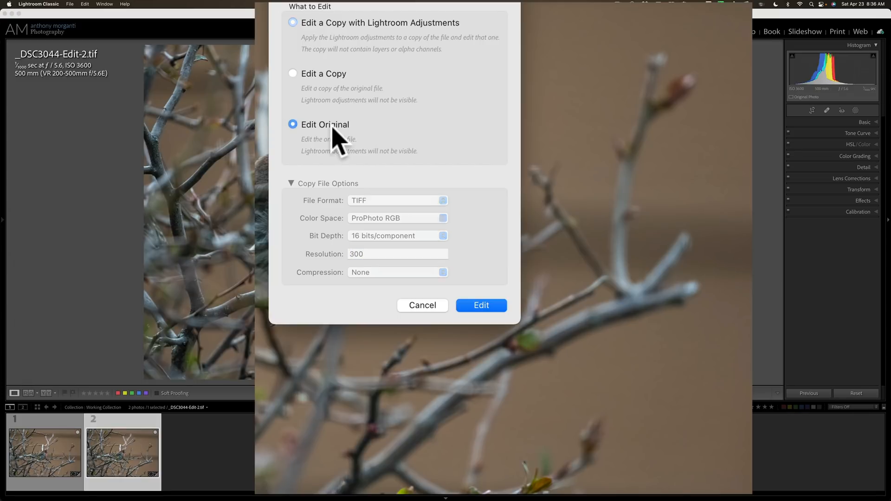
click(293, 124)
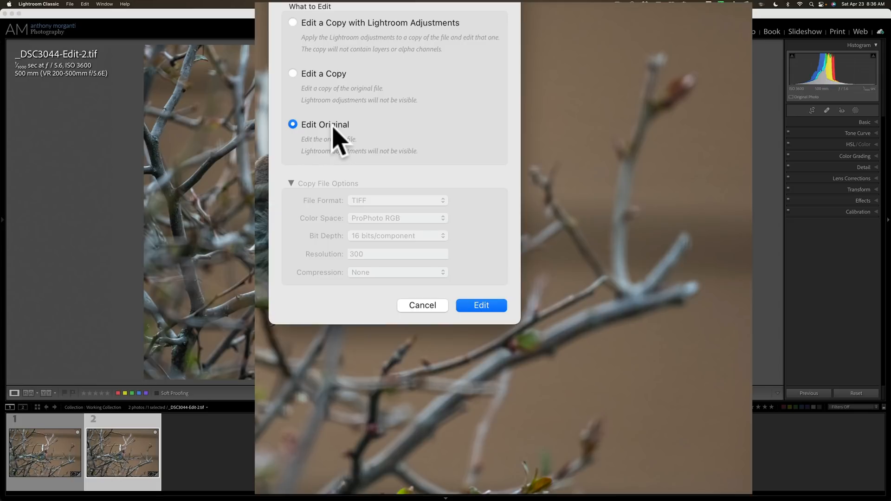
mouse_move(334, 140)
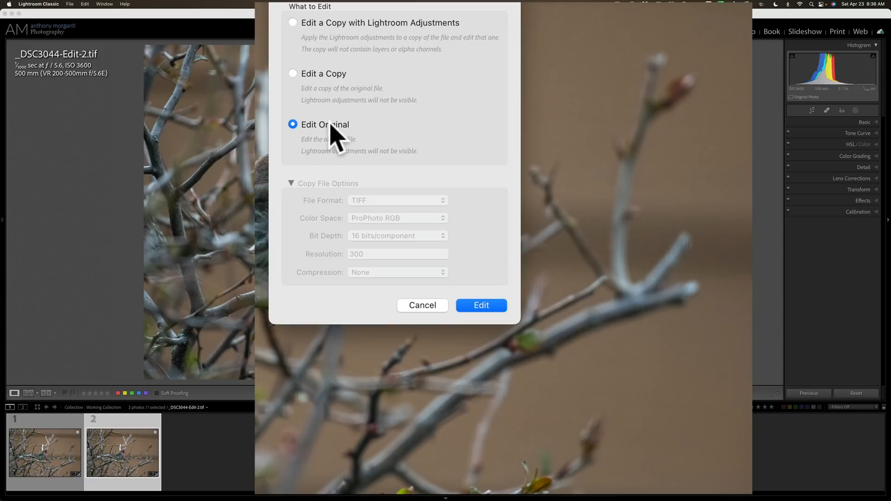
click(293, 73)
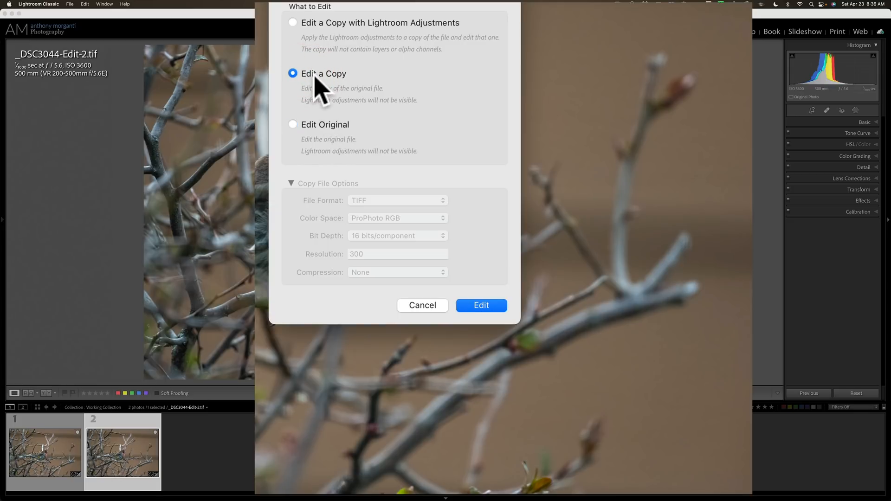
mouse_move(315, 34)
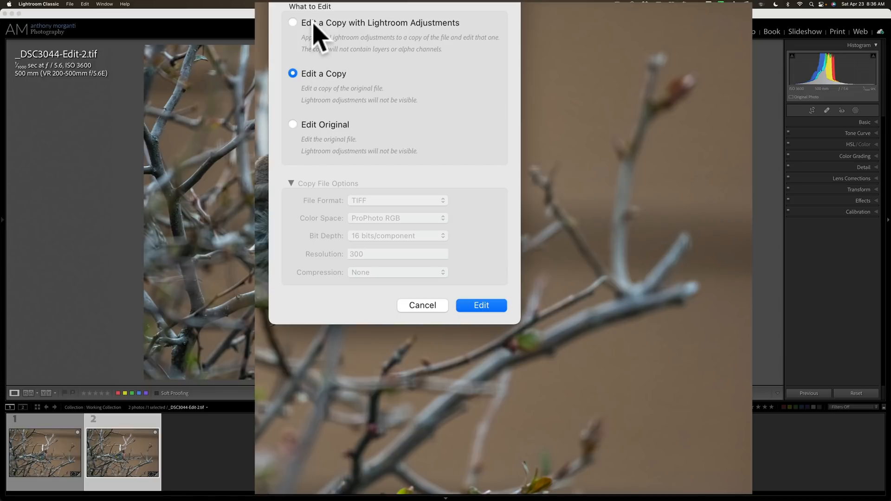
click(293, 23)
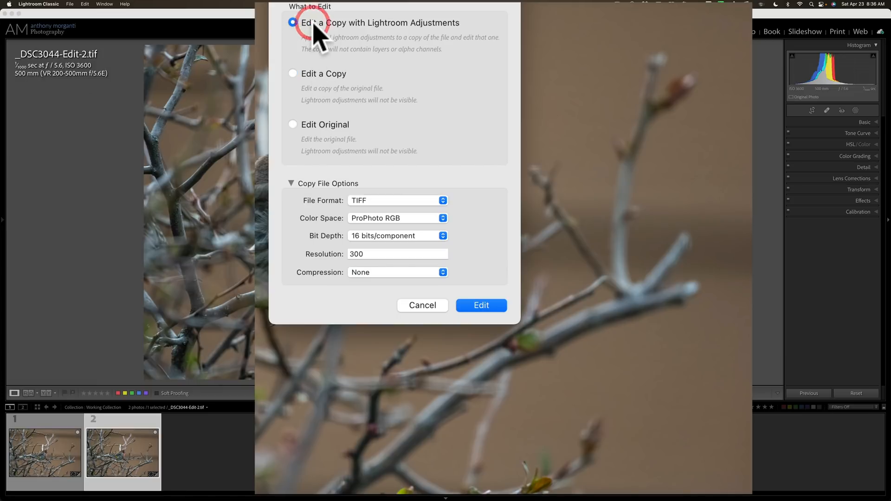
mouse_move(440, 43)
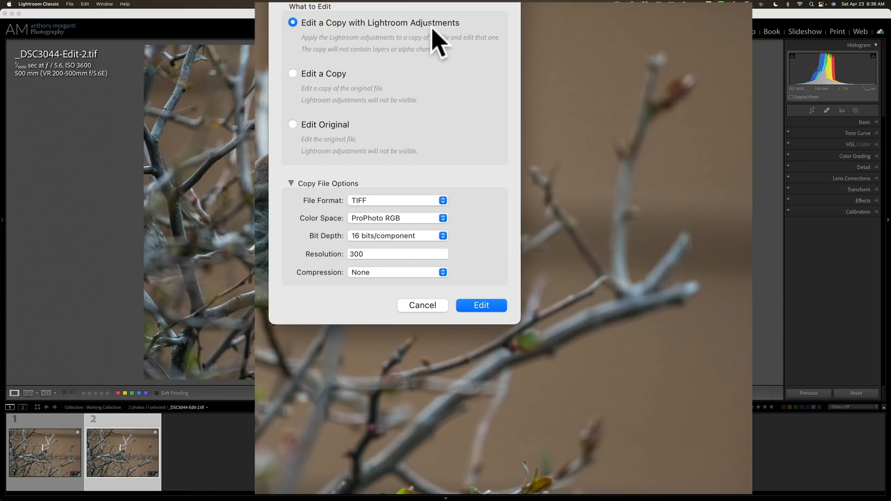
mouse_move(471, 215)
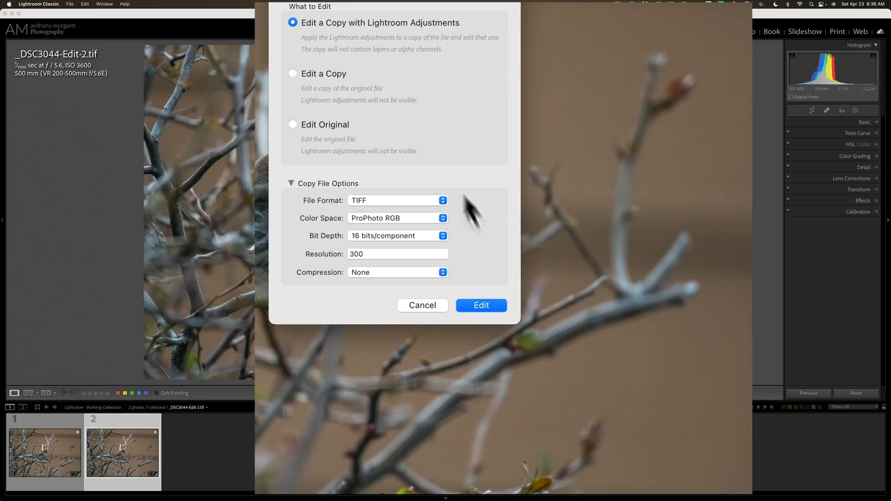
mouse_move(321, 298)
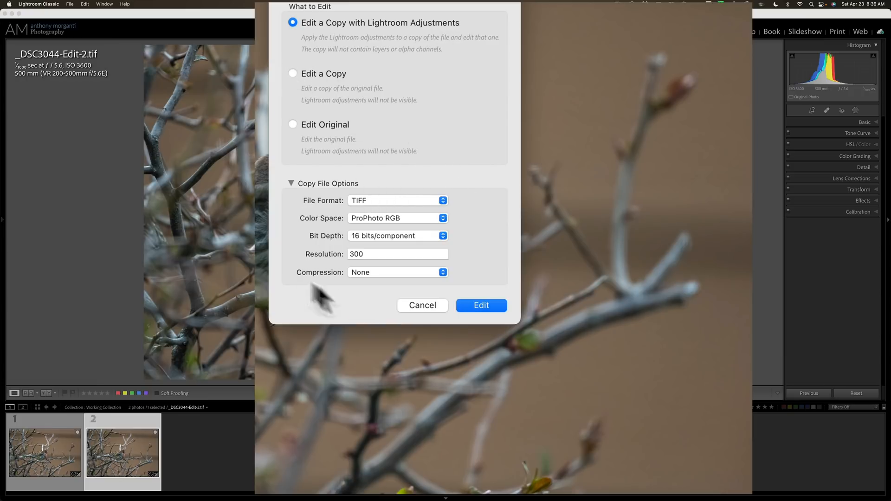
click(480, 306)
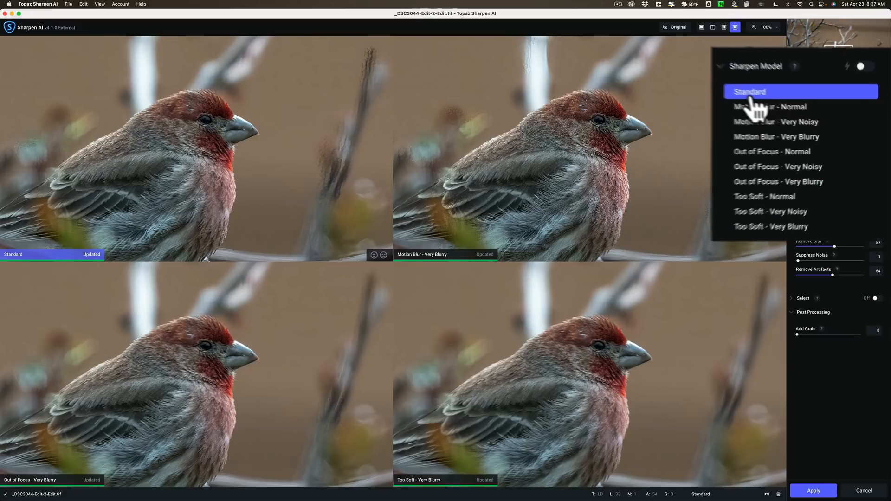
- Choose the Standard sharpening model from the four-way comparison
click(750, 91)
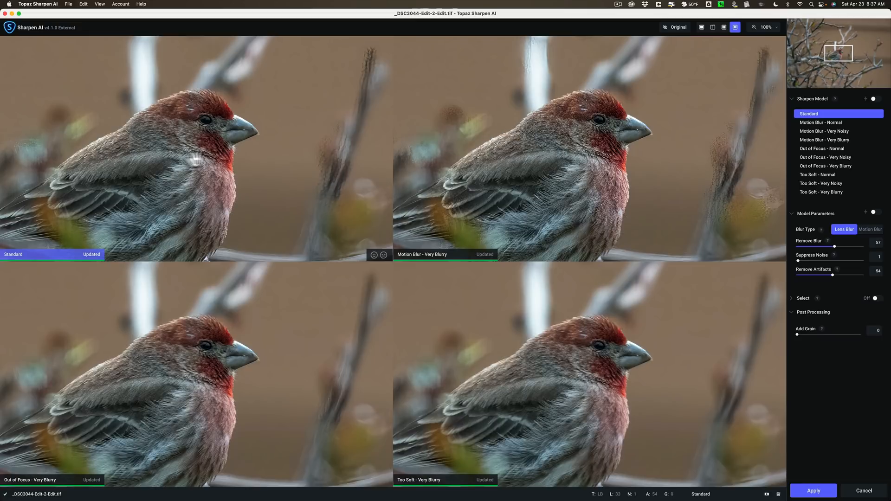
mouse_move(195, 161)
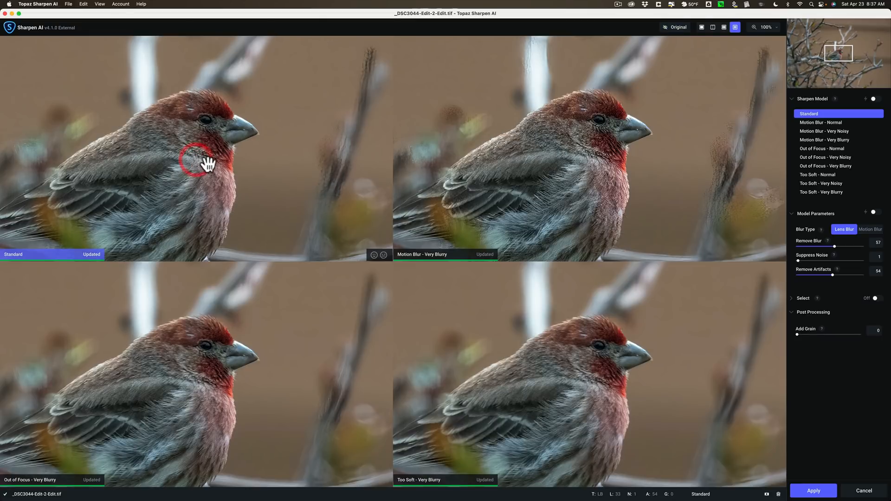
mouse_move(878, 220)
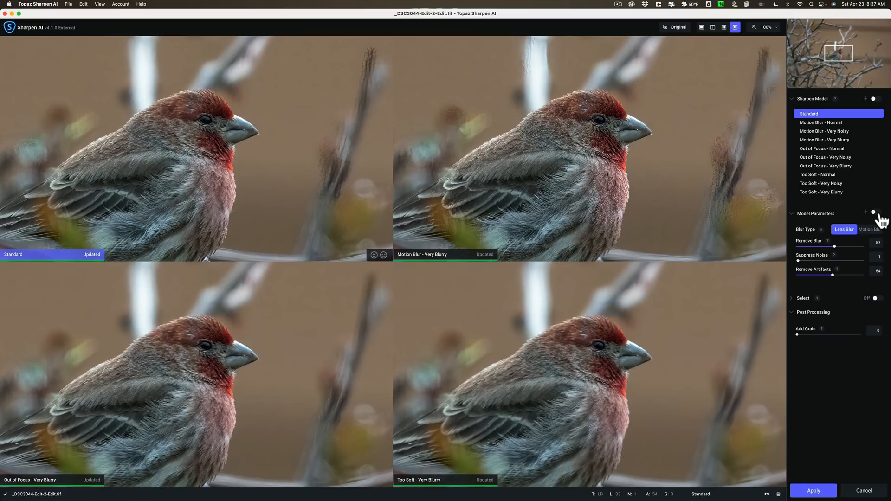
mouse_move(873, 213)
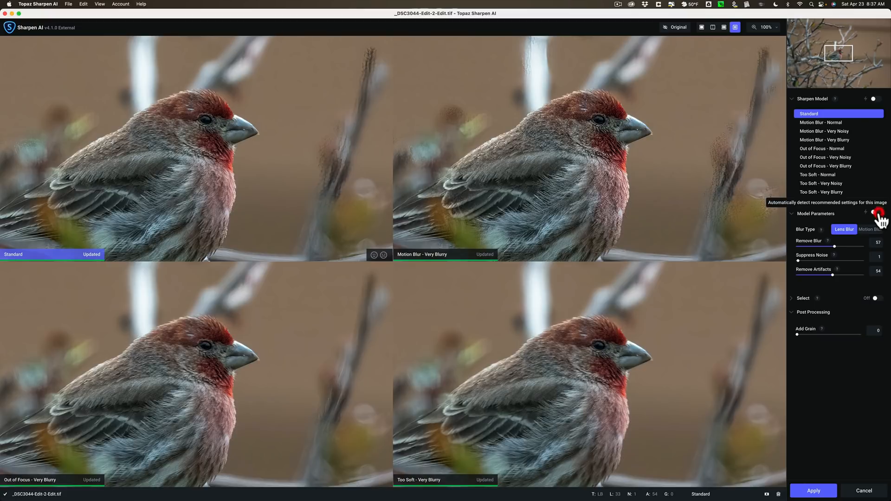
- Auto-detect settings, preview Motion Blur, Out of Focus and Too Soft, then keep Out of Focus - Very Blurry
click(876, 213)
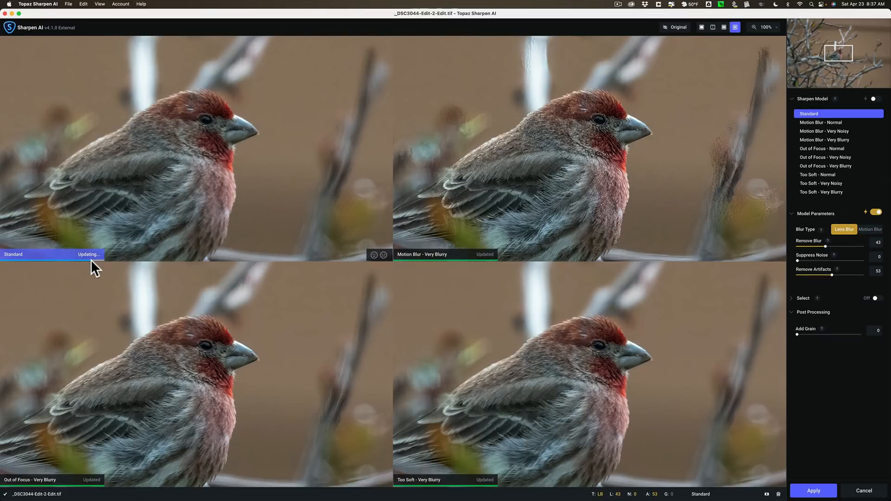
mouse_move(638, 162)
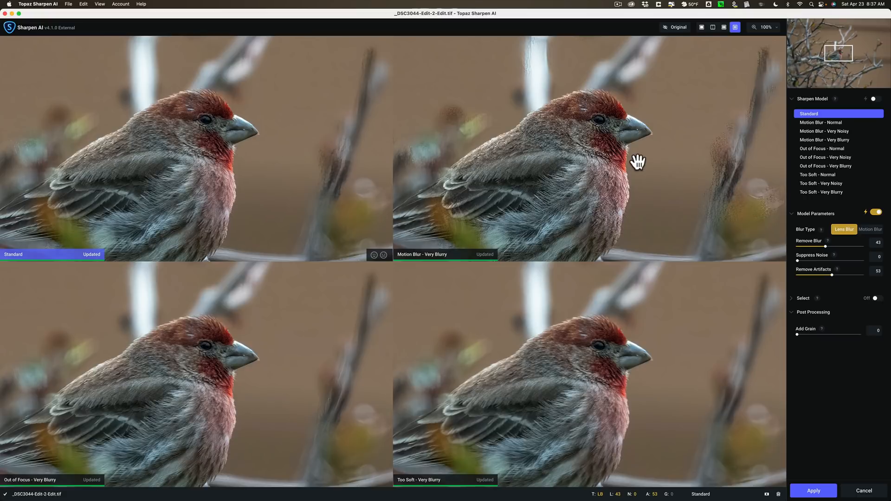
click(824, 140)
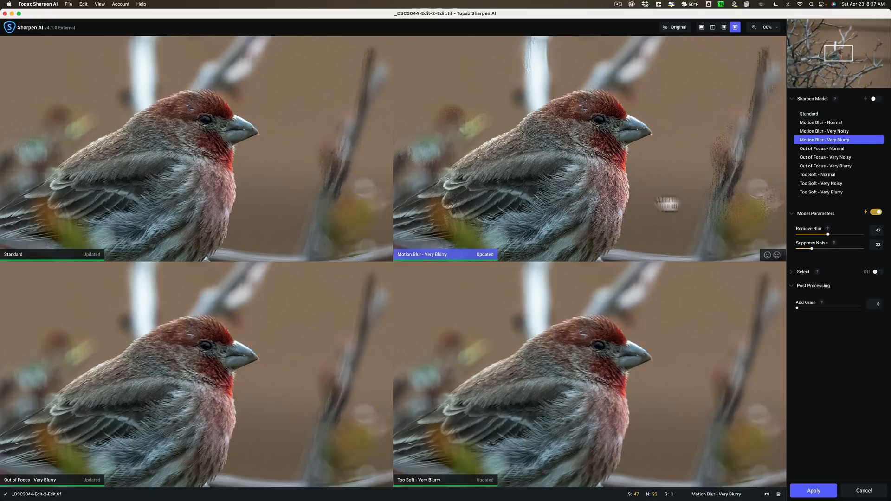
mouse_move(569, 198)
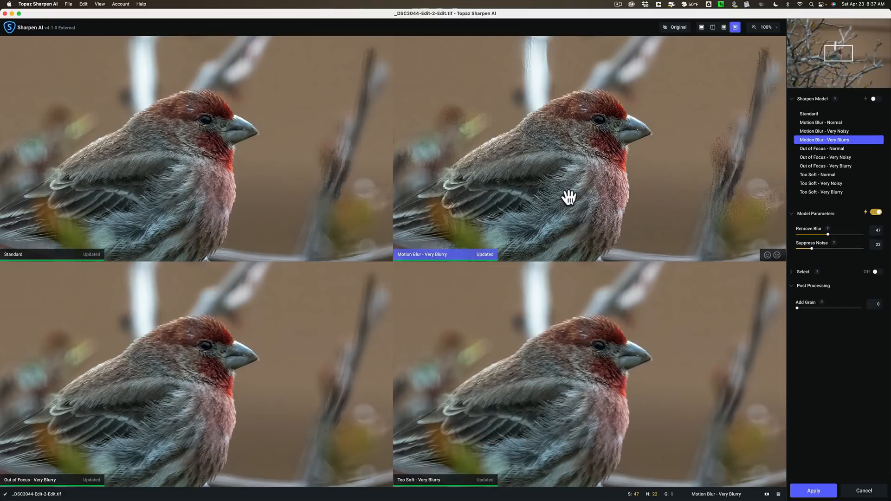
click(824, 166)
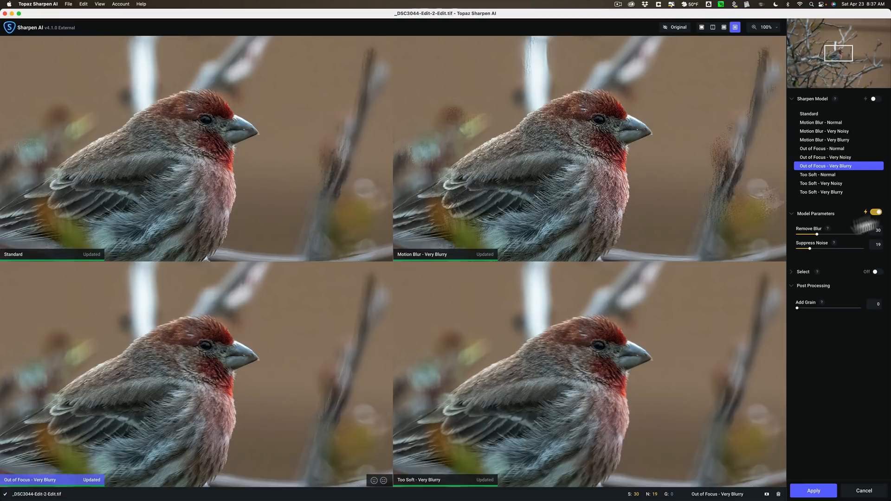
click(820, 192)
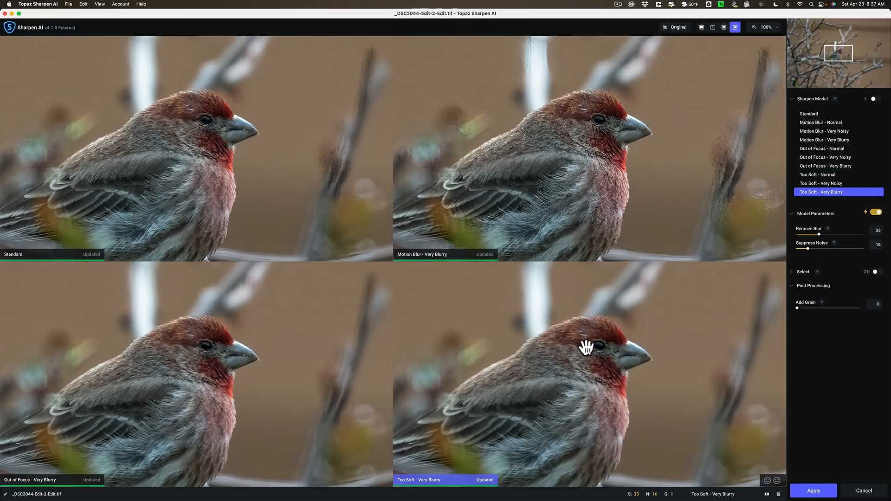
mouse_move(575, 344)
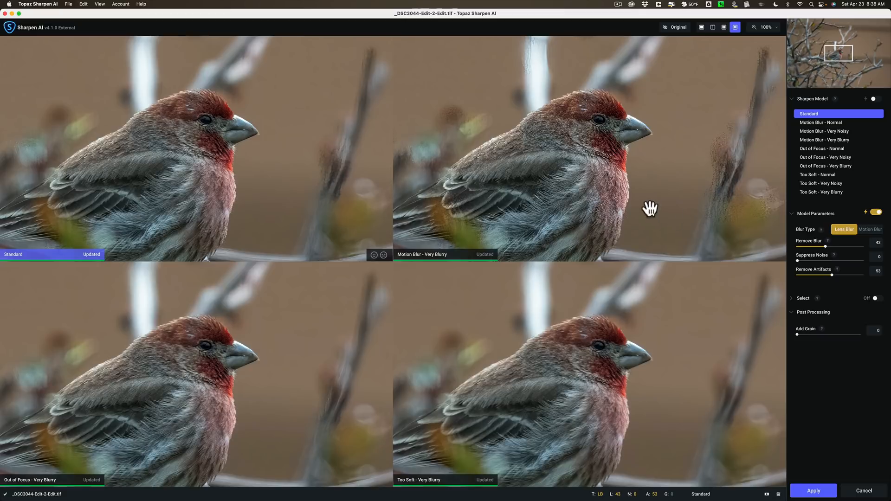
mouse_move(826, 255)
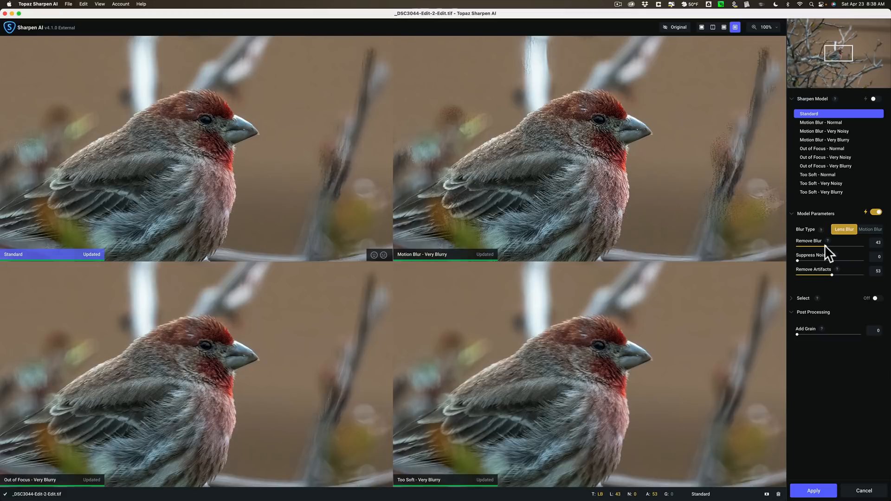
mouse_move(832, 278)
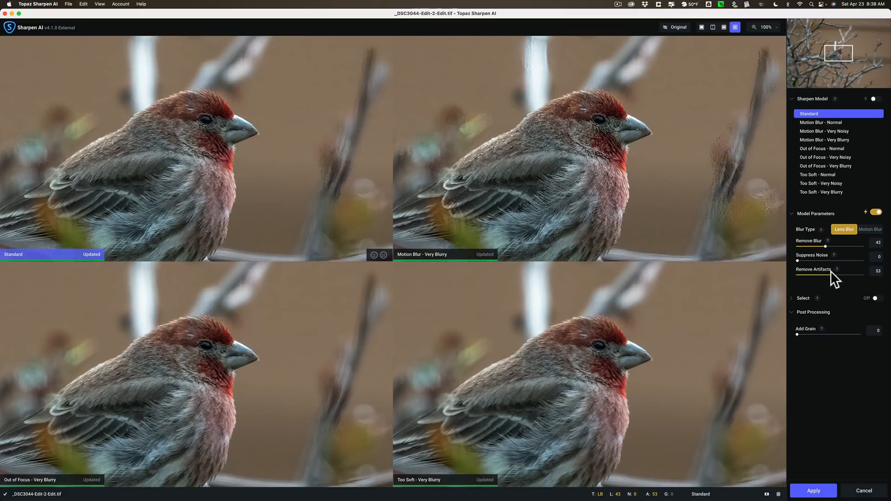
mouse_move(530, 185)
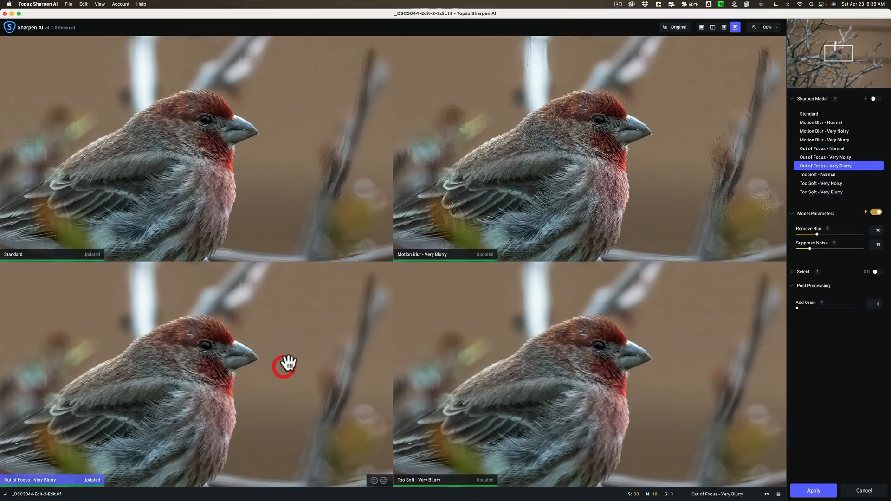
mouse_move(235, 359)
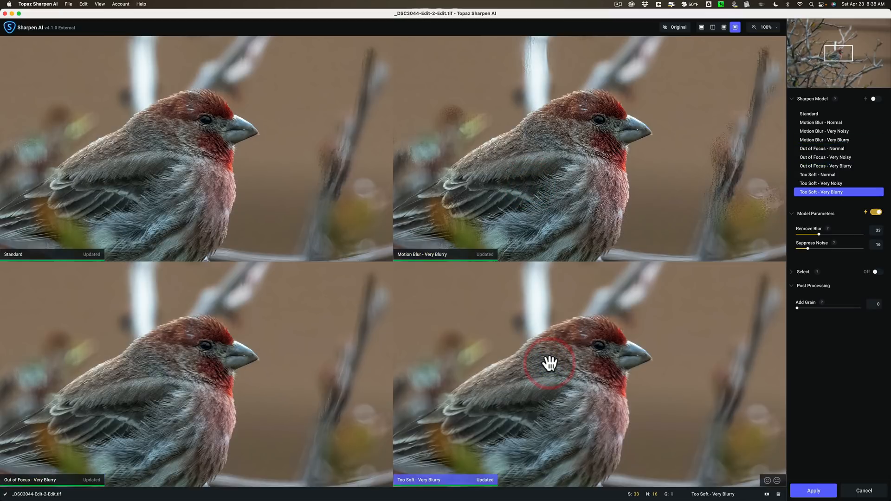
click(825, 166)
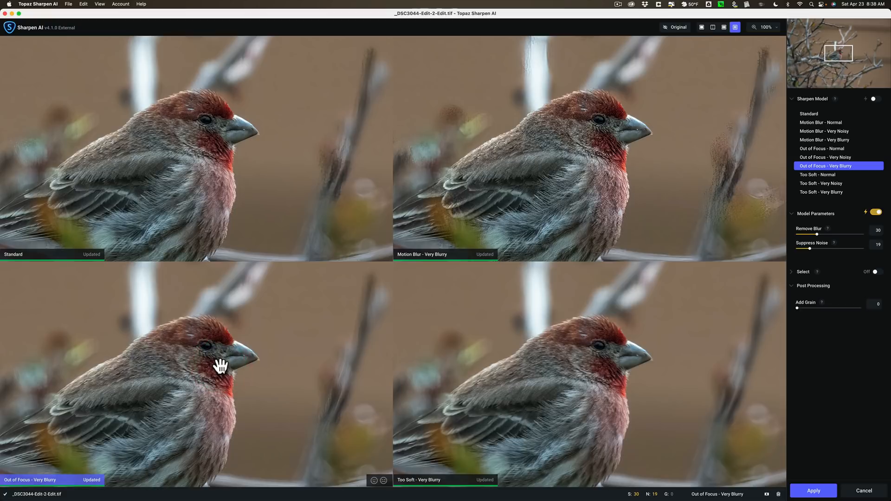
mouse_move(218, 350)
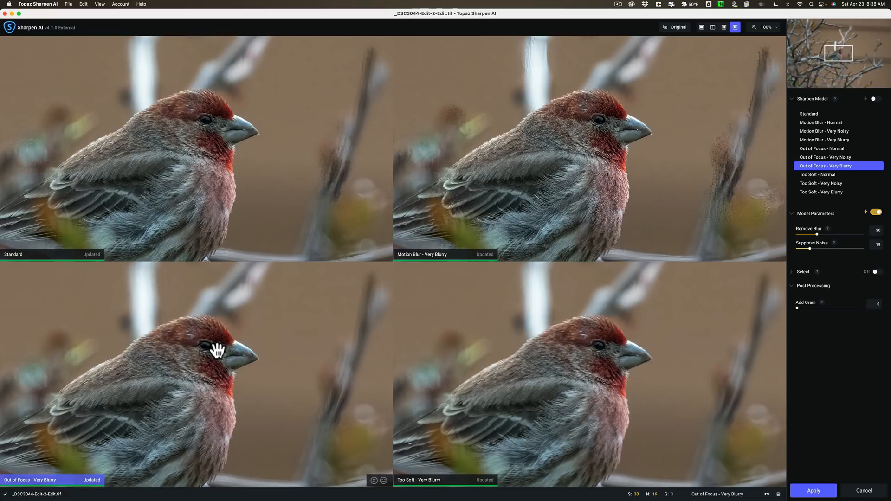
mouse_move(268, 351)
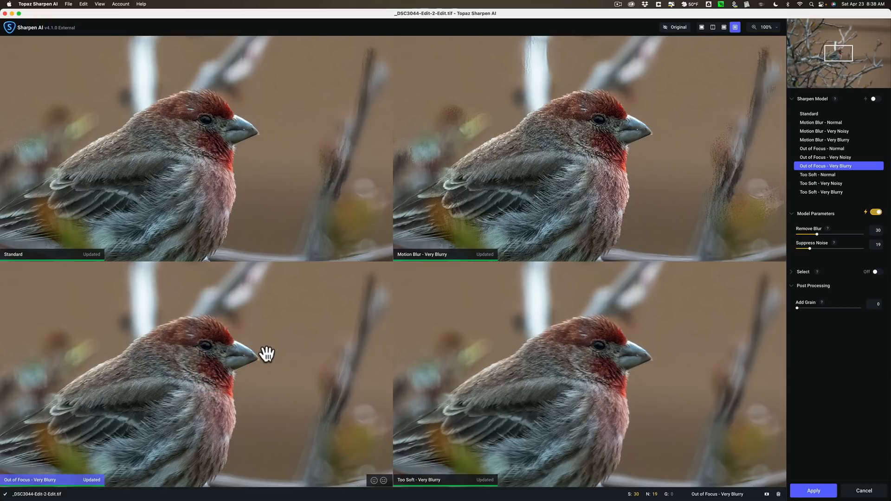
mouse_move(839, 240)
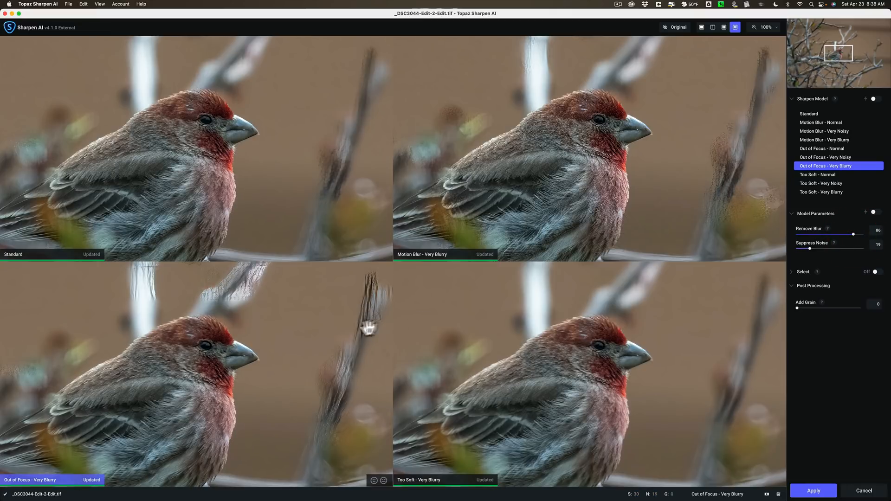
mouse_move(832, 223)
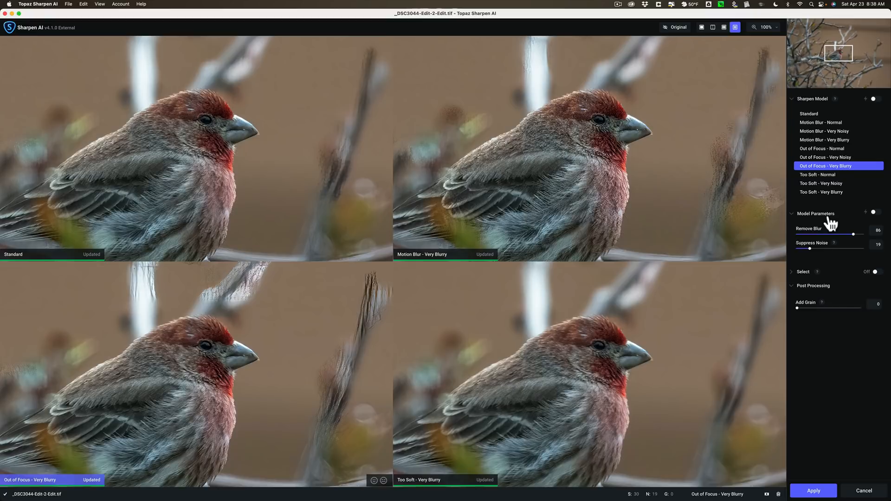
- Toggle auto-detect to restore Remove Blur 30 and Suppress Noise 19
click(874, 212)
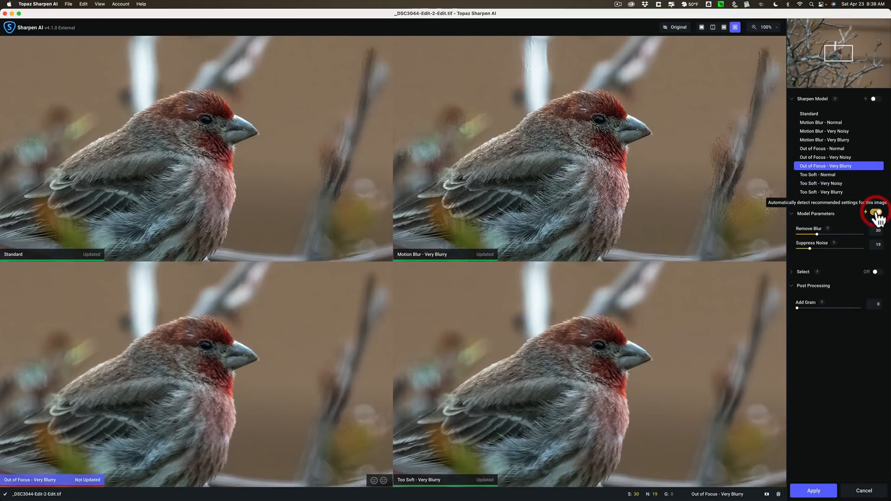
click(874, 213)
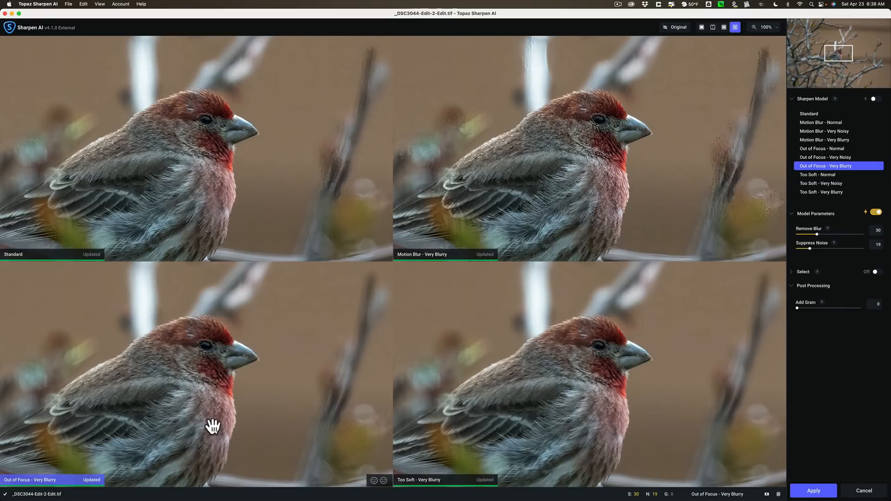
mouse_move(359, 316)
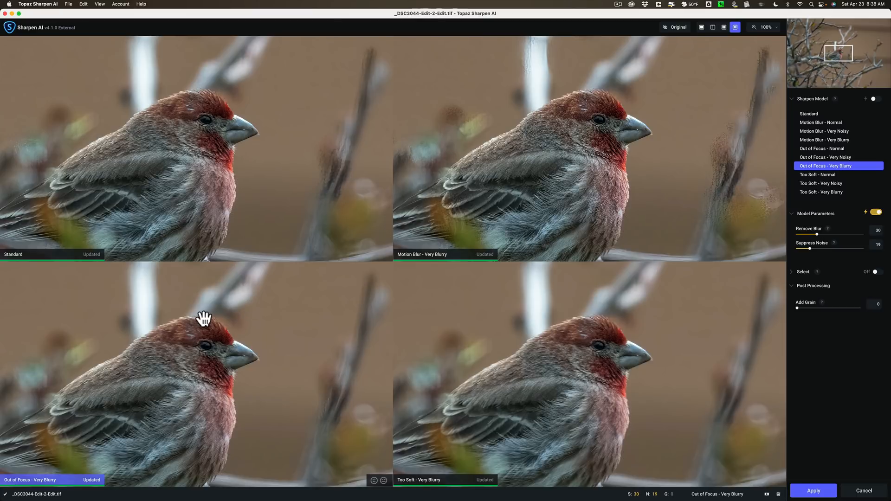
mouse_move(220, 364)
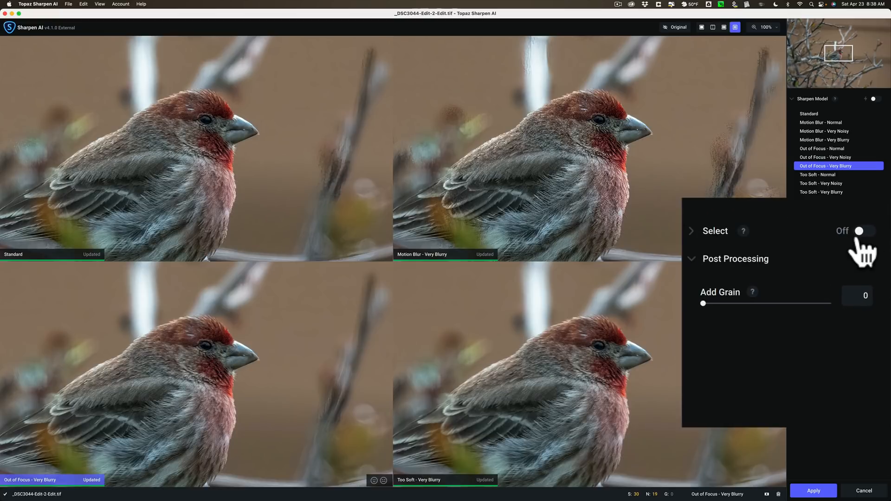
- Turn on Select with Auto - Subjects to mask sharpening to the finch
click(863, 230)
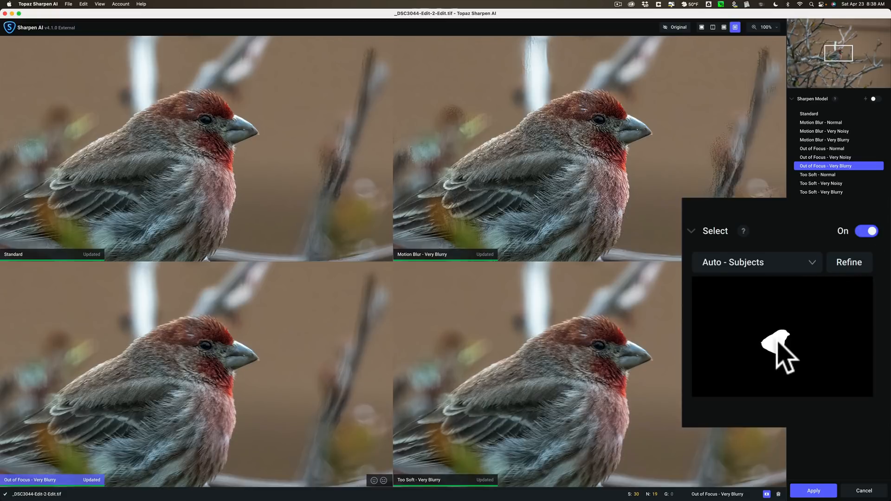
mouse_move(781, 349)
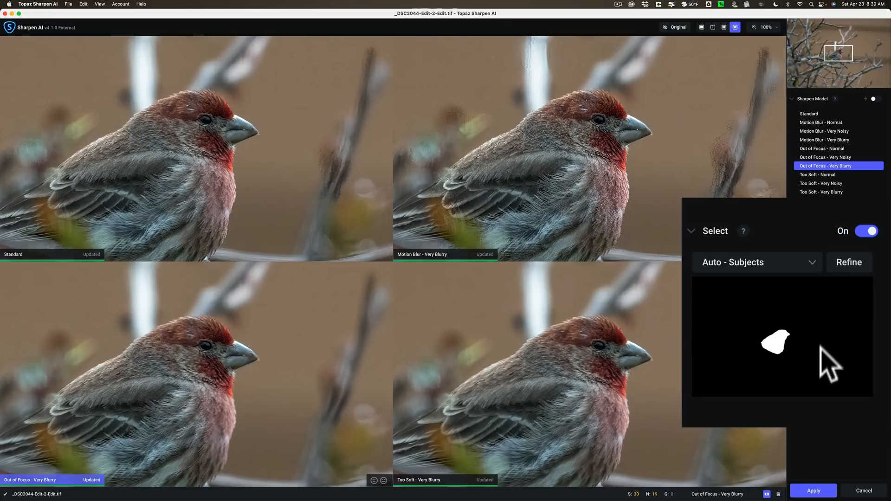
mouse_move(348, 365)
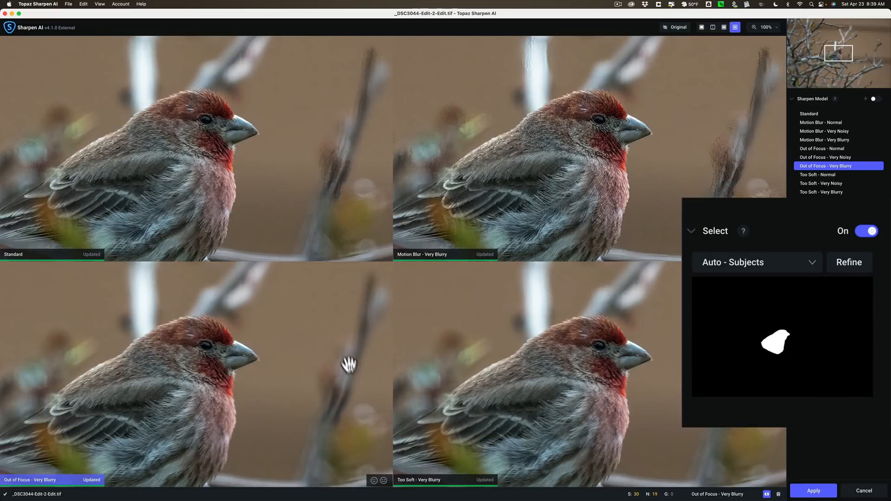
mouse_move(346, 305)
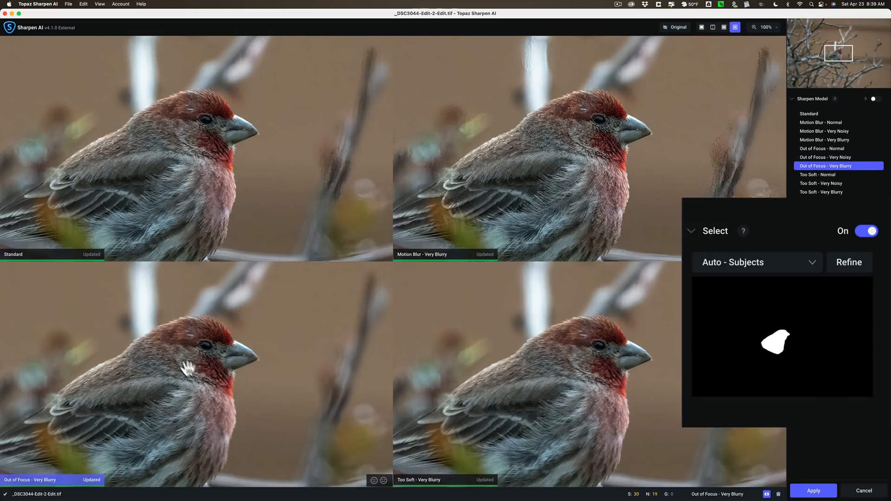
mouse_move(198, 359)
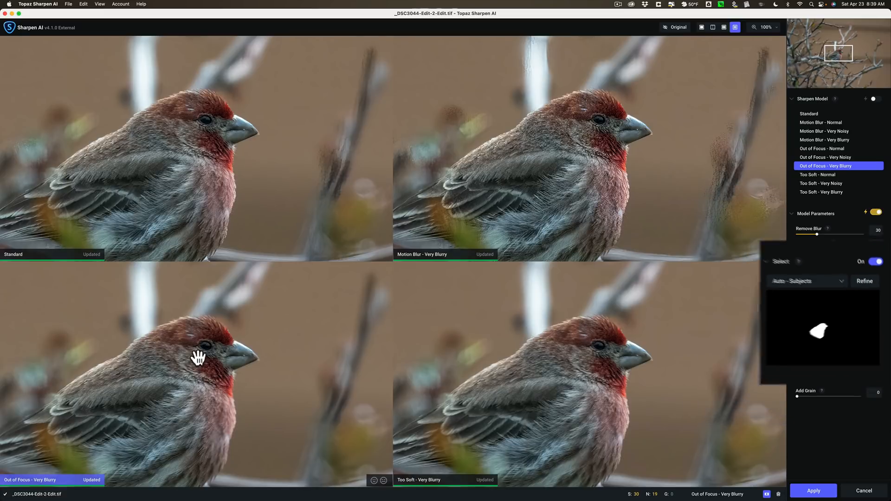
click(674, 27)
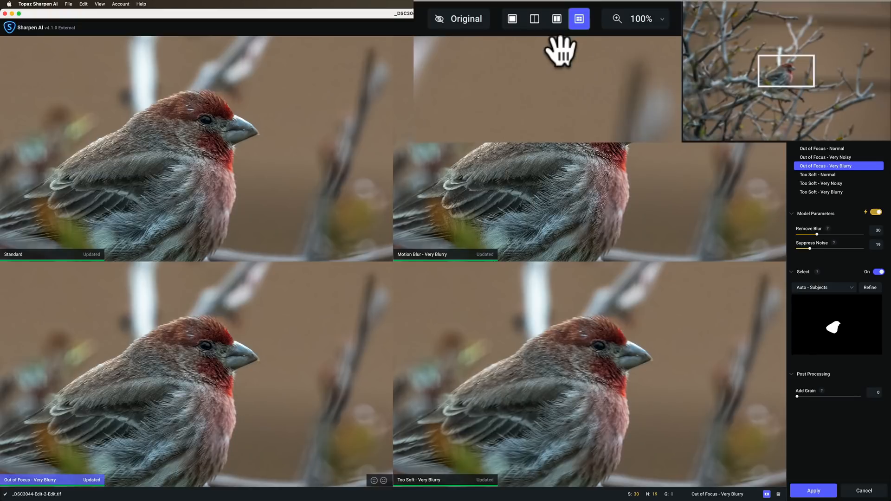
mouse_move(546, 55)
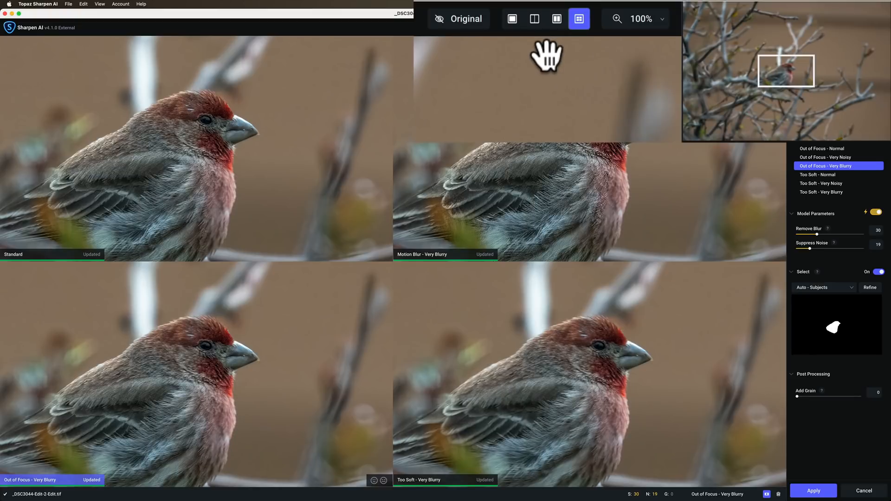
- Switch to a single large preview of the bird-masked Out of Focus - Very Blurry result
click(511, 19)
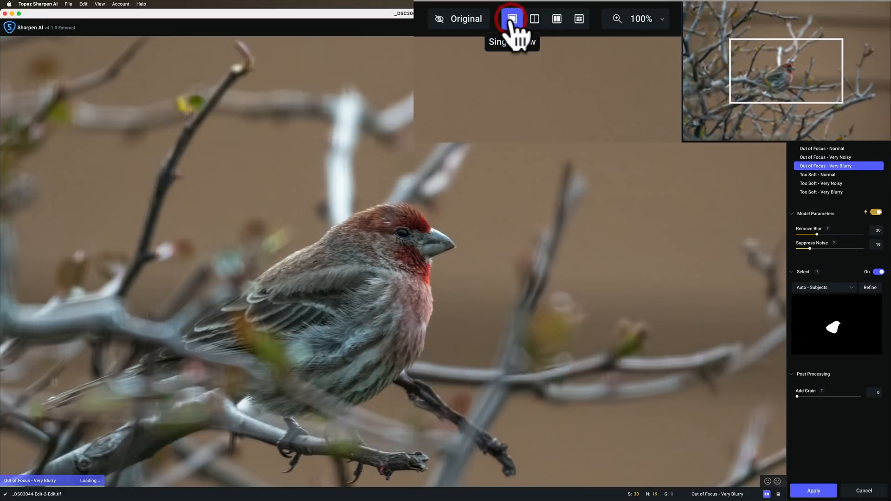
click(511, 19)
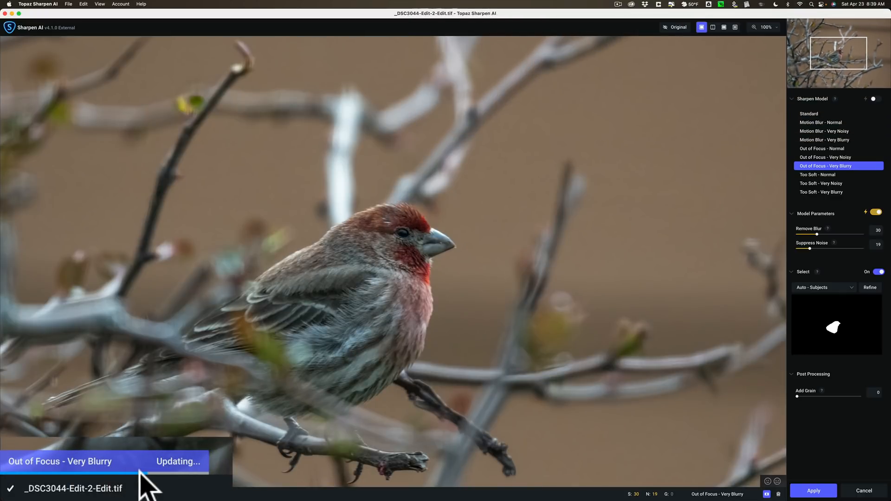
mouse_move(209, 486)
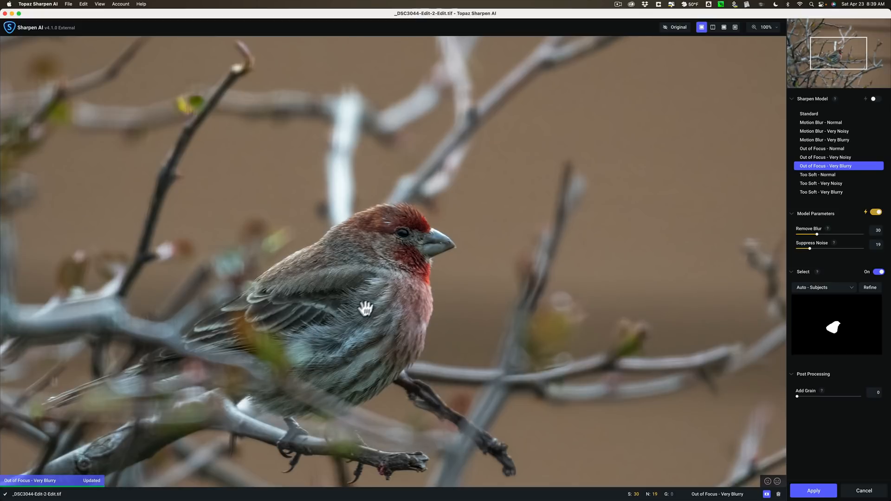
click(674, 27)
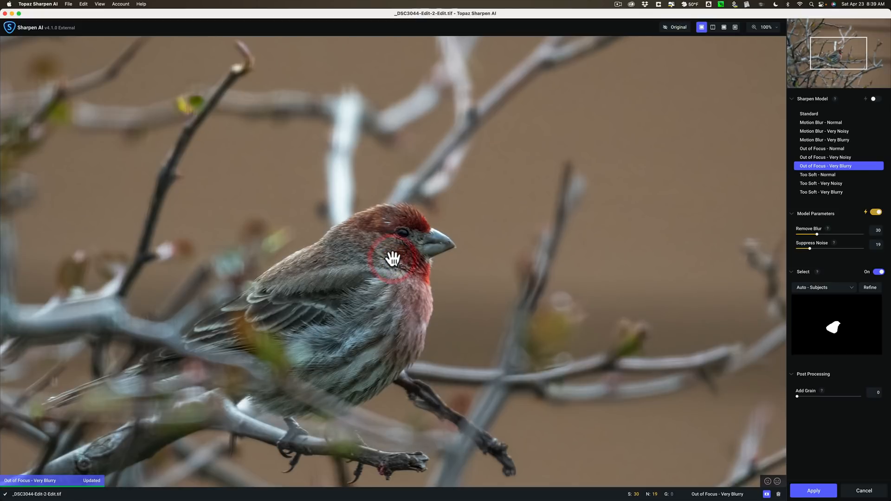
mouse_move(392, 258)
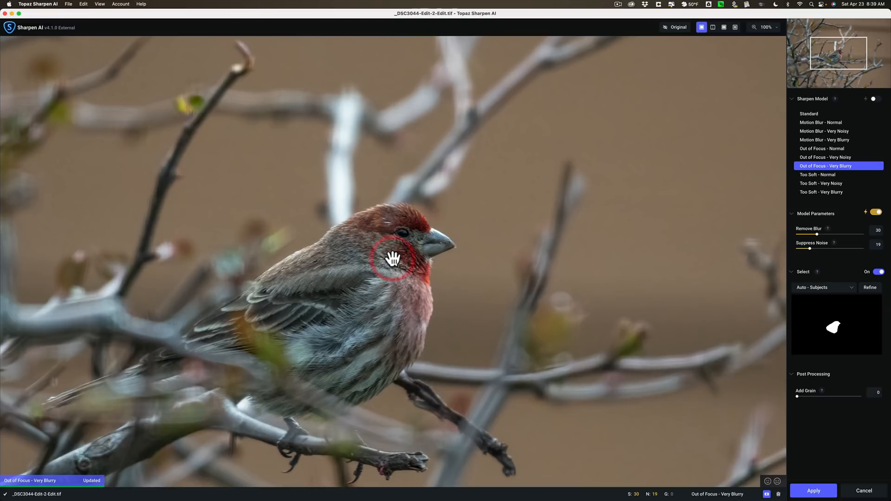
mouse_move(816, 493)
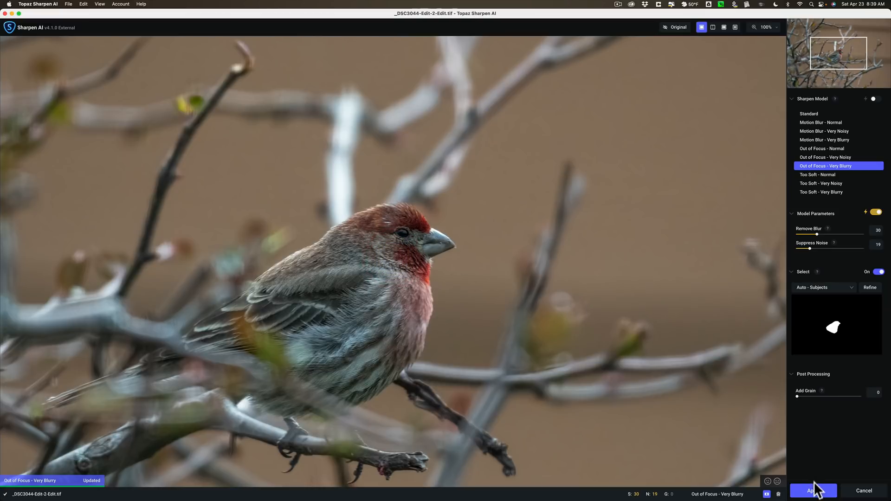
- Apply the sharpening so _DSC3044-Edit-2-Edit.tif returns to Lightroom
click(810, 491)
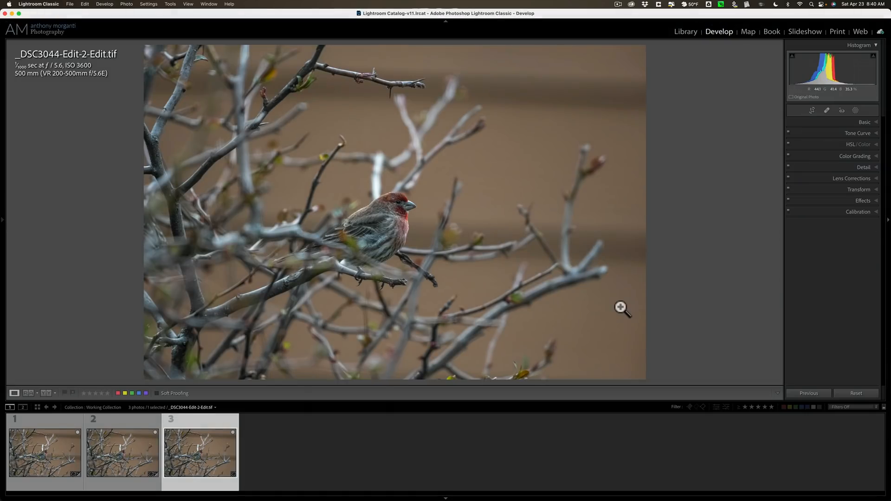
mouse_move(384, 215)
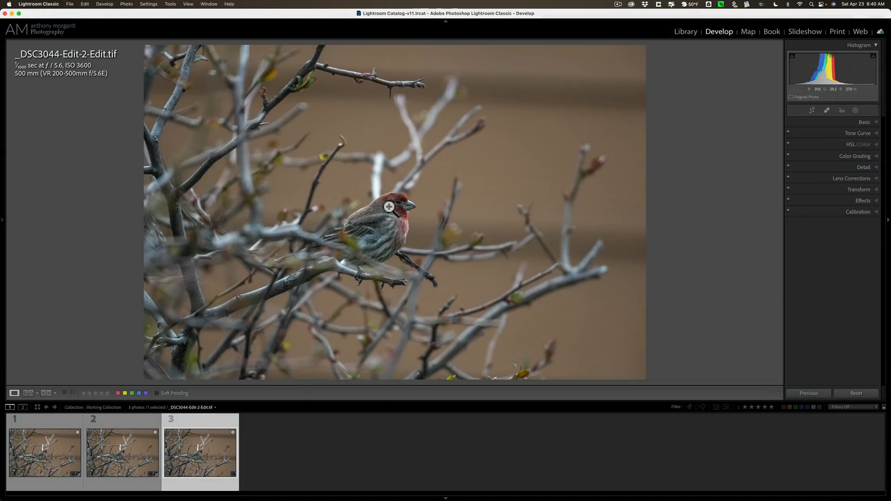
click(44, 451)
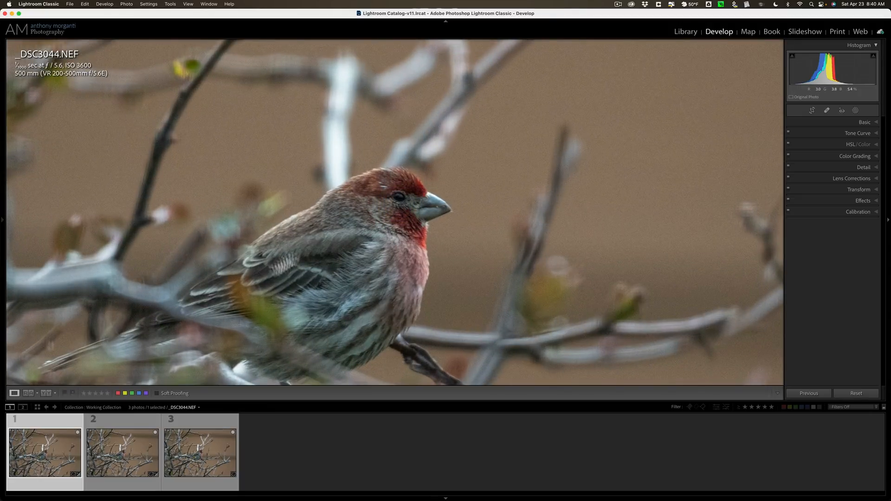
click(122, 452)
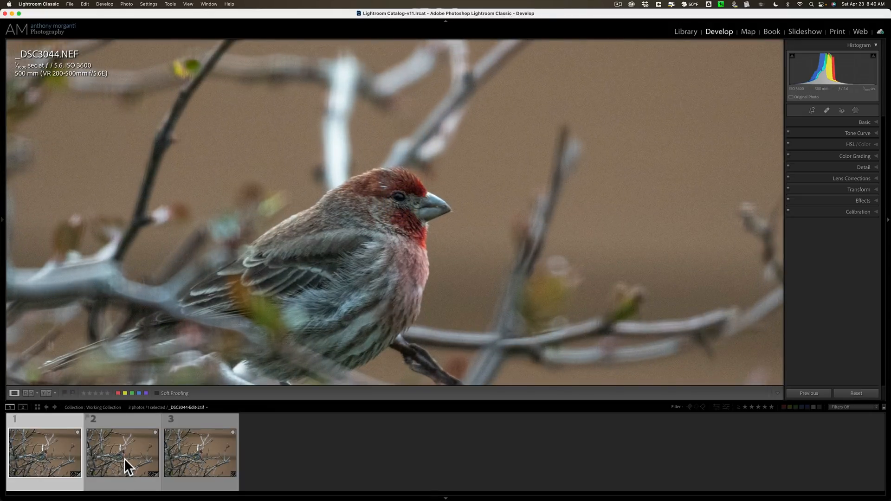
click(199, 453)
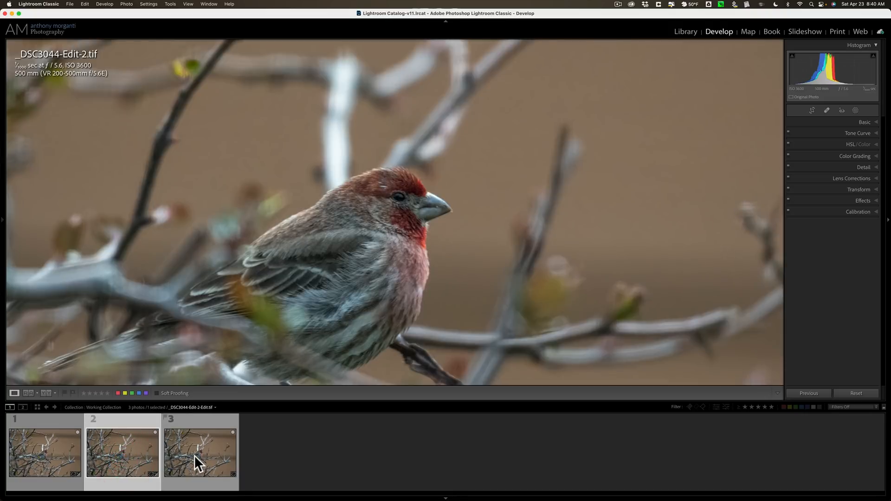
click(199, 451)
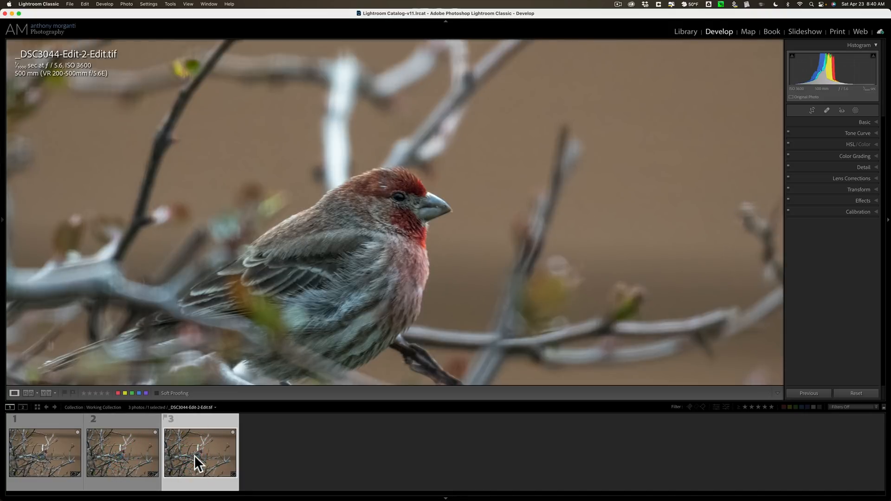
click(121, 451)
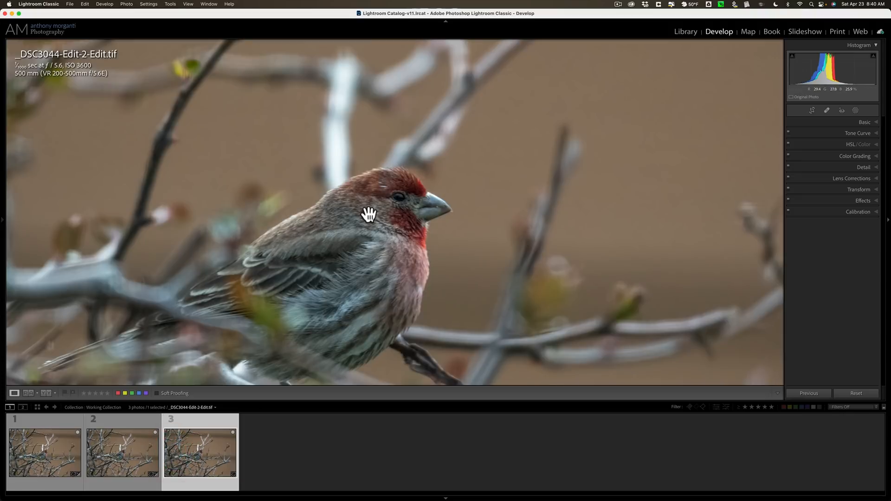
mouse_move(398, 205)
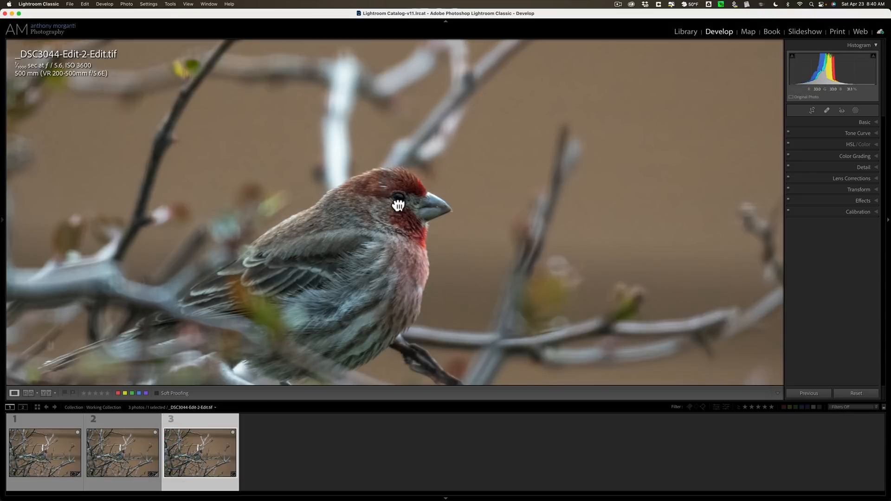
click(400, 205)
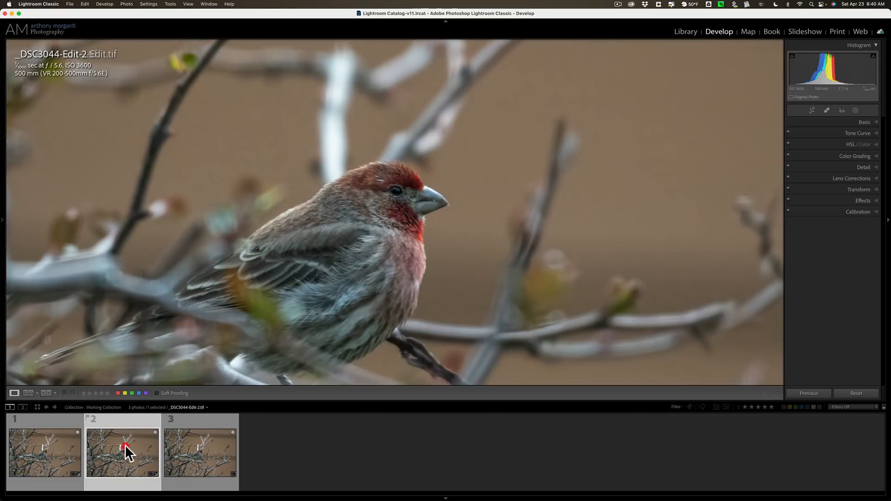
click(200, 451)
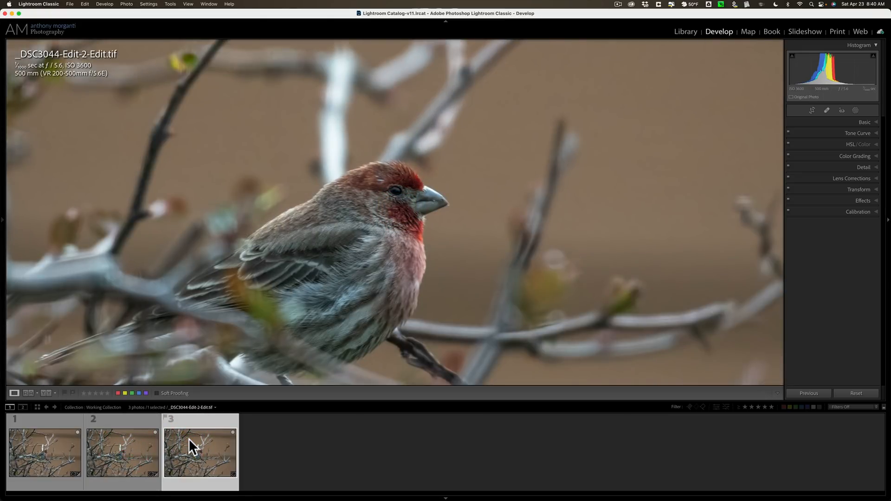
click(187, 443)
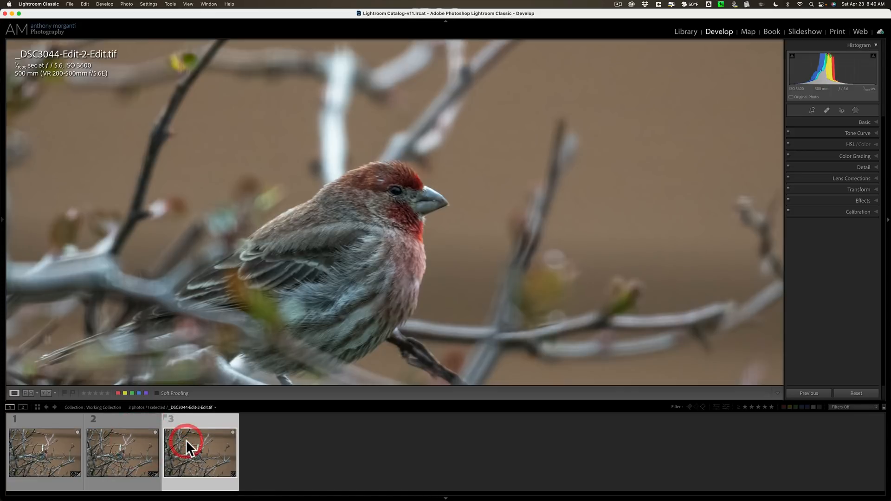
click(188, 446)
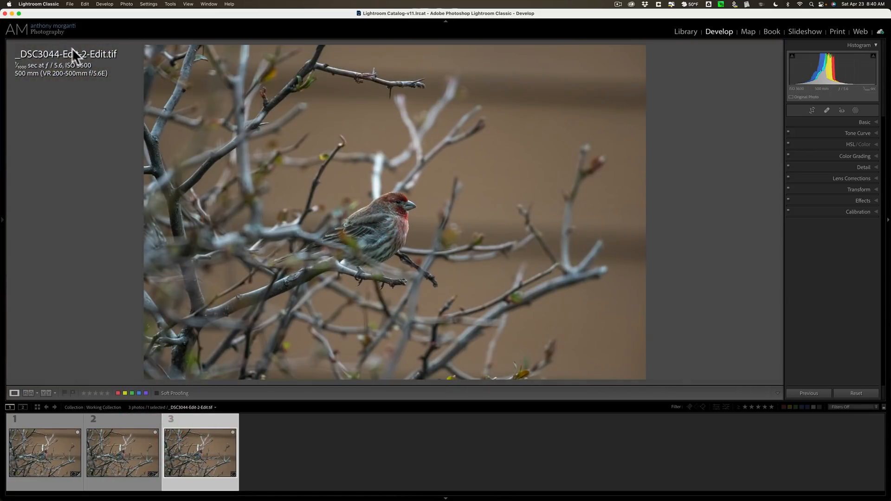
- Dismiss the crash report and relaunch Lightroom Classic from the Dock
click(38, 4)
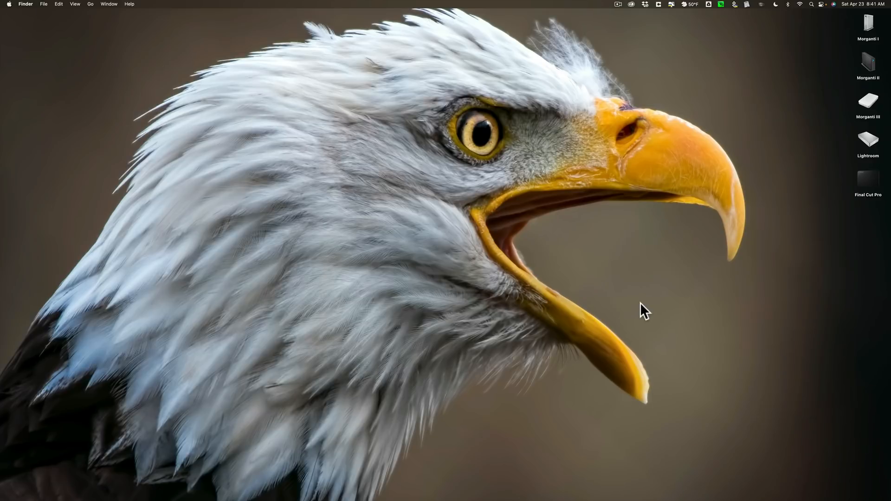
mouse_move(650, 486)
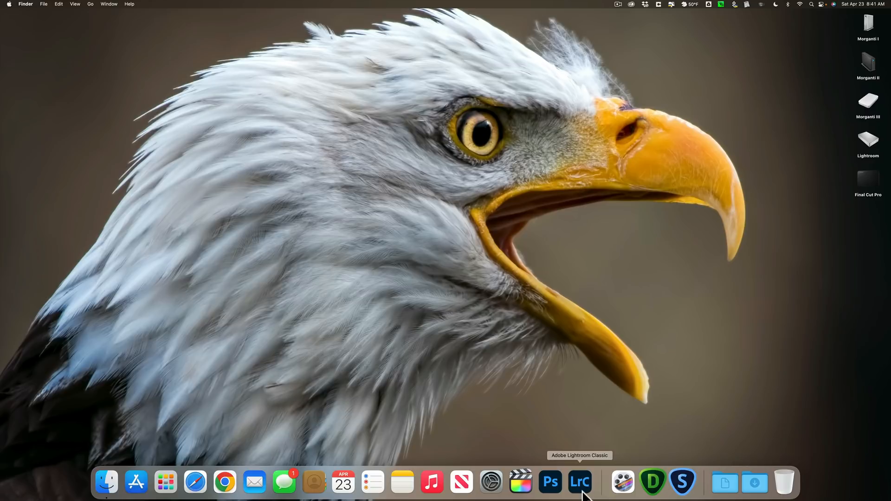
click(579, 482)
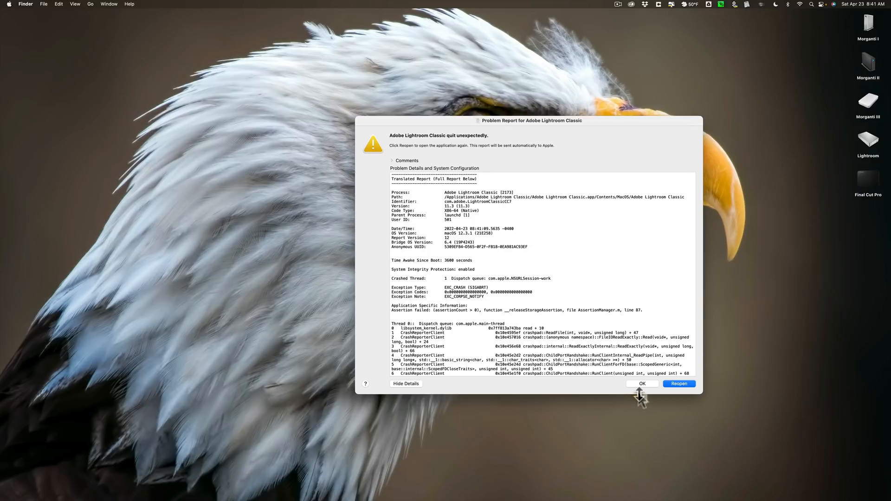
click(642, 384)
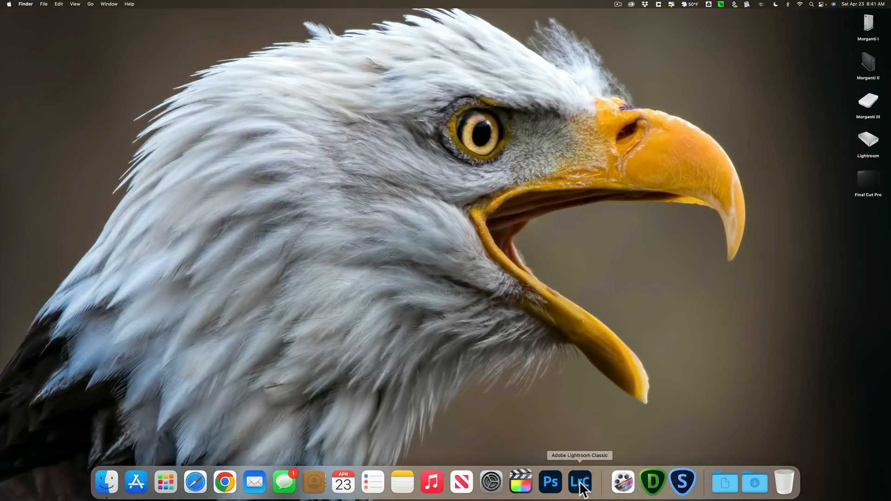
click(580, 483)
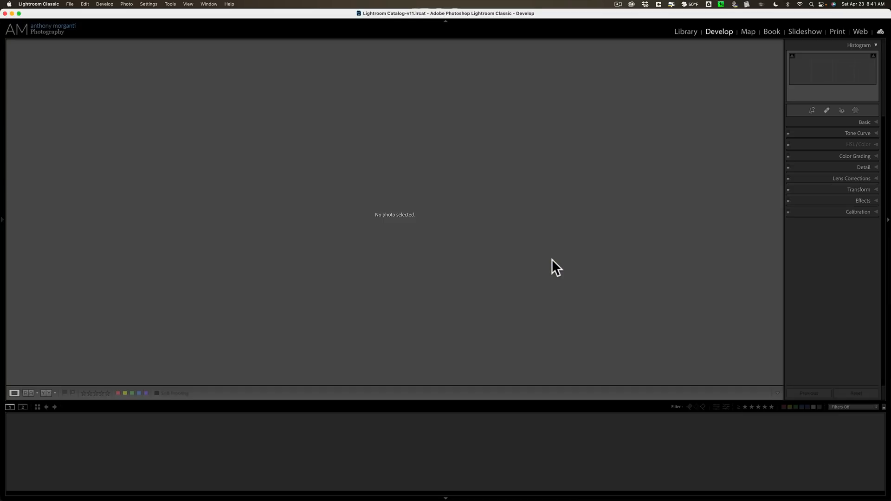
- Select the third filmstrip thumbnail, _DSC3044-Edit-2-Edit.tif, and open the View menu
click(200, 451)
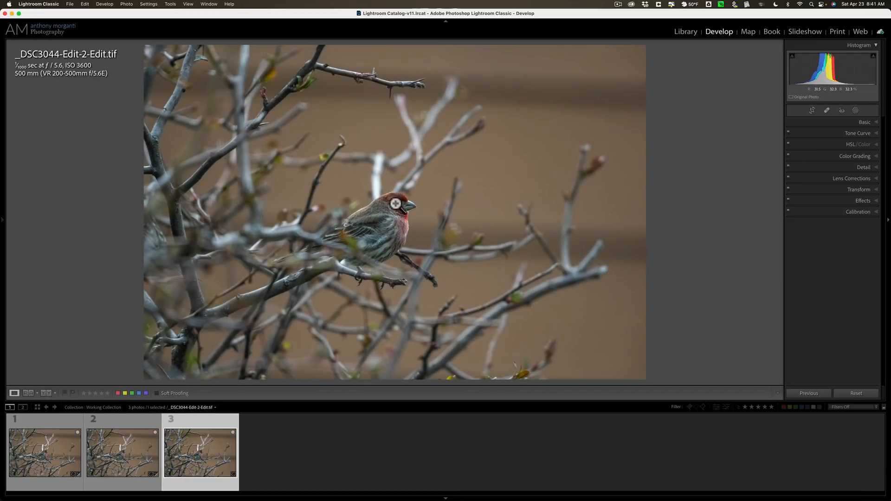
click(187, 4)
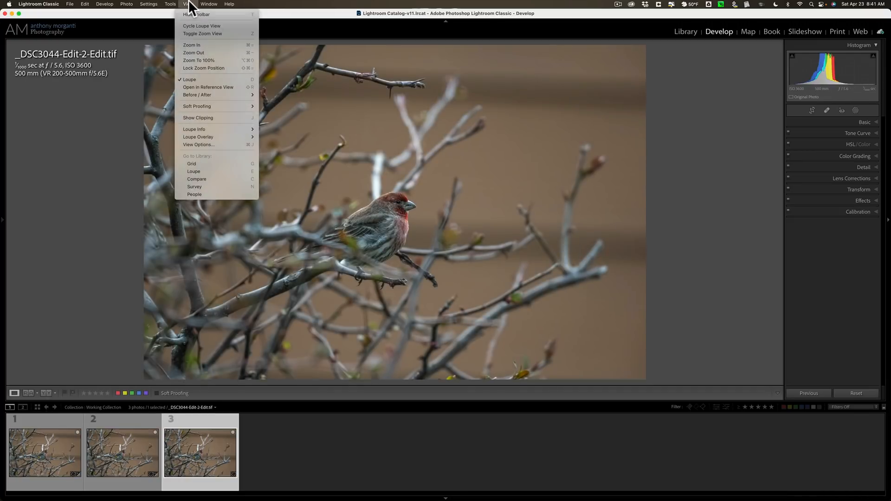
mouse_move(203, 68)
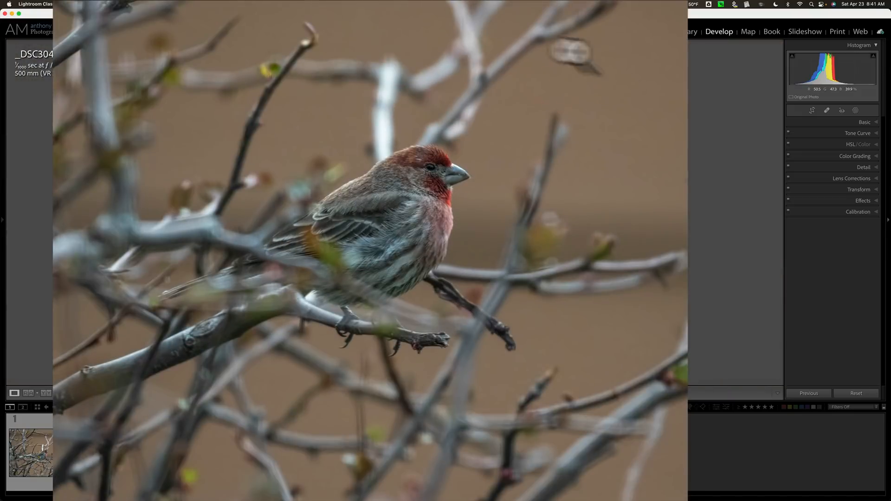
mouse_move(526, 78)
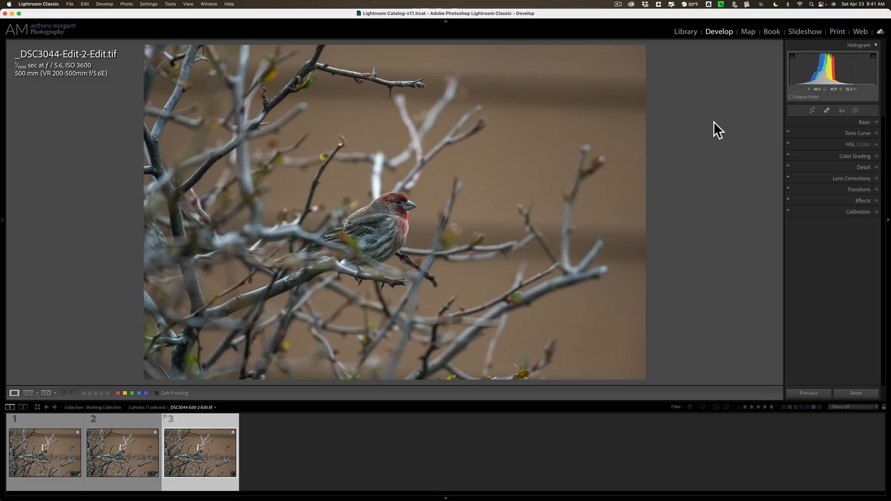
- In the Basic panel, raise Clarity to +19, increase Saturation, and reset Texture
click(864, 122)
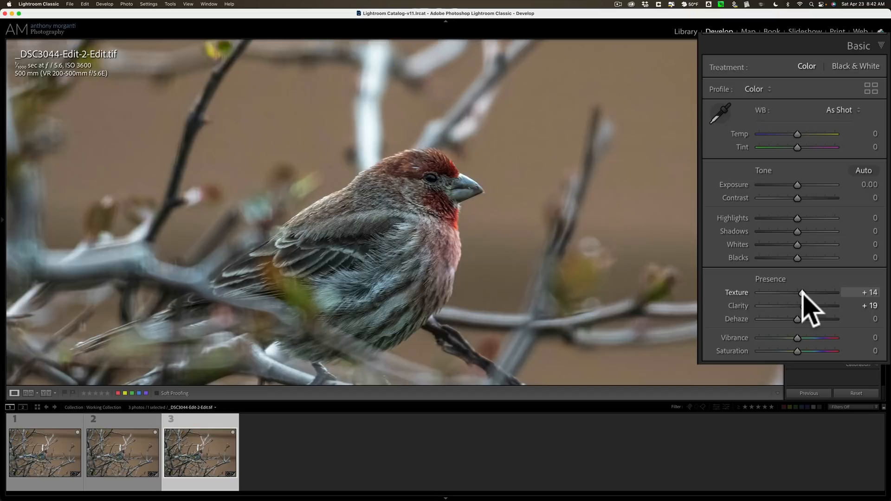
double_click(797, 292)
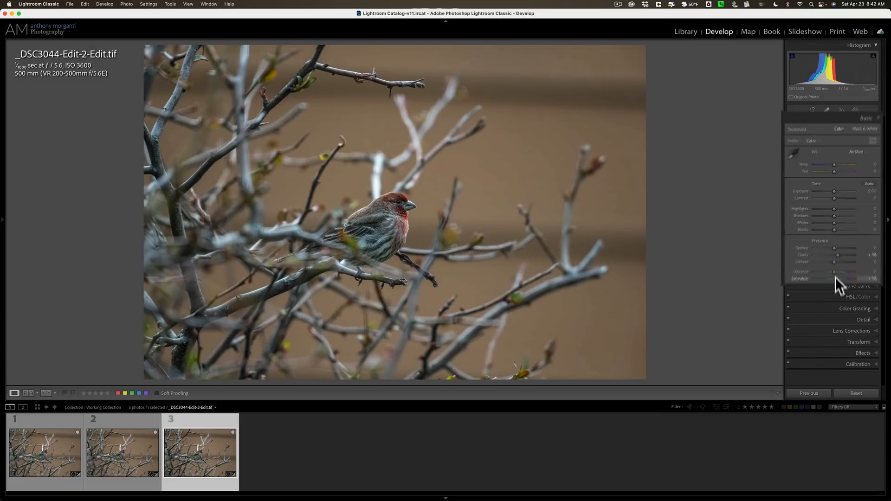
click(865, 122)
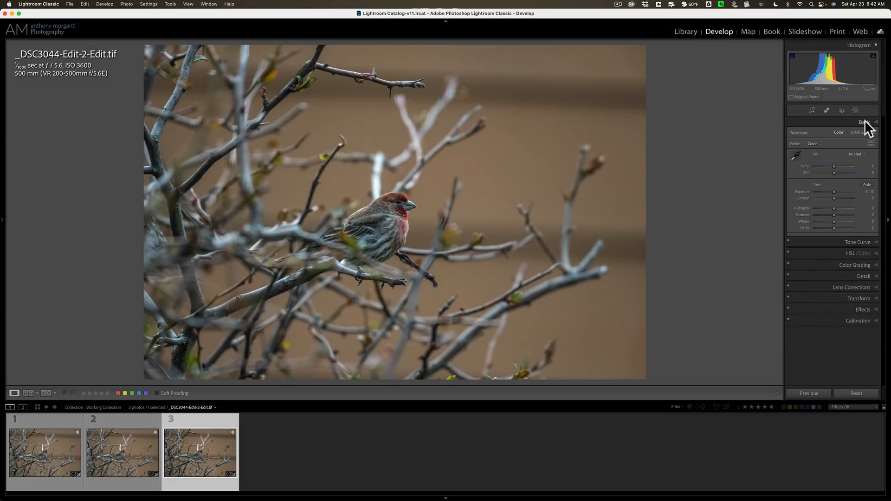
click(864, 121)
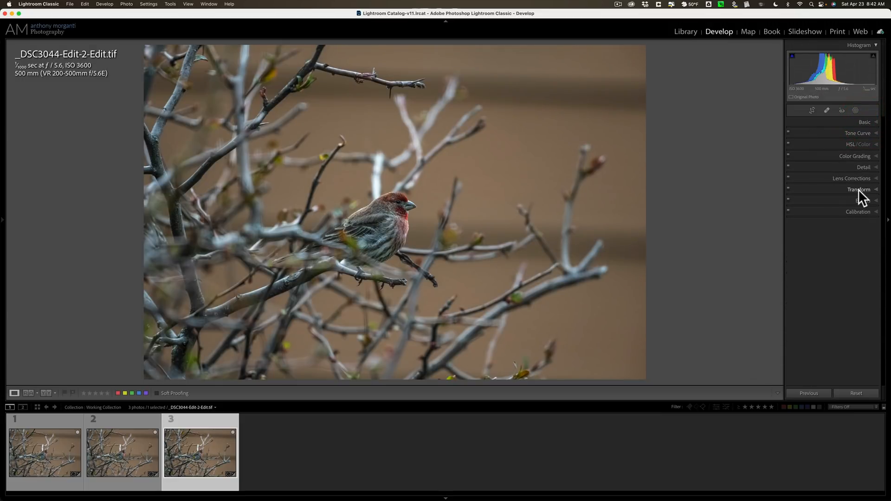
- Set Post-Crop Vignetting Amount to about -7 in the Effects panel
click(861, 200)
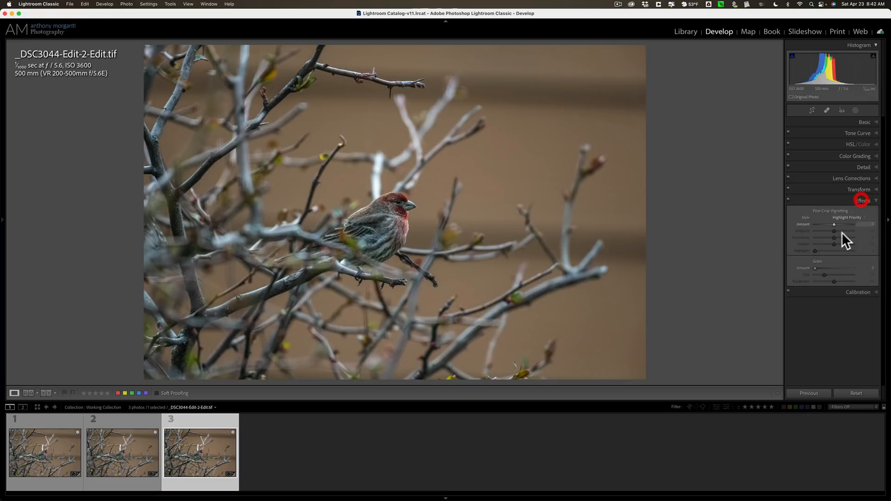
click(863, 200)
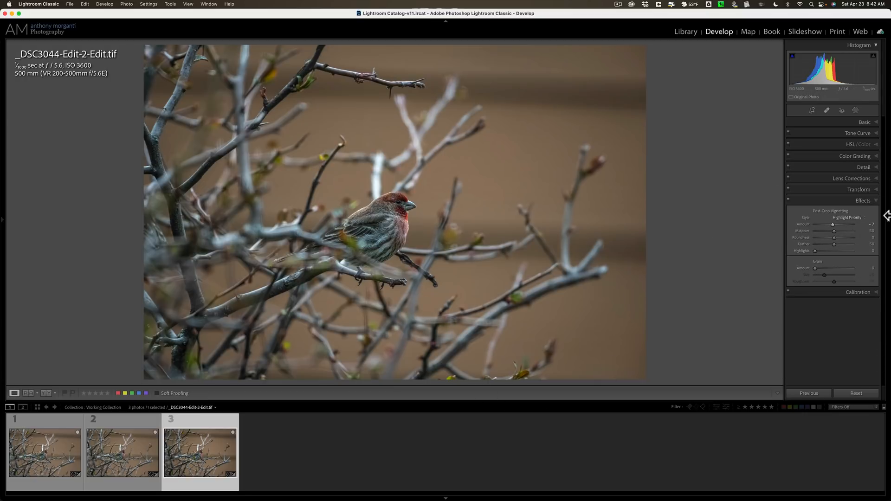
click(863, 200)
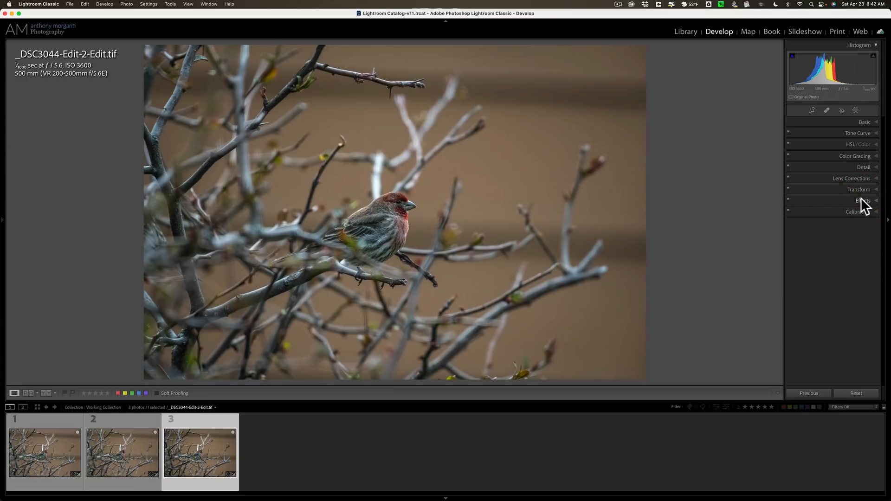